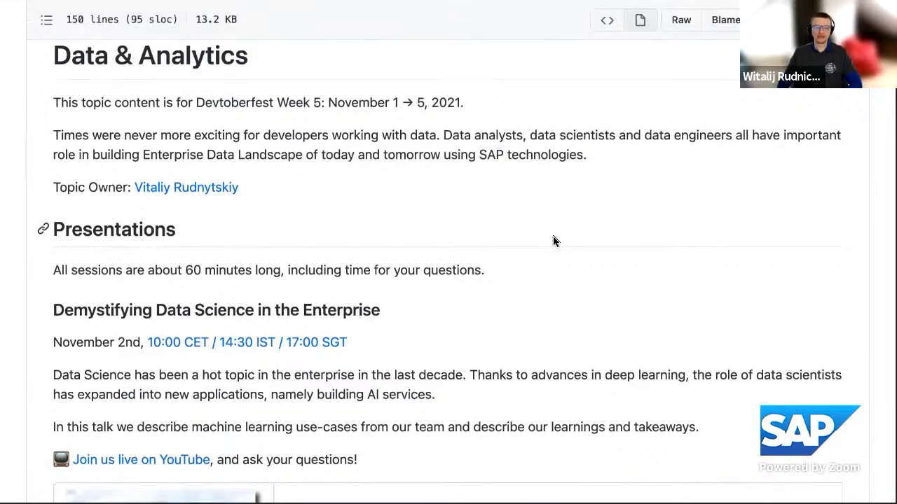
# Scroll the Data & Analytics README down to the Coding Challenge and Fun Friday Activity sections
pyautogui.scroll(-3)
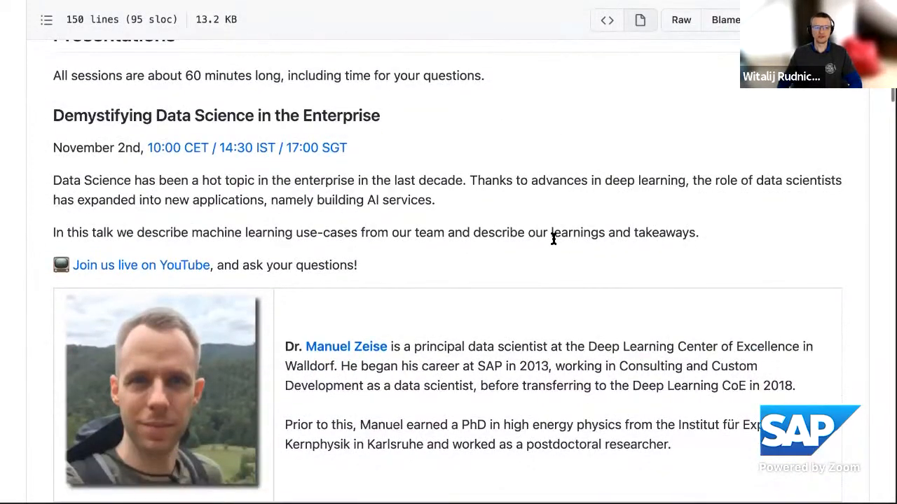
pyautogui.scroll(-3)
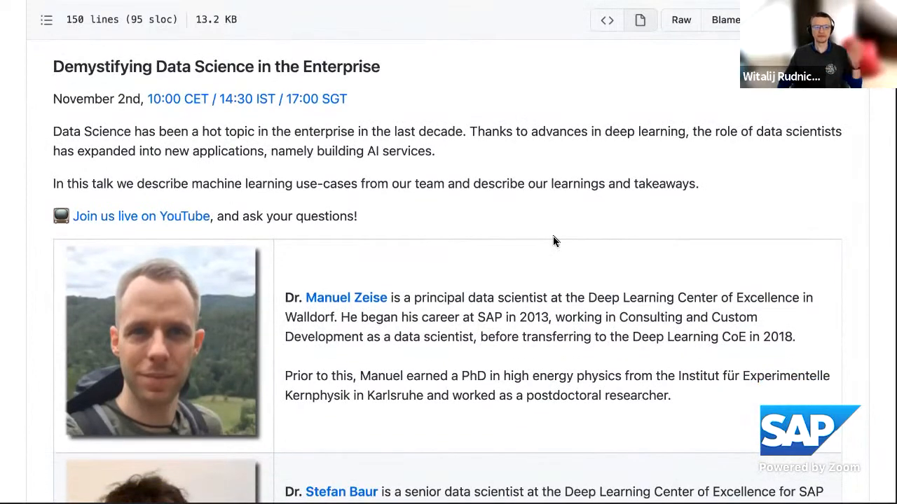
pyautogui.scroll(-3)
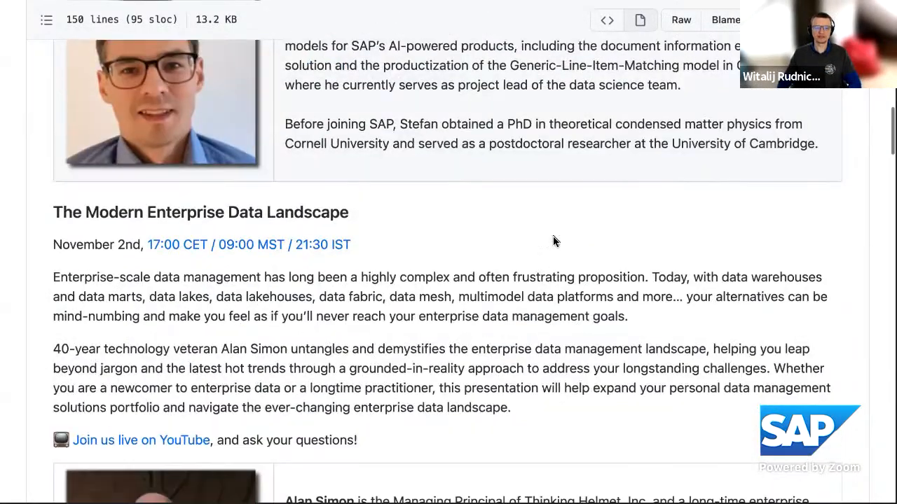
pyautogui.scroll(-3)
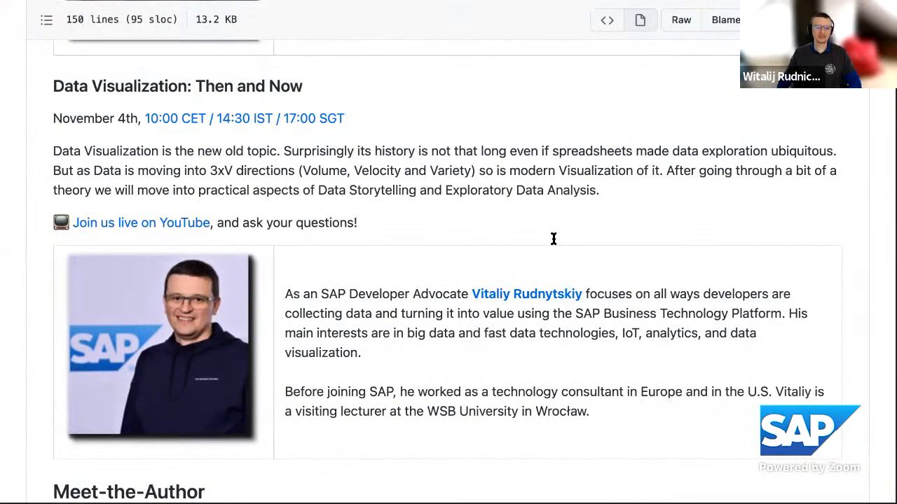
pyautogui.scroll(-3)
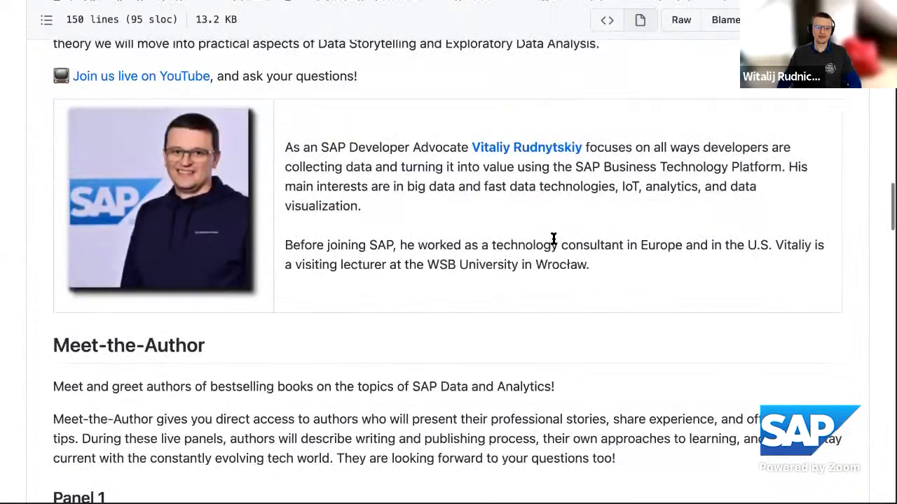
pyautogui.scroll(-3)
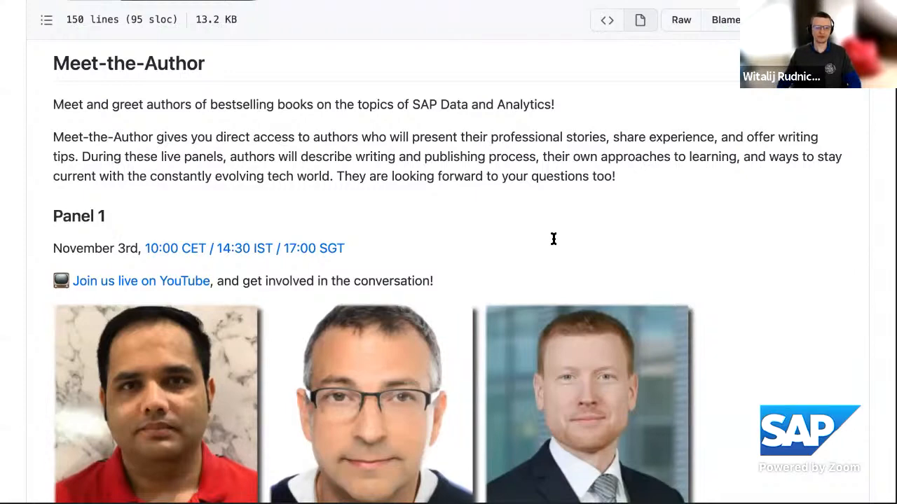
pyautogui.scroll(-3)
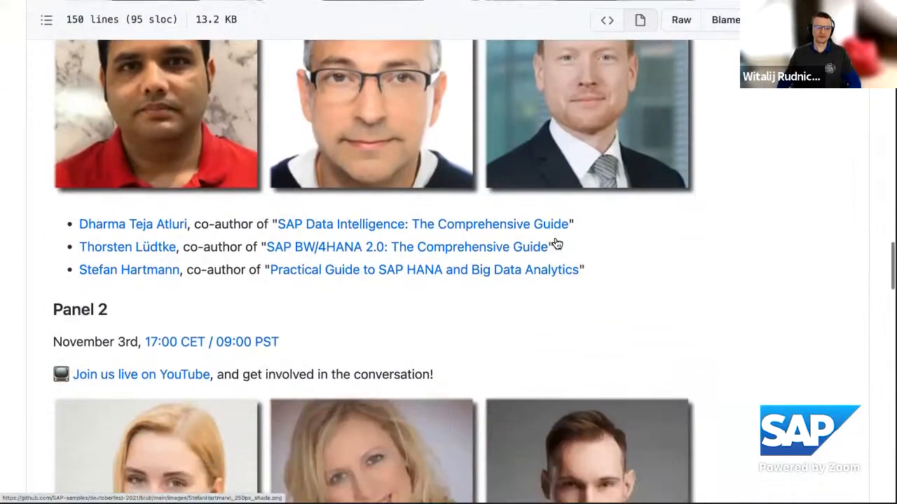
pyautogui.scroll(-3)
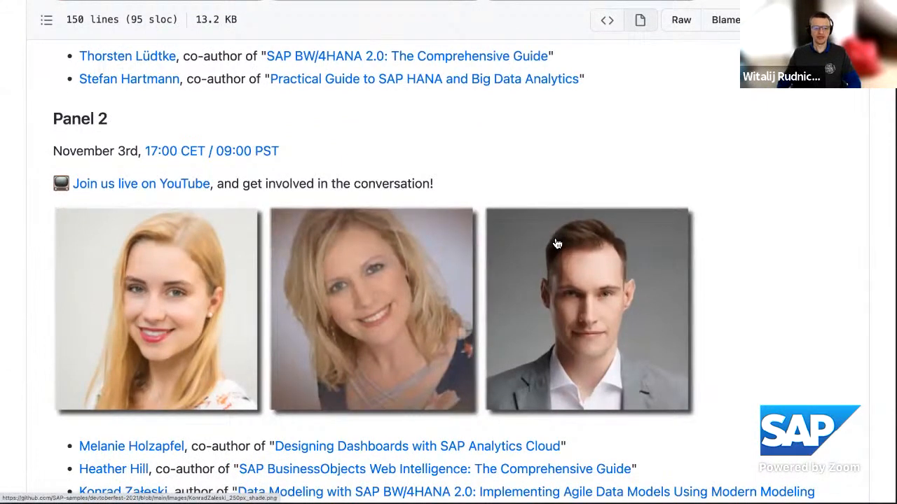
pyautogui.scroll(-3)
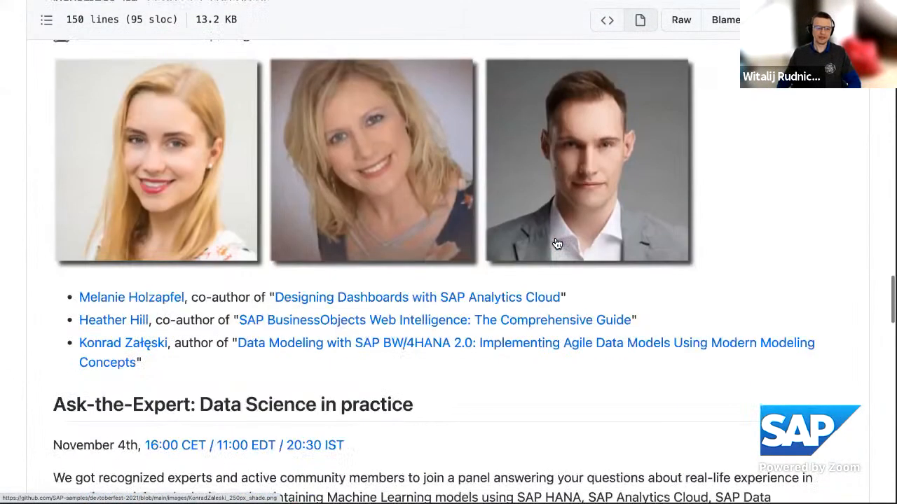
pyautogui.scroll(-3)
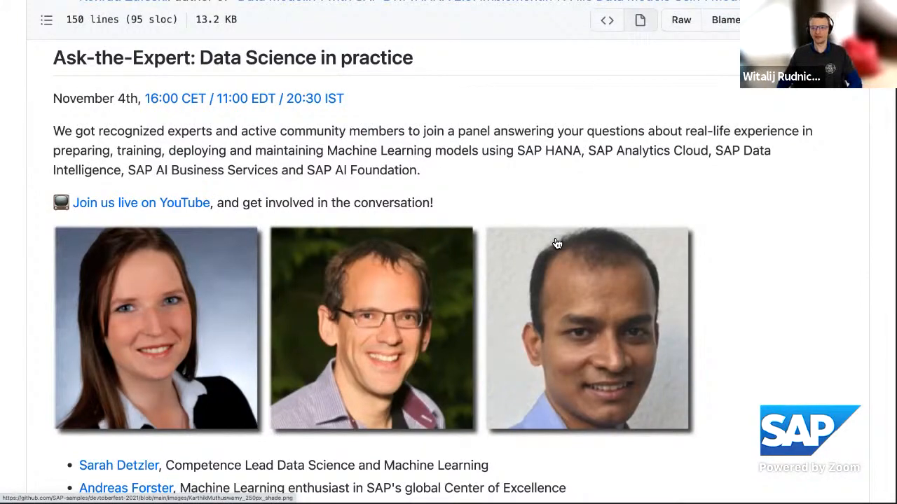
pyautogui.scroll(-3)
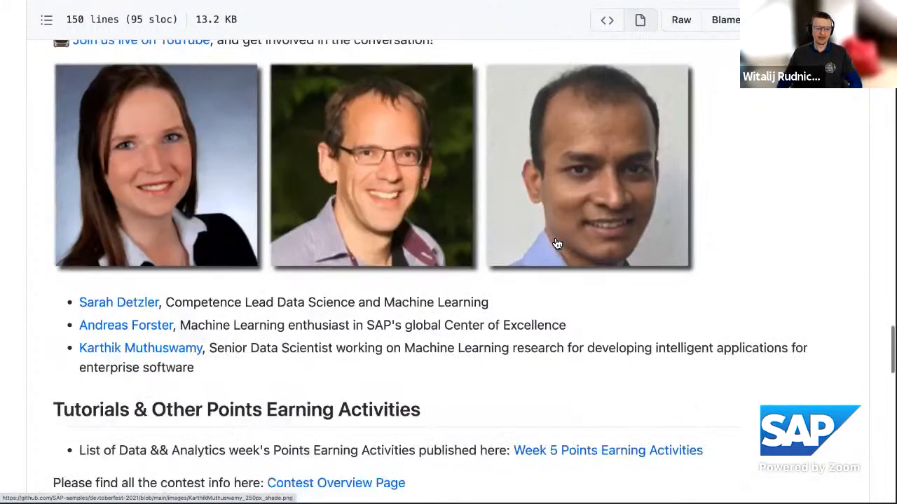
pyautogui.scroll(-3)
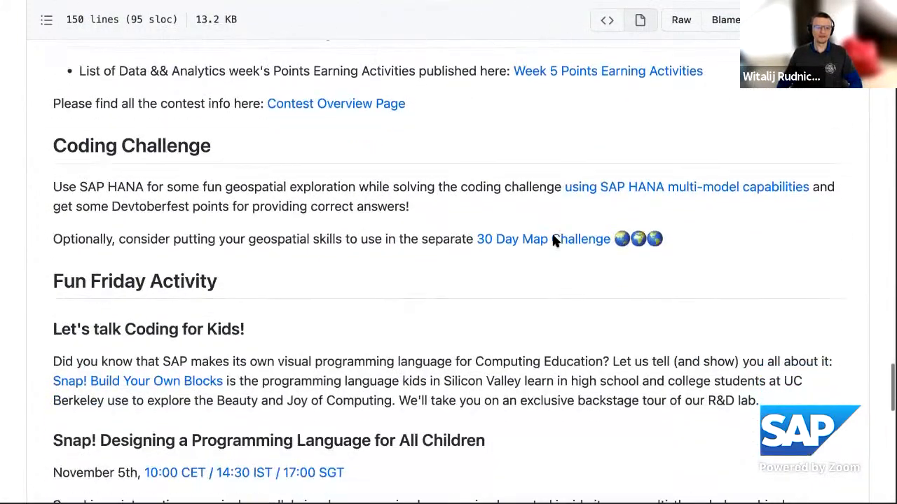
pyautogui.scroll(-3)
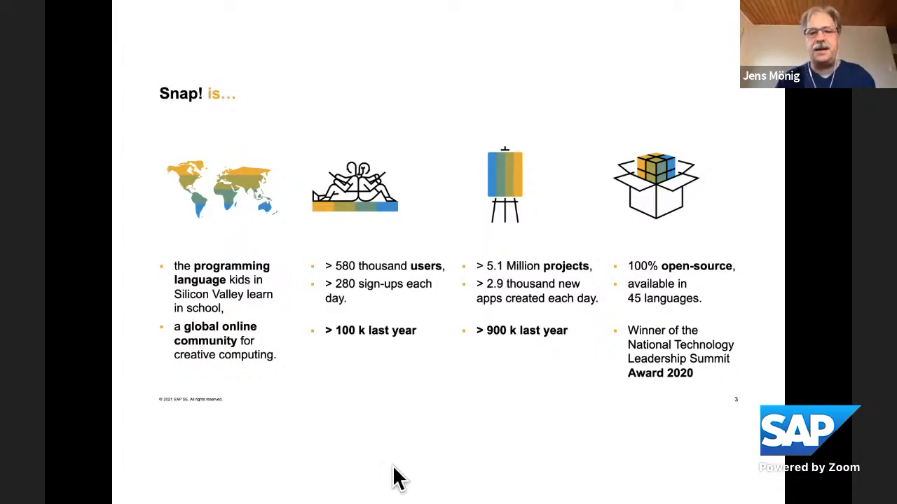
# Advance to the snap.berkeley.edu slide with its three key points
pyautogui.press('right')
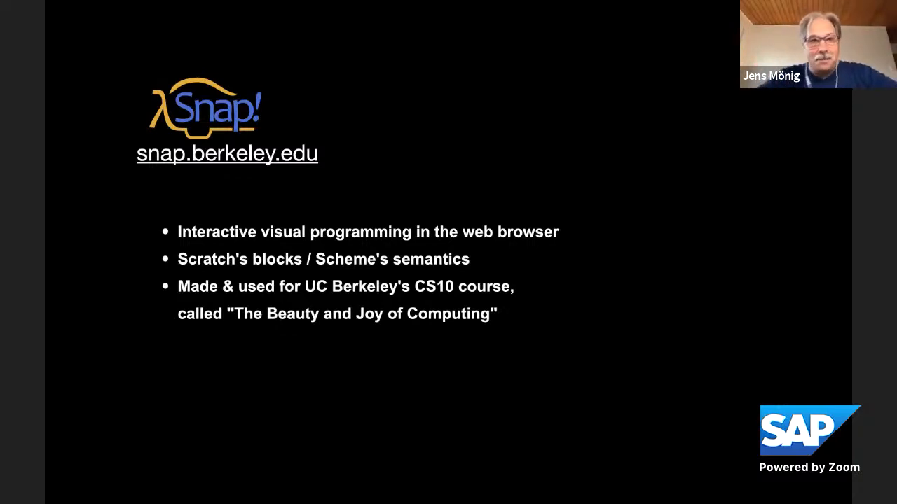
pyautogui.moveTo(381, 474)
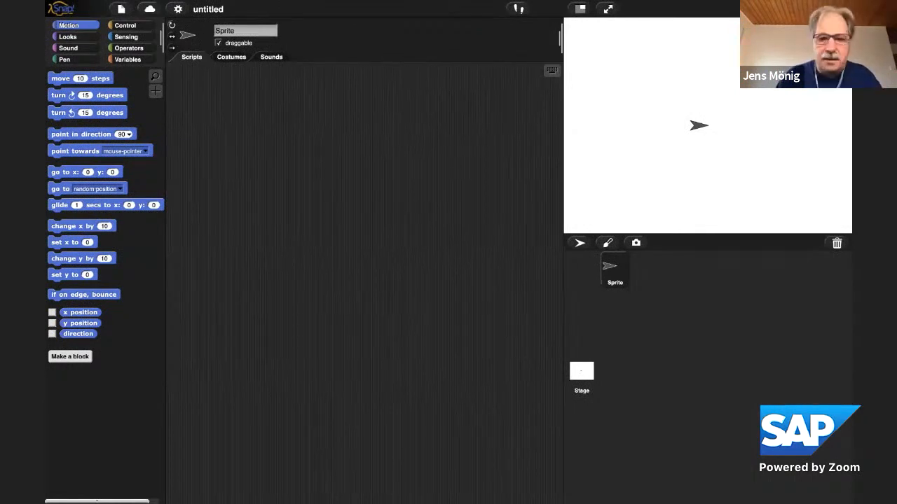
pyautogui.moveTo(487, 313)
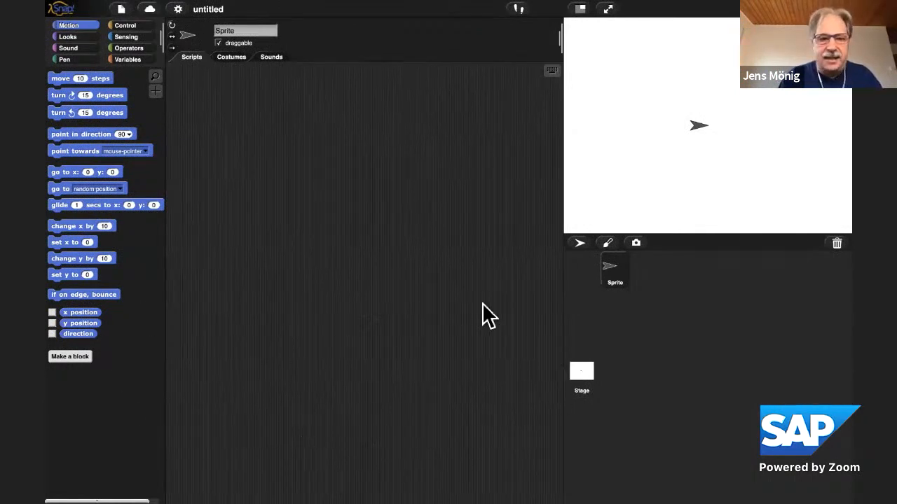
pyautogui.moveTo(419, 308)
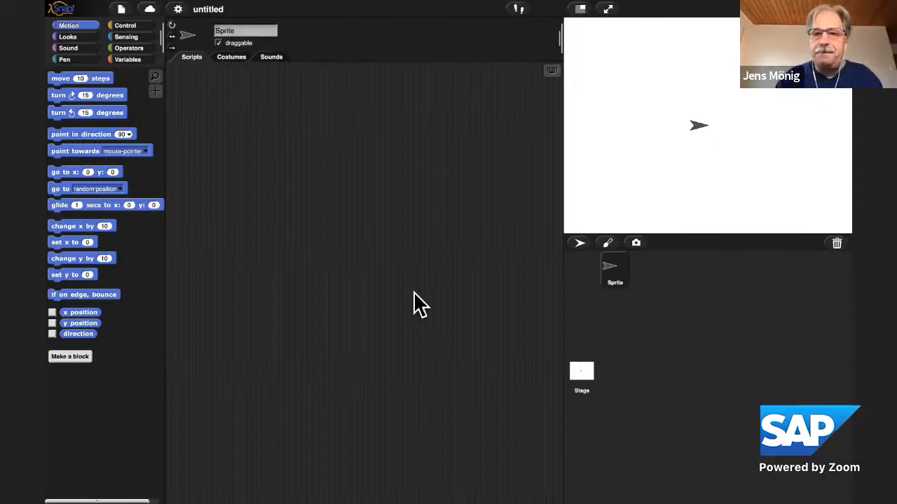
pyautogui.moveTo(669, 174)
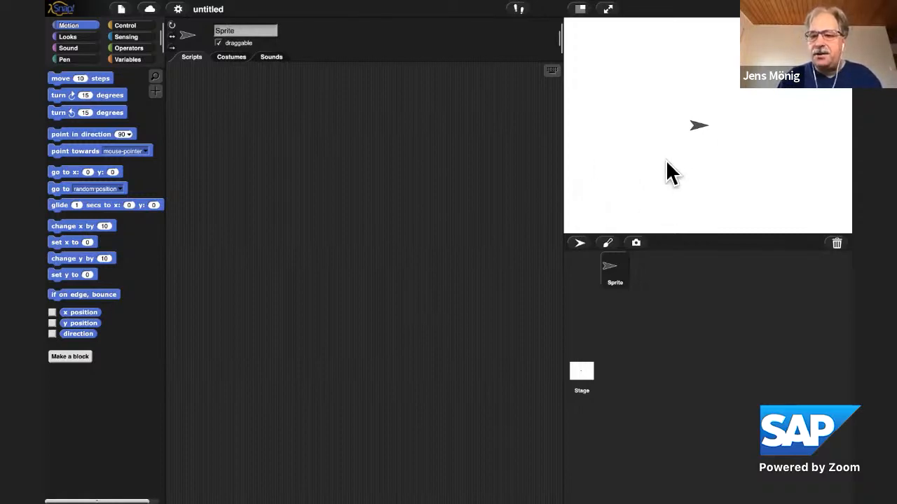
pyautogui.moveTo(699, 138)
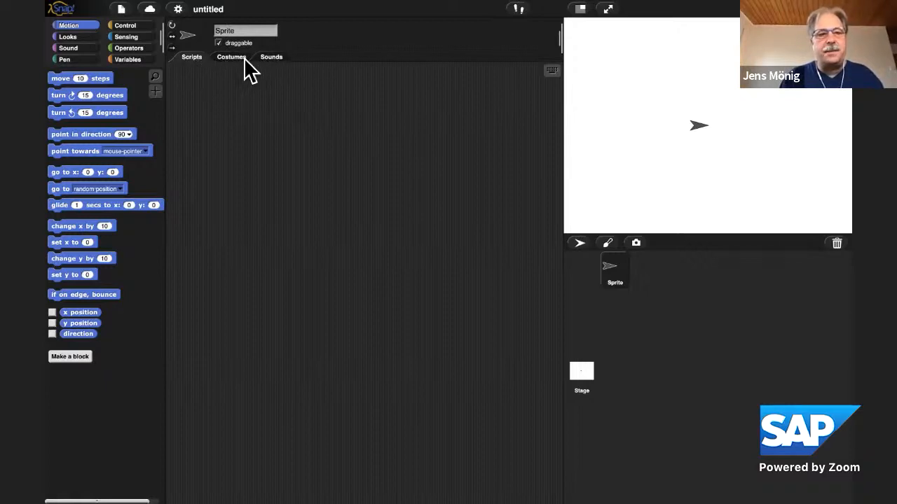
# Paint a heart costume in the Paint Editor and fill it with orange
pyautogui.click(231, 56)
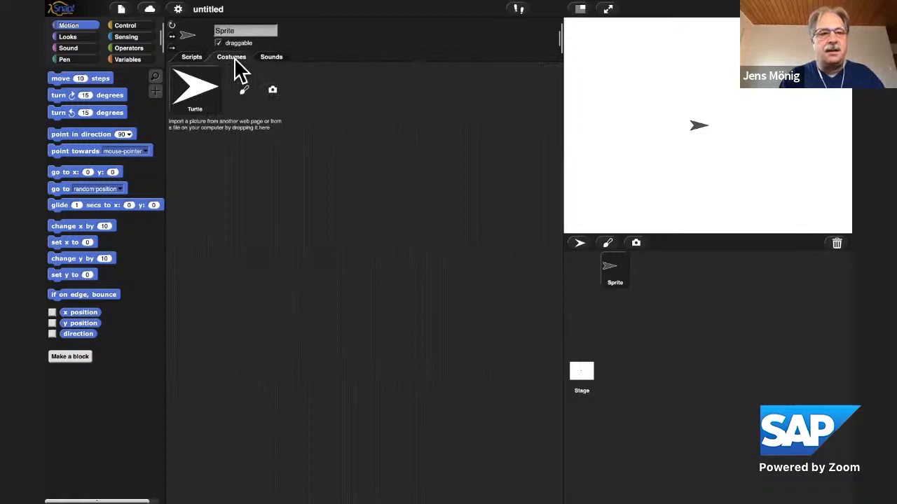
pyautogui.moveTo(244, 90)
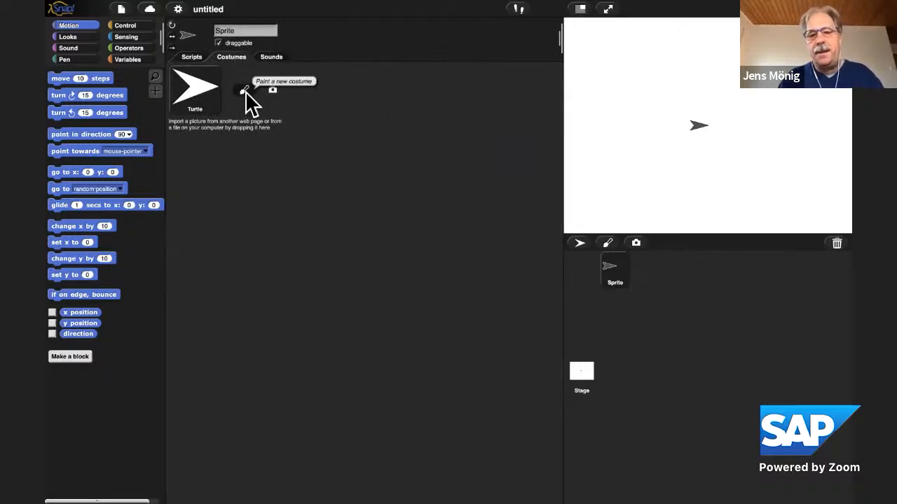
pyautogui.click(244, 90)
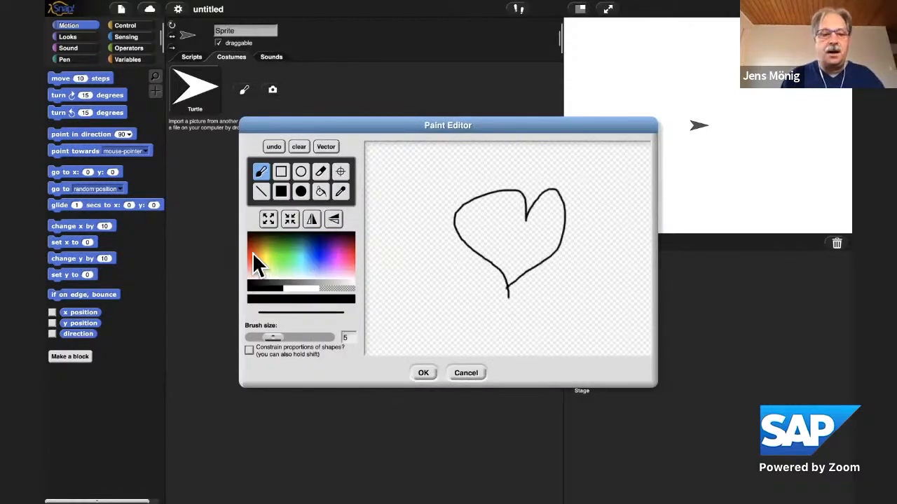
pyautogui.click(320, 191)
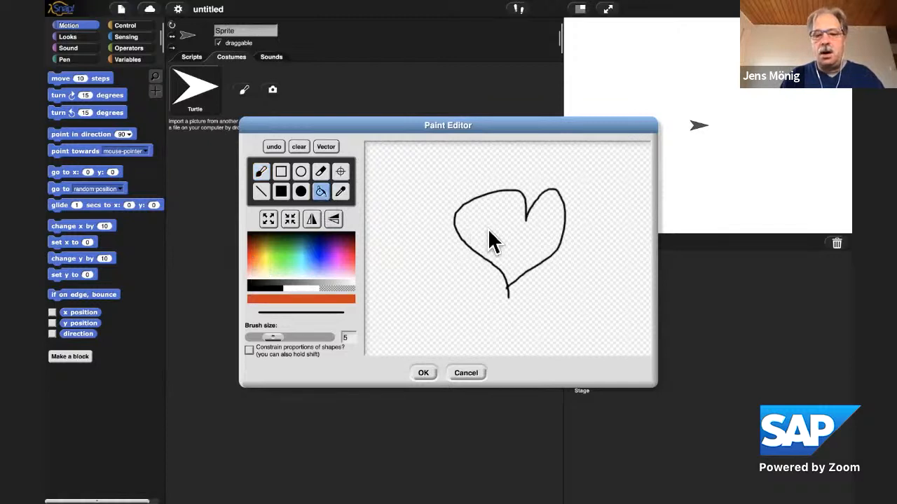
pyautogui.click(490, 238)
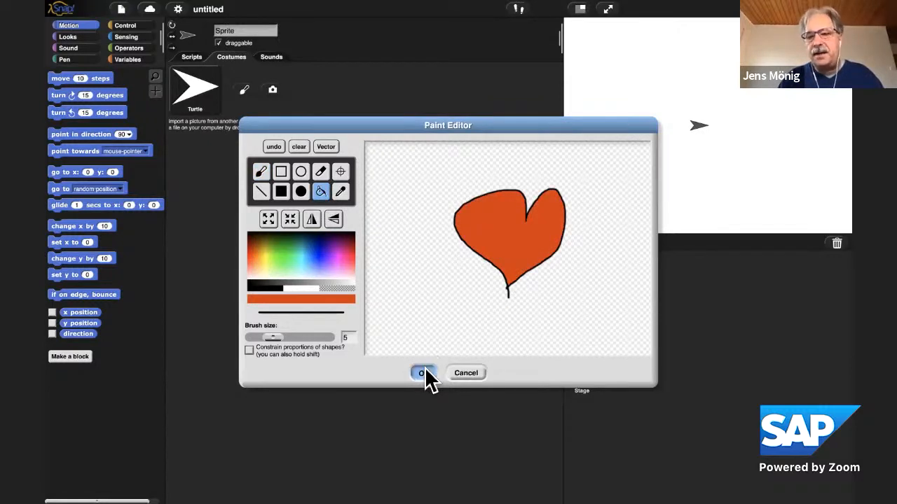
pyautogui.click(423, 373)
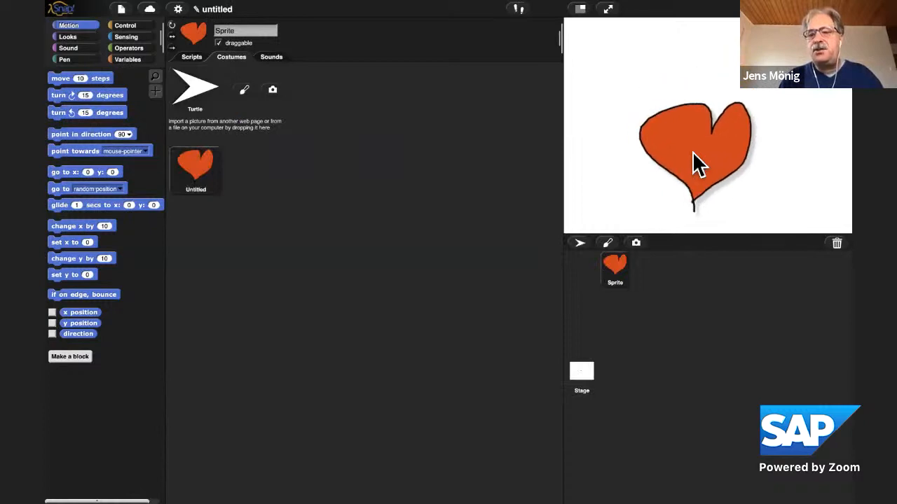
# Reposition the heart sprite on the stage and show the Looks blocks in Scripts
pyautogui.moveTo(698, 161); pyautogui.dragTo(535, 171)
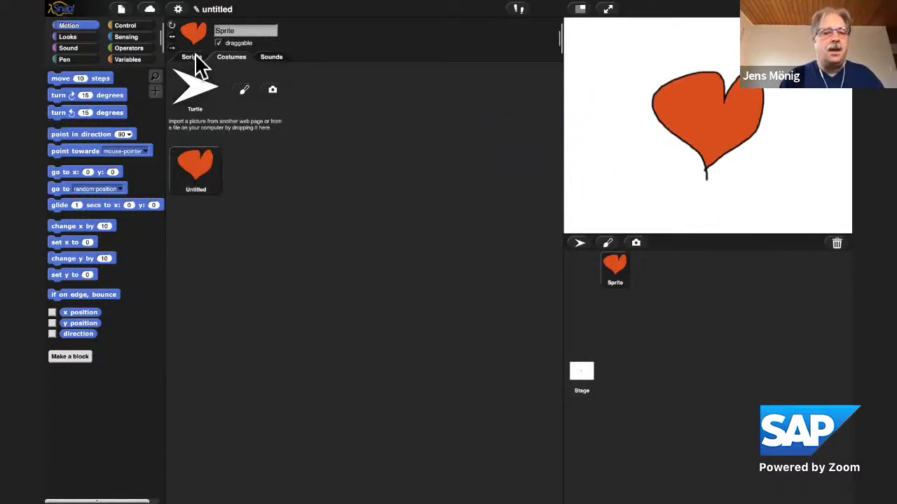
pyautogui.click(191, 56)
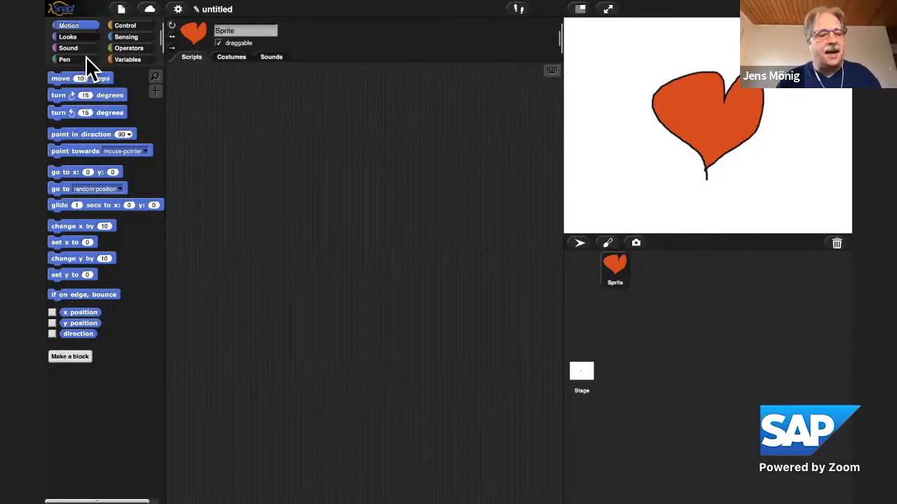
pyautogui.moveTo(101, 224)
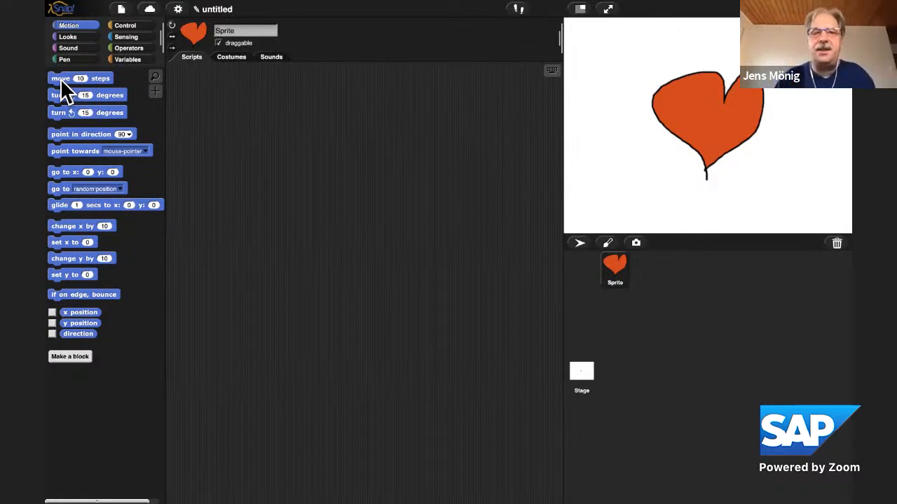
pyautogui.moveTo(77, 91)
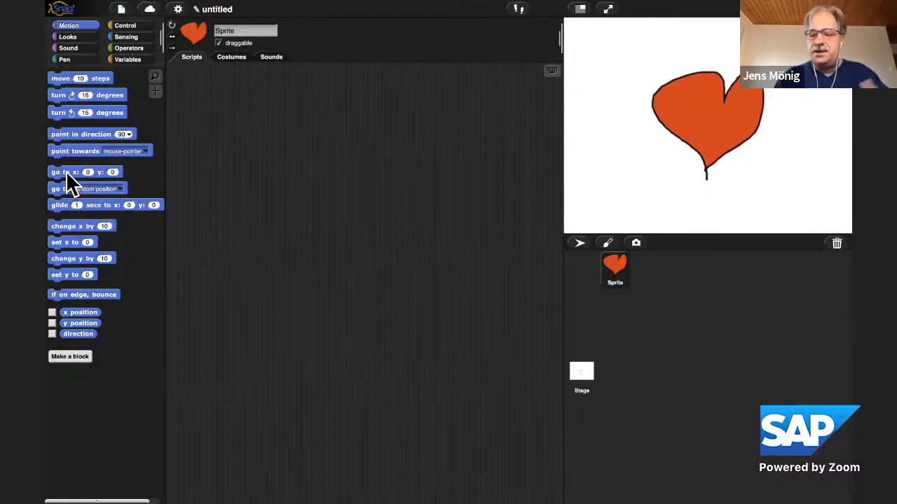
pyautogui.moveTo(736, 138)
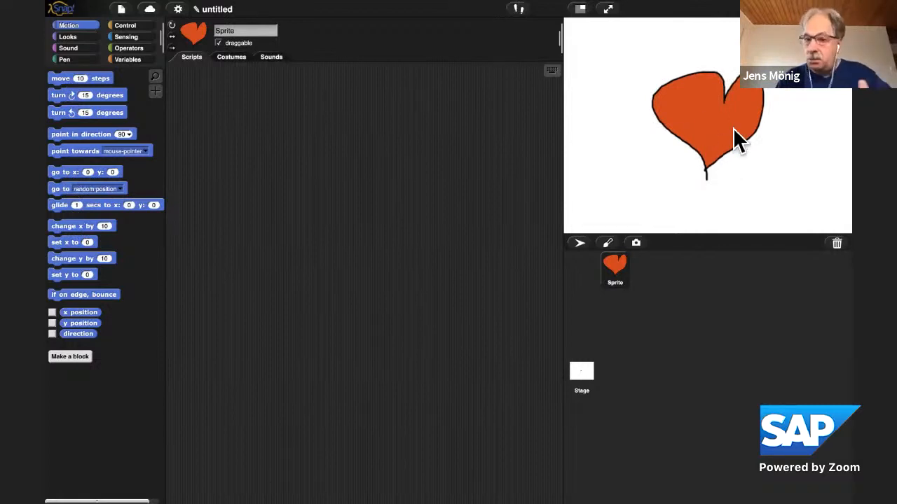
pyautogui.moveTo(154, 73)
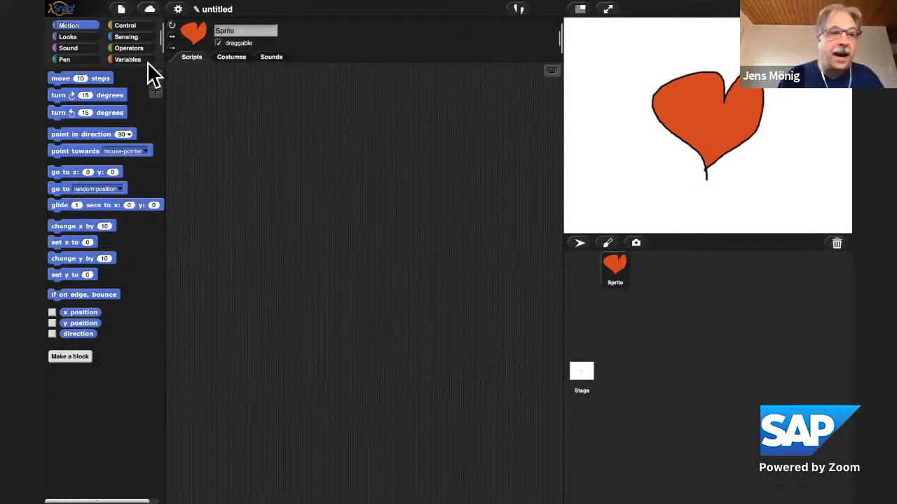
pyautogui.click(68, 37)
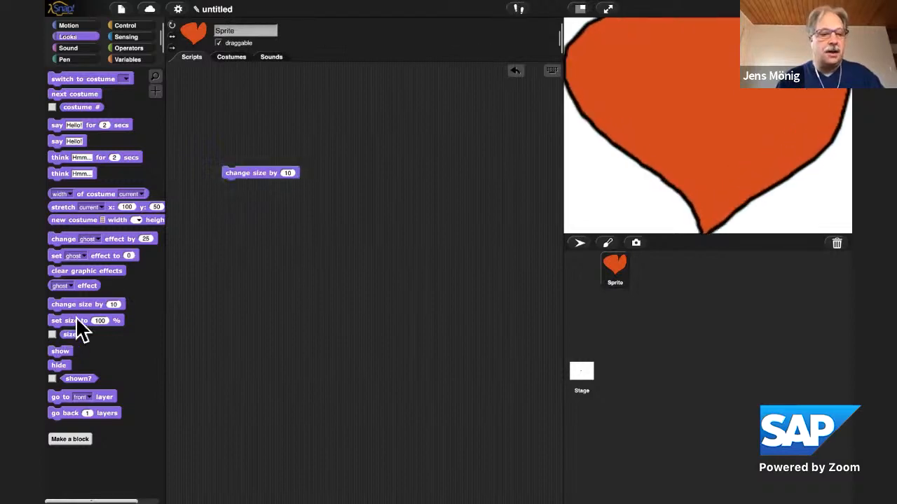
# Place a 'set size to 100 %' block below the 'change size by 10' block
pyautogui.moveTo(77, 321); pyautogui.dragTo(246, 233)
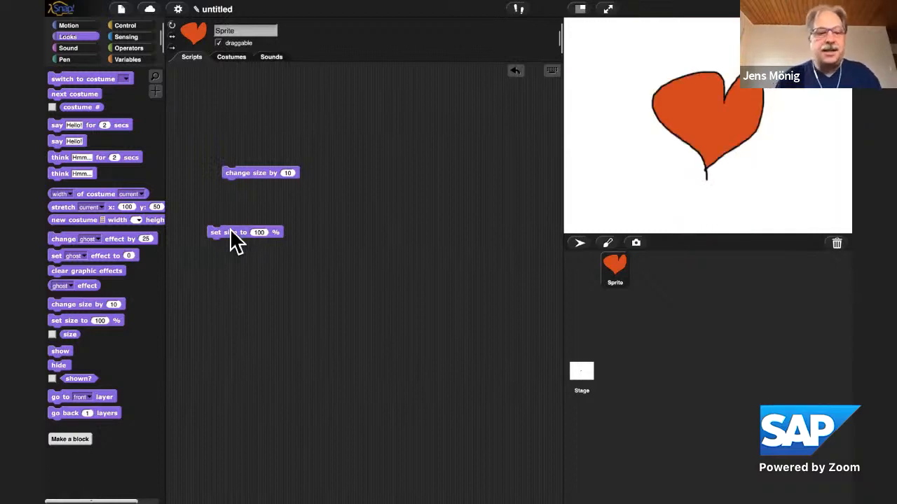
pyautogui.moveTo(245, 233); pyautogui.dragTo(245, 140)
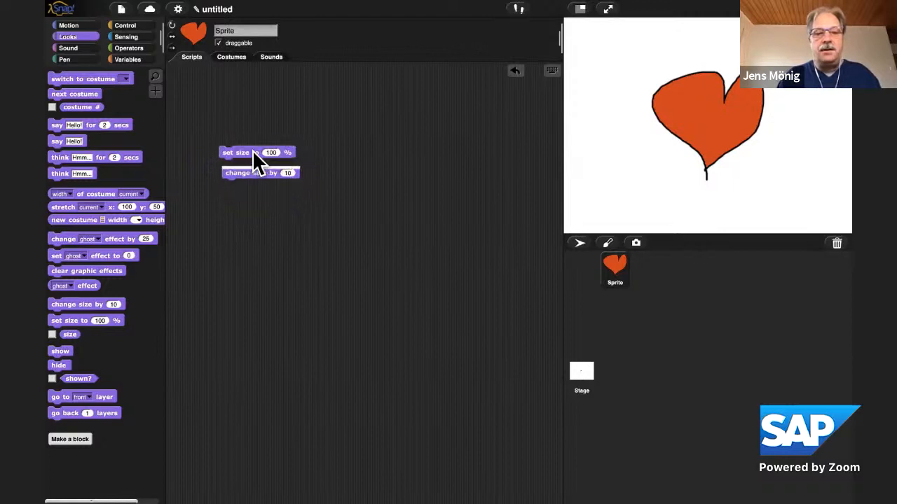
pyautogui.moveTo(236, 151); pyautogui.dragTo(241, 204)
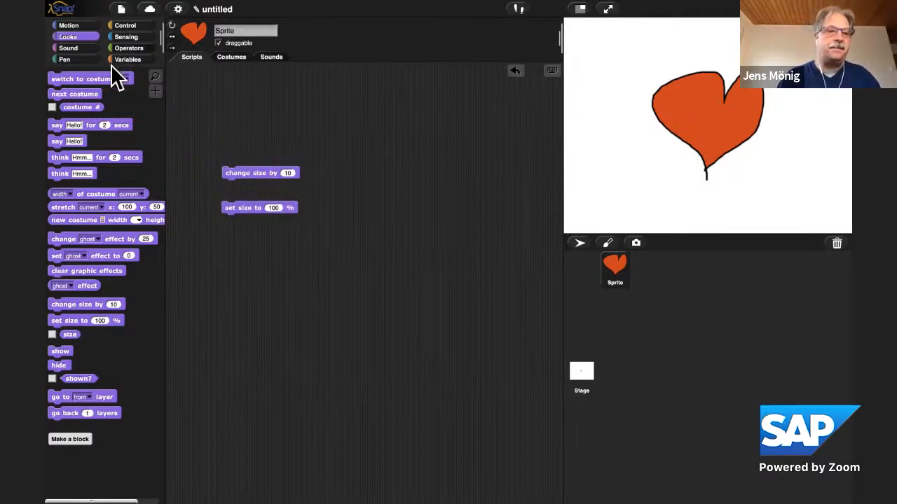
# Wrap 'change size by 10' in a repeat 10 loop, then wrap it and 'set size' in an outer repeat
pyautogui.click(126, 26)
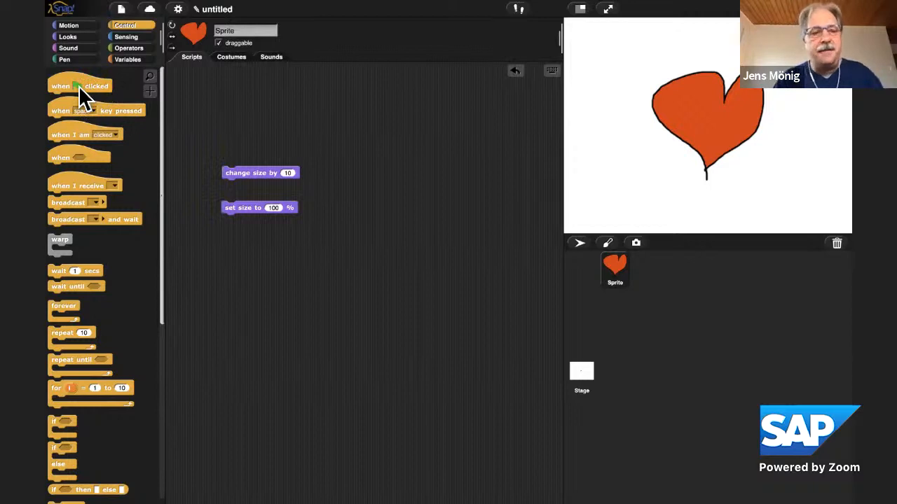
pyautogui.moveTo(112, 95)
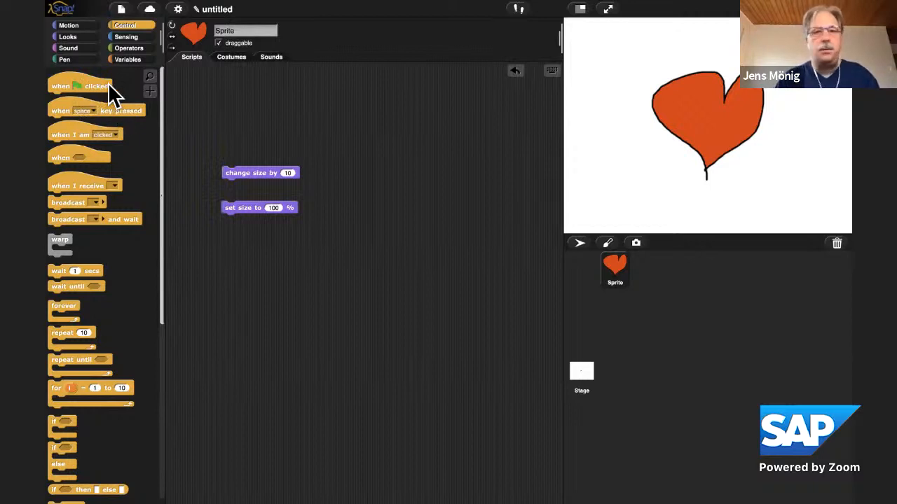
pyautogui.moveTo(77, 134)
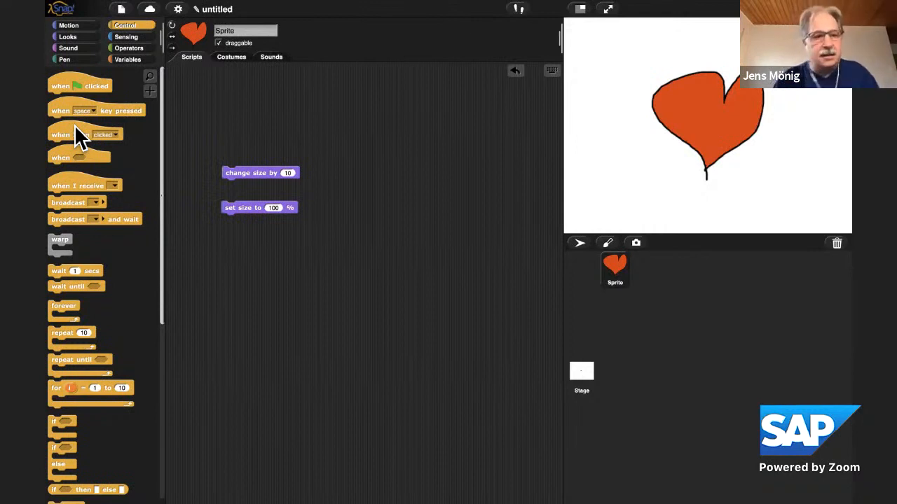
pyautogui.moveTo(70, 331)
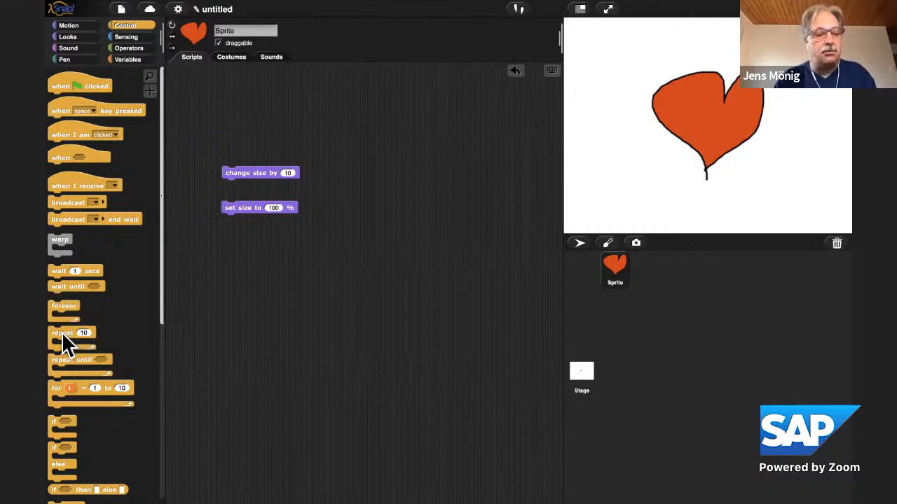
pyautogui.moveTo(70, 334); pyautogui.dragTo(227, 193)
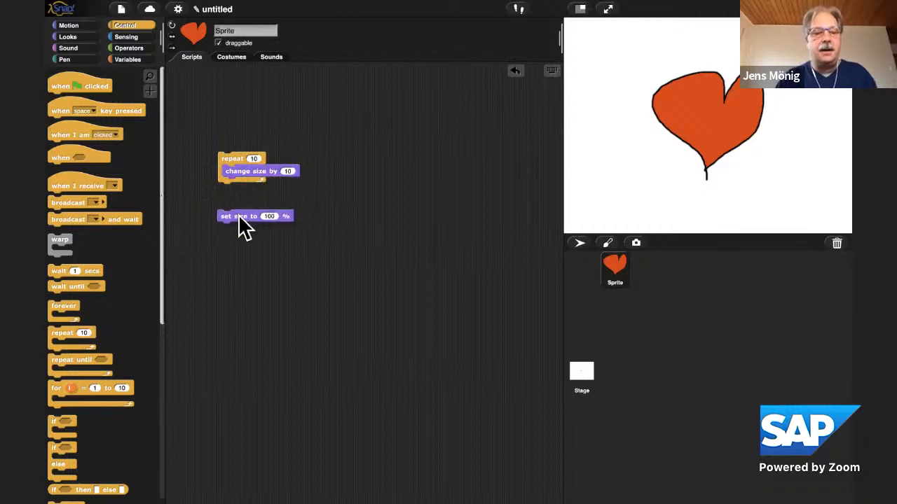
pyautogui.moveTo(255, 216); pyautogui.dragTo(255, 188)
pyautogui.write('2')
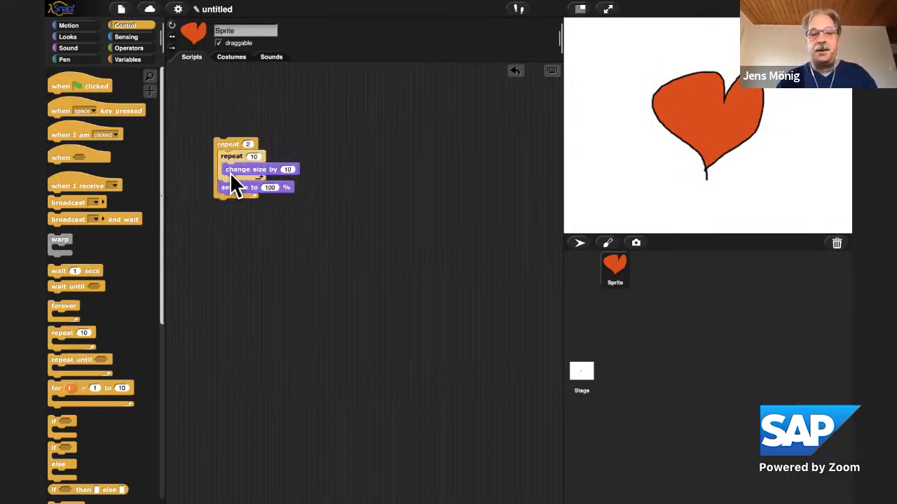
pyautogui.moveTo(171, 112)
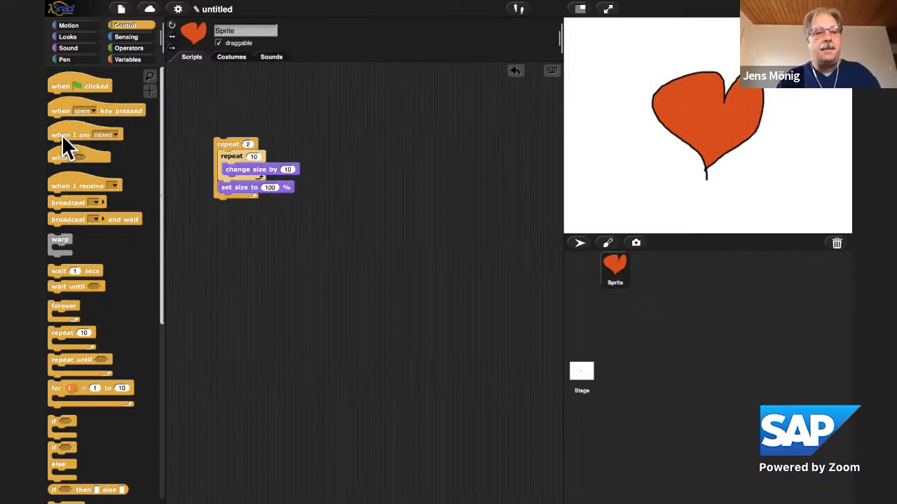
# Attach a 'when I am clicked' hat block atop the nested repeat script
pyautogui.moveTo(77, 135); pyautogui.dragTo(235, 102)
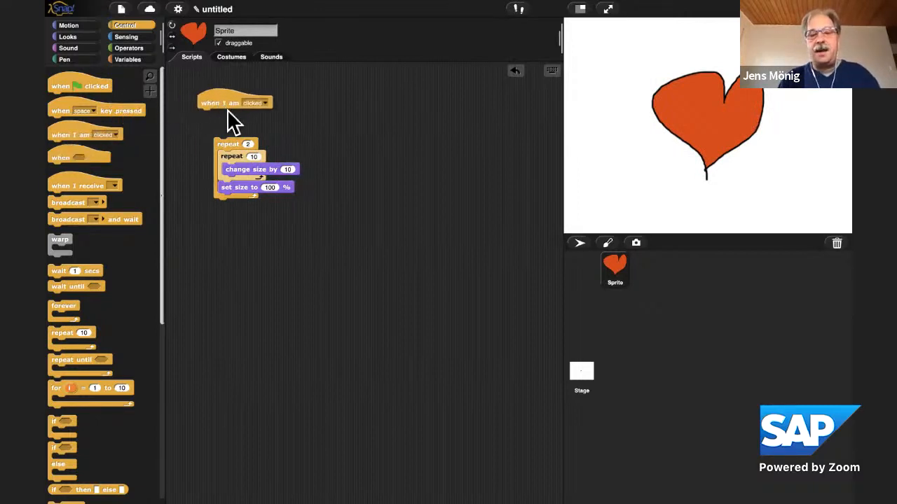
pyautogui.moveTo(235, 102); pyautogui.dragTo(252, 118)
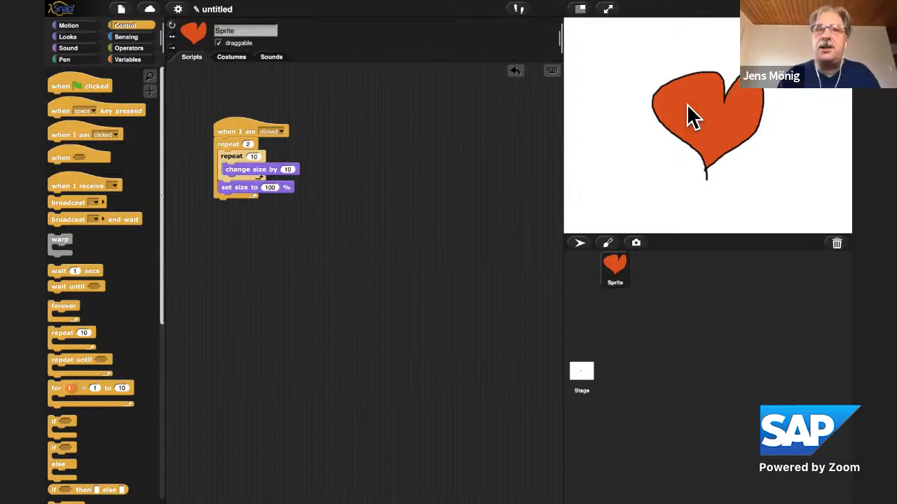
pyautogui.moveTo(403, 56)
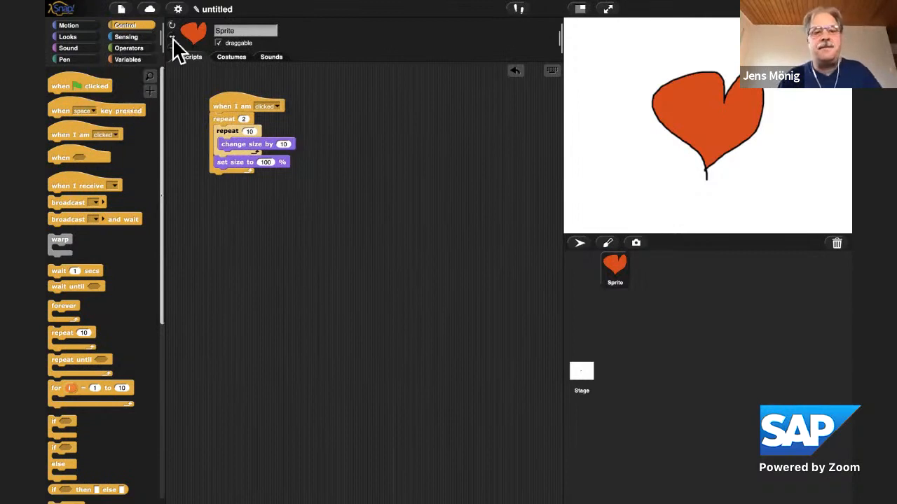
# Drop a direction reporter from Motion into the scripting area, then show the Operators blocks
pyautogui.click(67, 25)
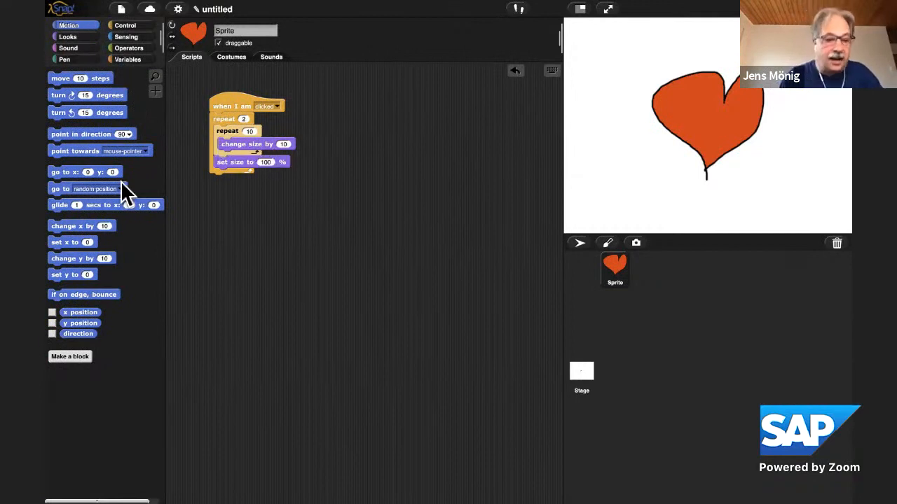
pyautogui.moveTo(96, 343)
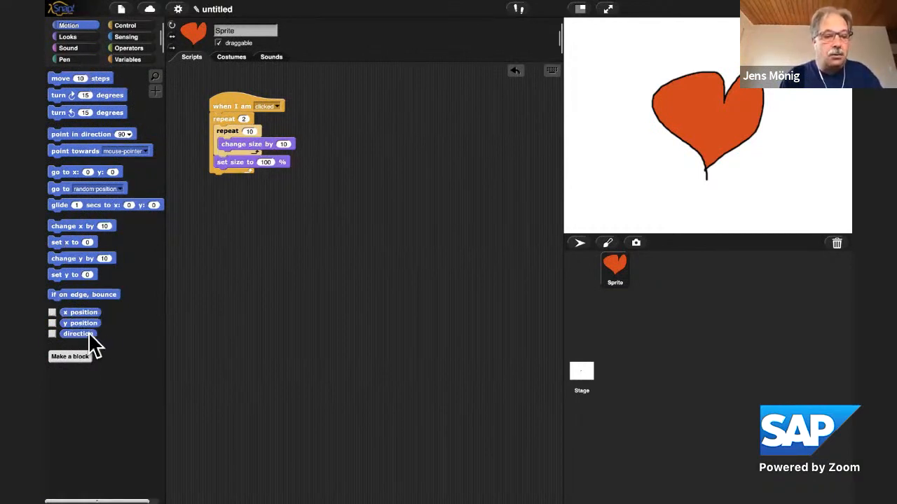
pyautogui.moveTo(77, 333); pyautogui.dragTo(278, 259)
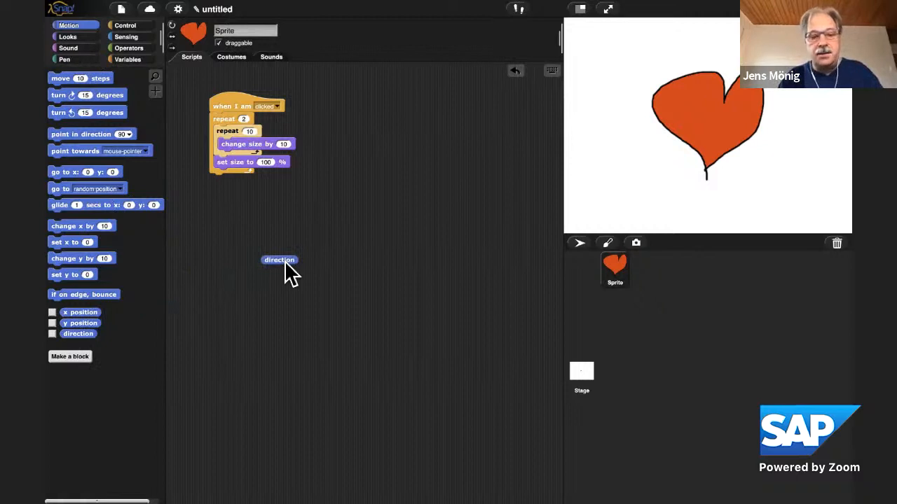
pyautogui.click(279, 259)
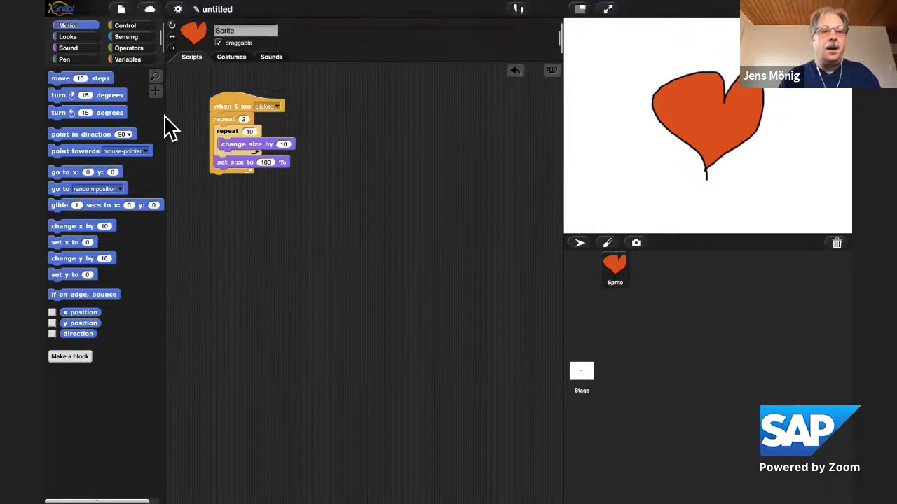
pyautogui.click(129, 48)
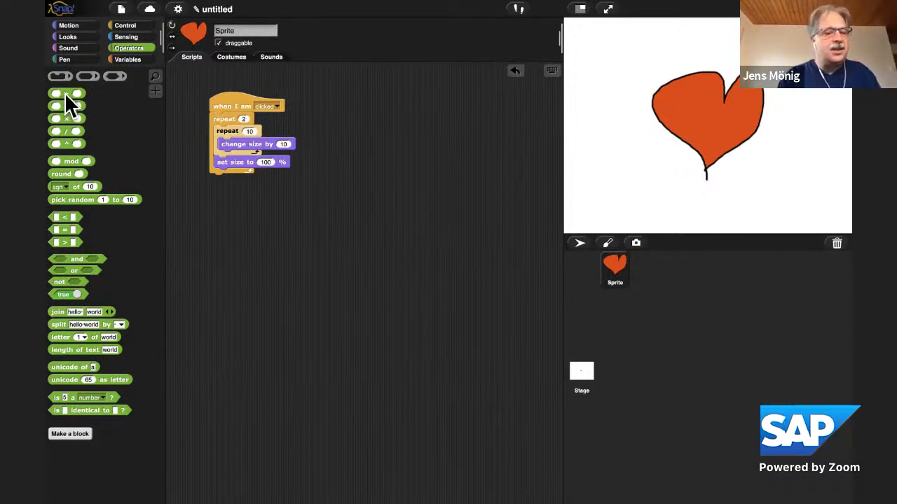
# Add a + reporter with 3 and 4, then scroll Control down to the call block
pyautogui.moveTo(68, 93); pyautogui.dragTo(269, 246)
pyautogui.write('4')
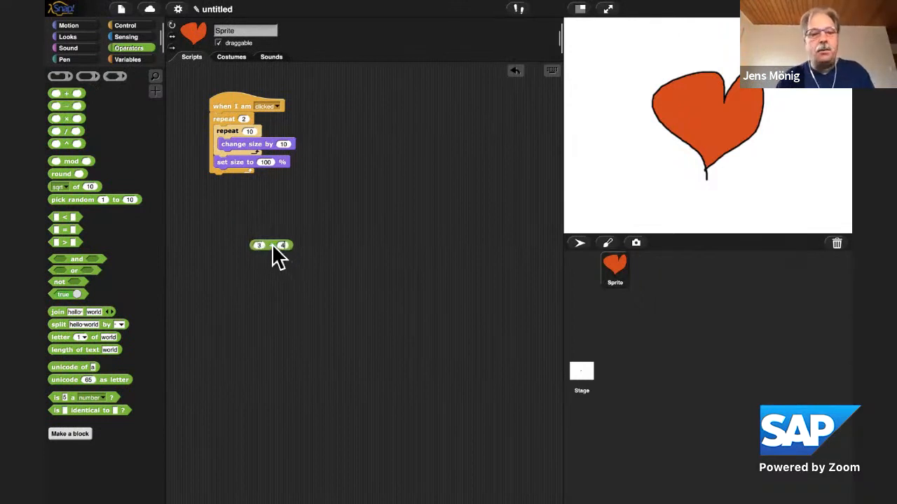
pyautogui.click(270, 245)
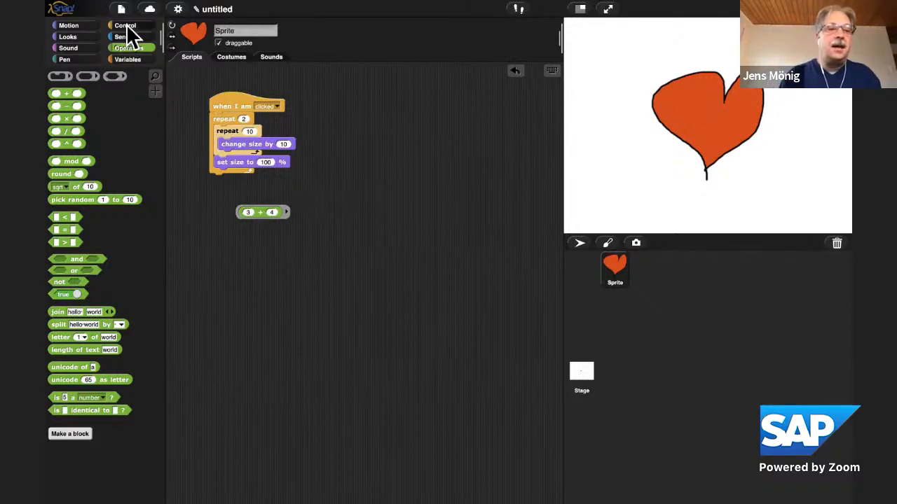
pyautogui.click(125, 26)
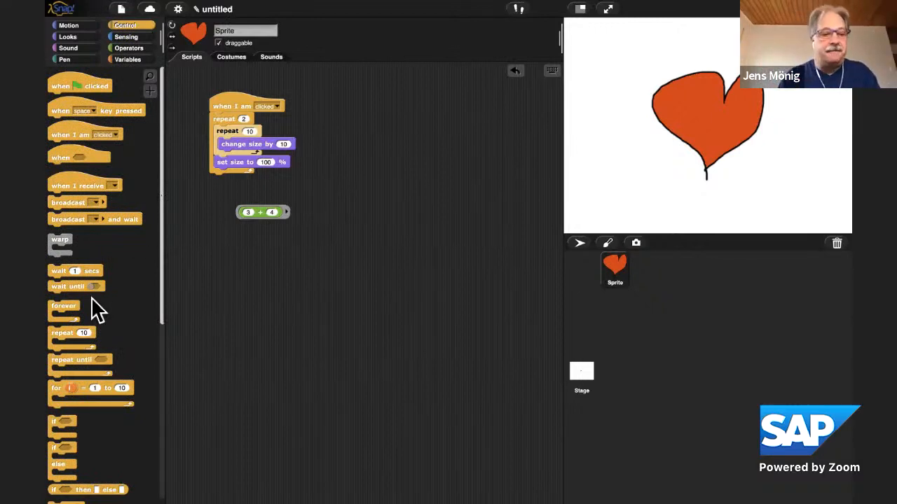
pyautogui.scroll(-3)
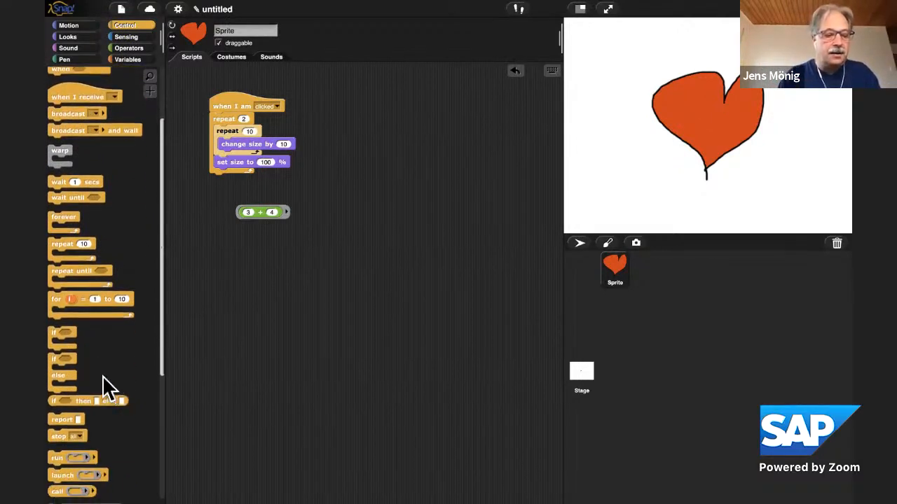
pyautogui.moveTo(182, 362)
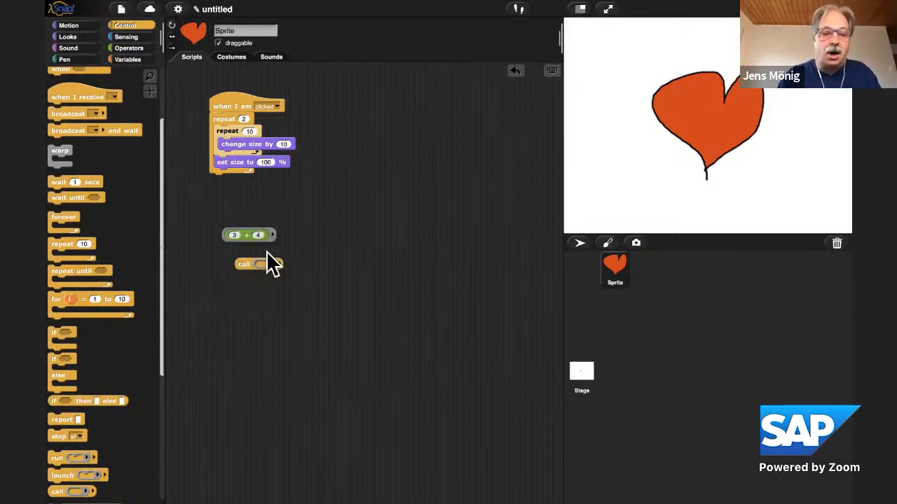
# Put the 3 + 4 reporter inside the call block and expand its 'with inputs' slot
pyautogui.moveTo(249, 236); pyautogui.dragTo(273, 266)
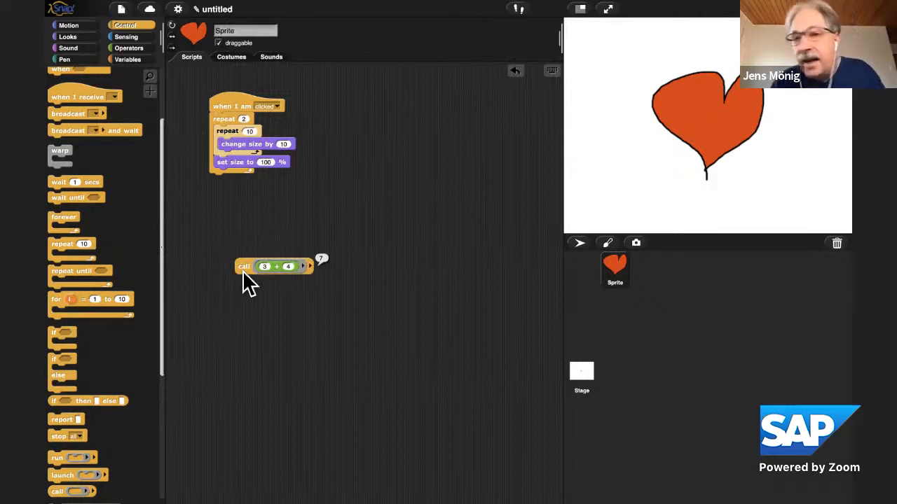
pyautogui.moveTo(305, 289)
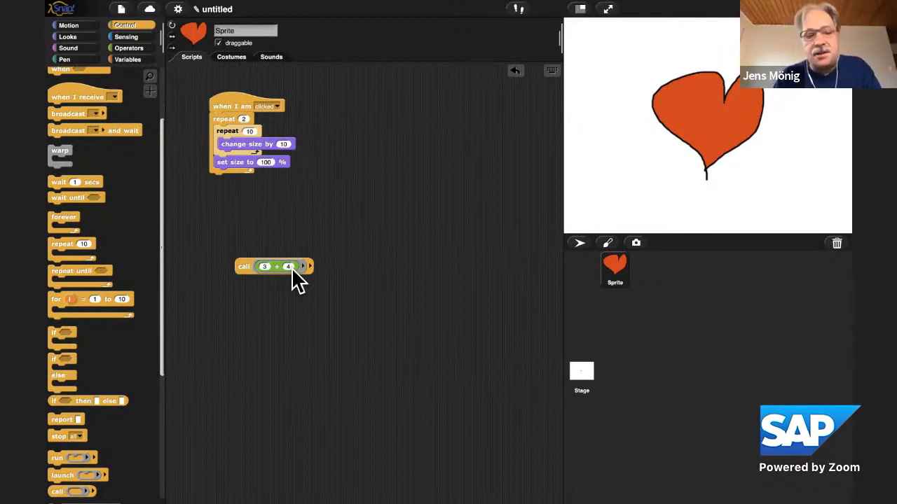
pyautogui.moveTo(292, 273)
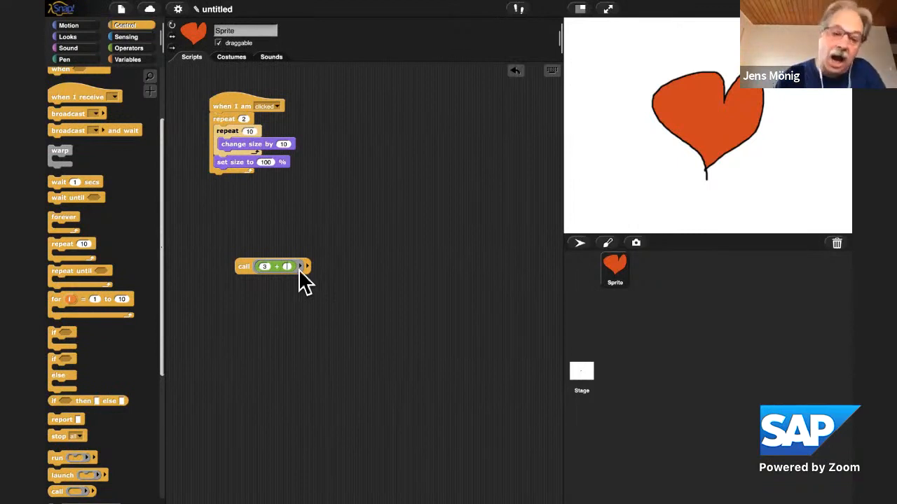
pyautogui.moveTo(313, 279)
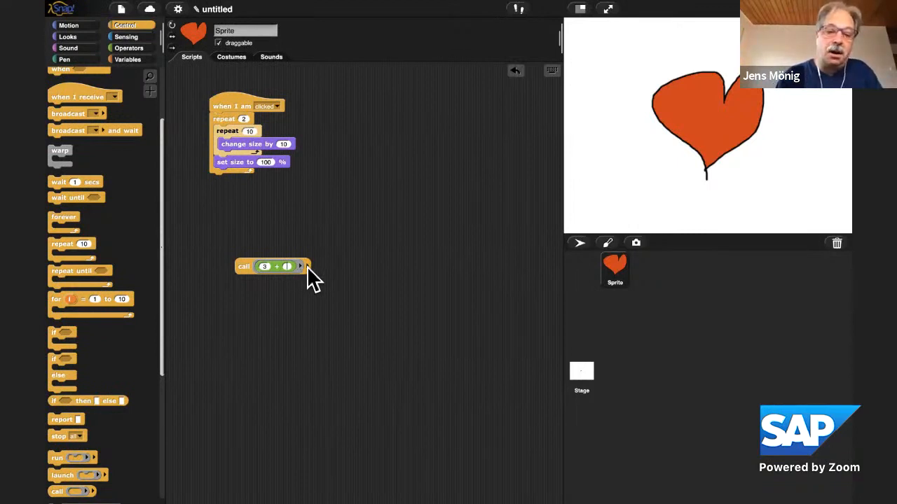
pyautogui.click(300, 266)
pyautogui.write('5')
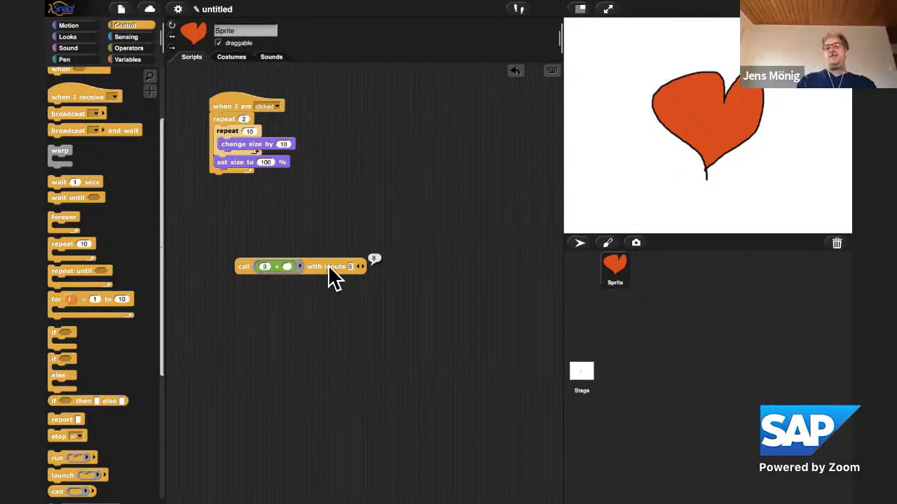
pyautogui.moveTo(280, 290)
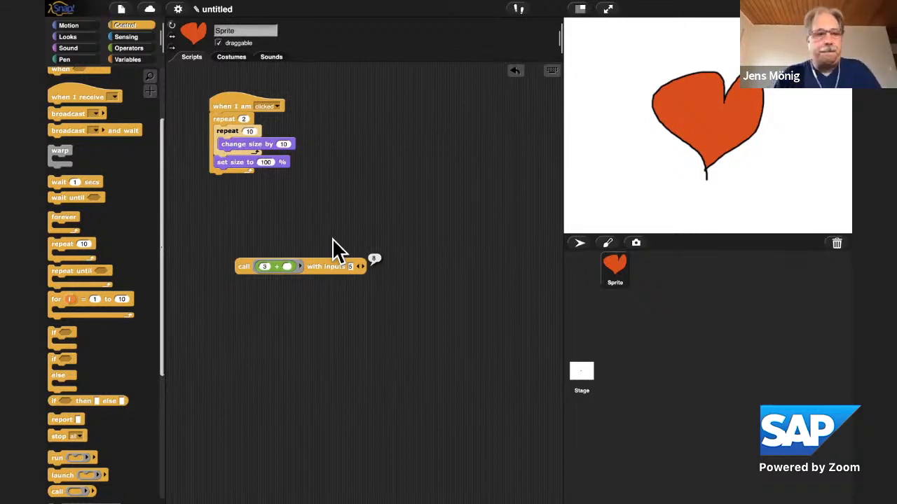
pyautogui.moveTo(263, 189)
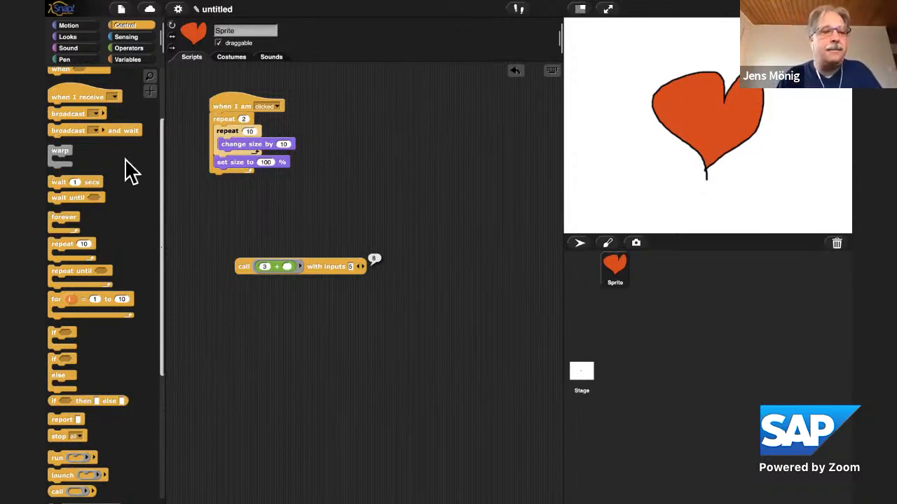
# Show the Looks blocks in the palette
pyautogui.click(68, 37)
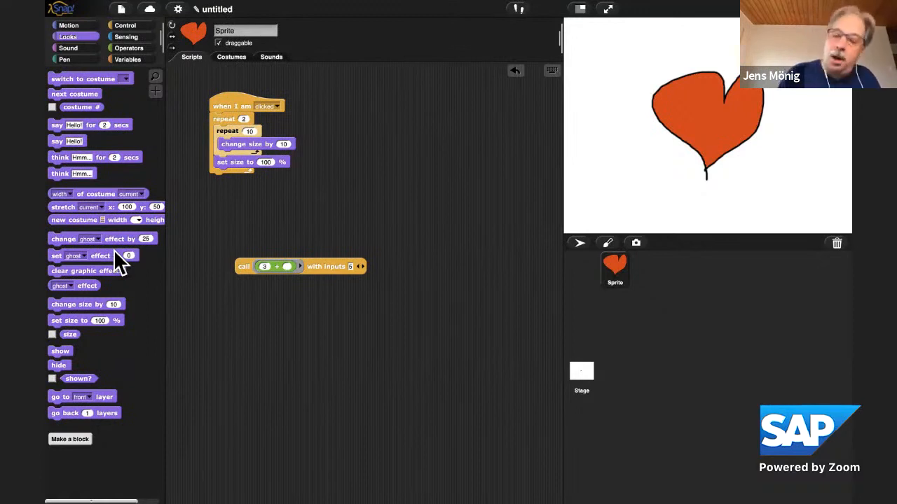
pyautogui.moveTo(143, 91)
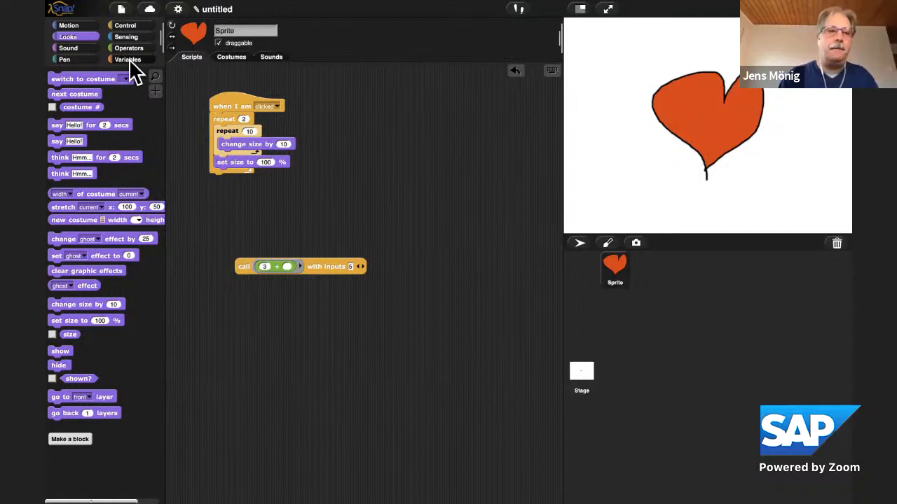
# Build a five-item list block from the Variables palette and view its contents
pyautogui.click(128, 59)
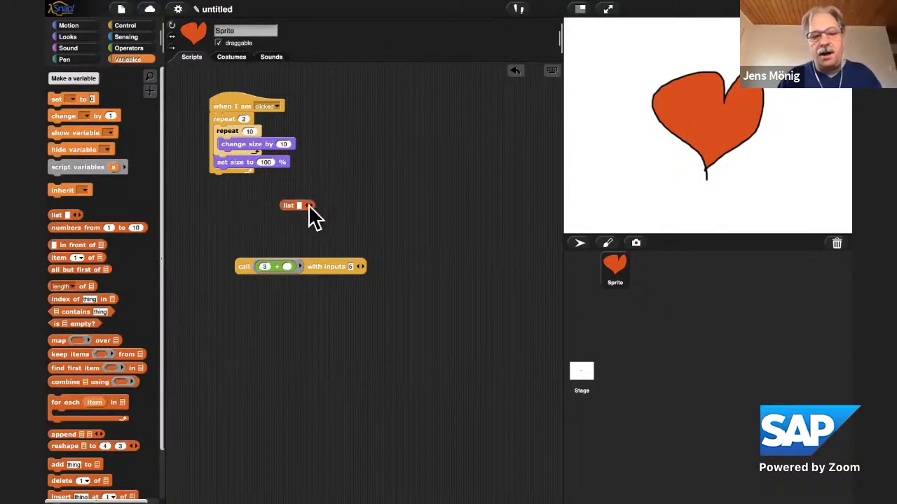
pyautogui.click(317, 204)
pyautogui.write('a e i o u')
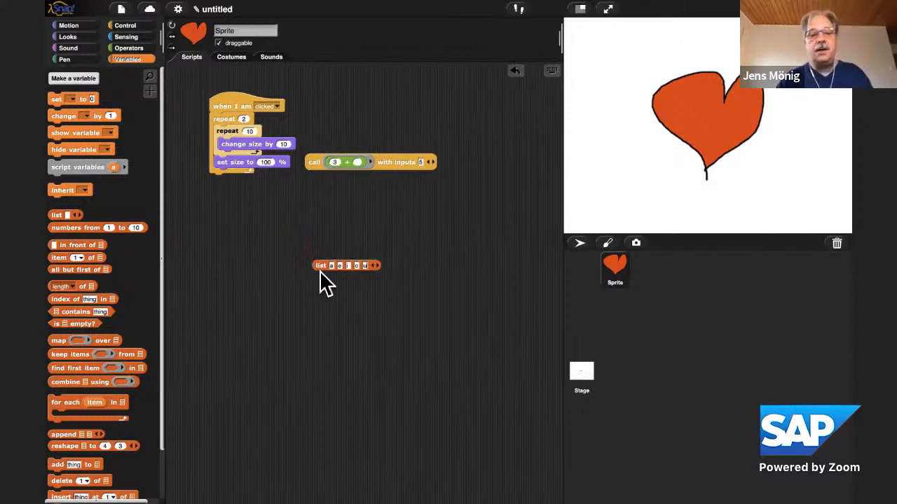
pyautogui.click(319, 266)
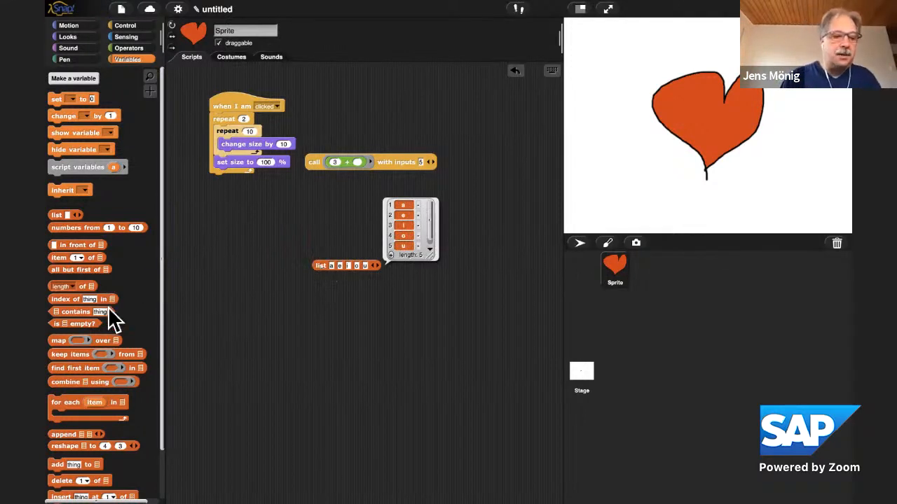
pyautogui.moveTo(79, 322)
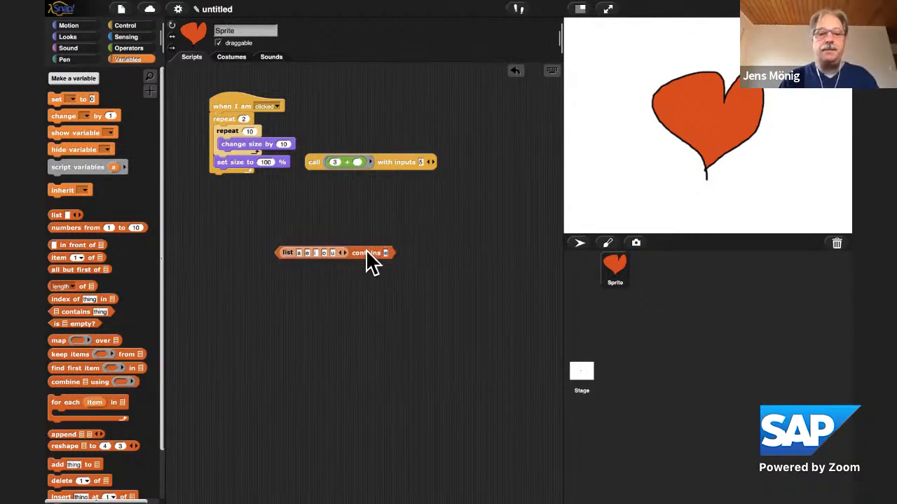
# Drop the list into a 'contains' predicate and set the value to look for
pyautogui.click(364, 252)
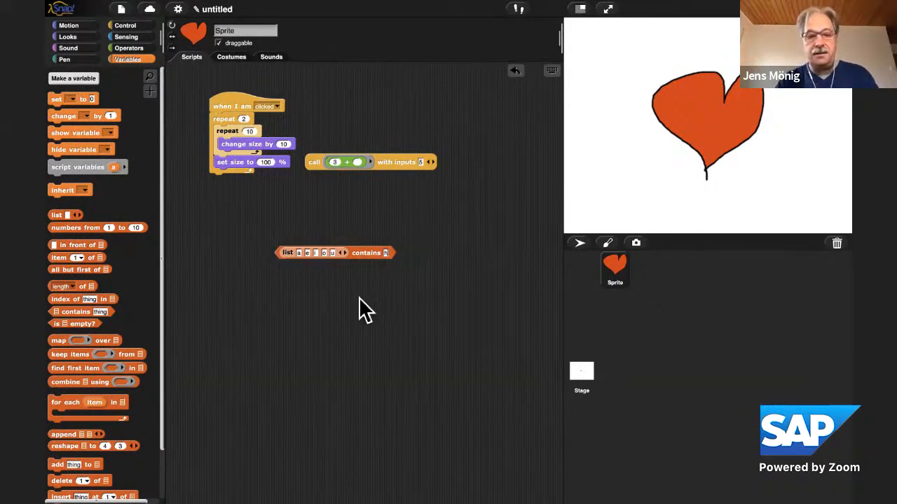
pyautogui.click(365, 252)
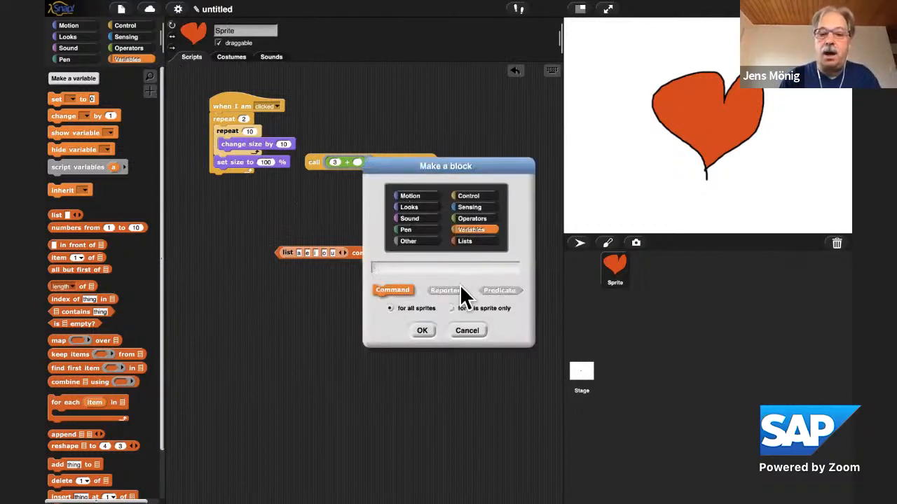
# Define a Lists reporter named 'is letter a vowel?' and confirm to reach its Block Editor
pyautogui.click(446, 290)
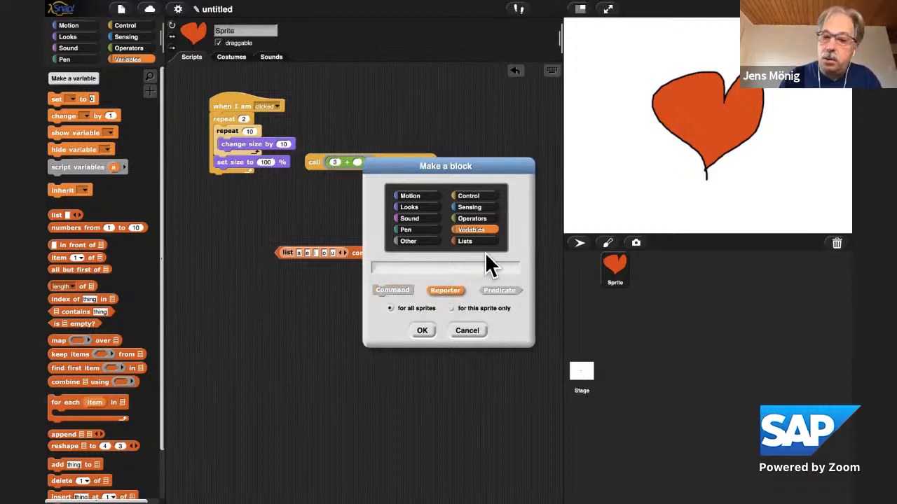
pyautogui.click(465, 241)
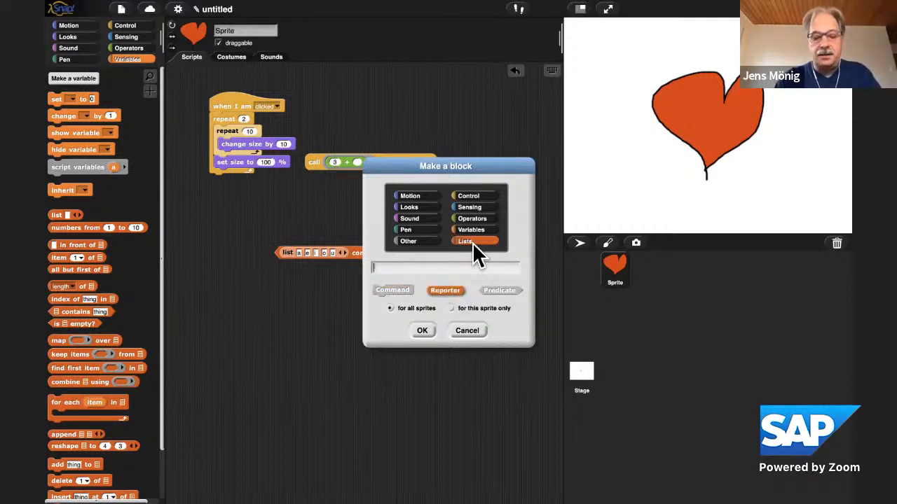
pyautogui.write('is left')
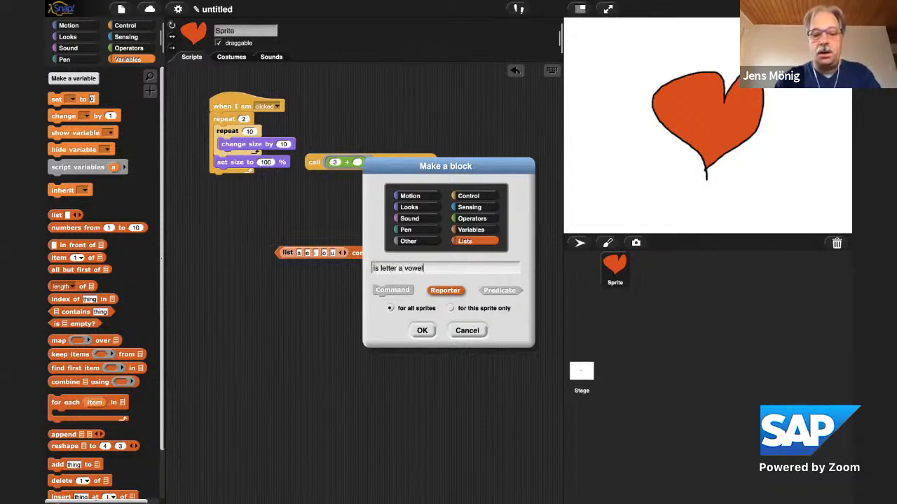
pyautogui.write('=?')
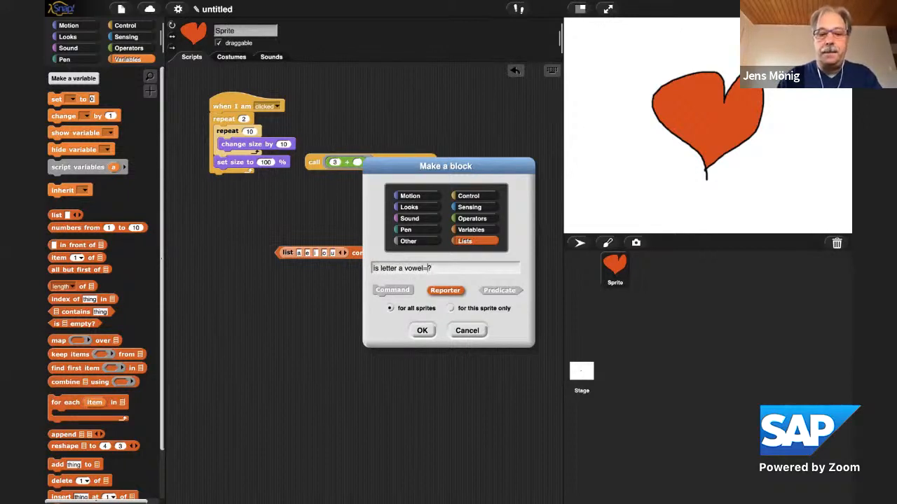
pyautogui.click(422, 331)
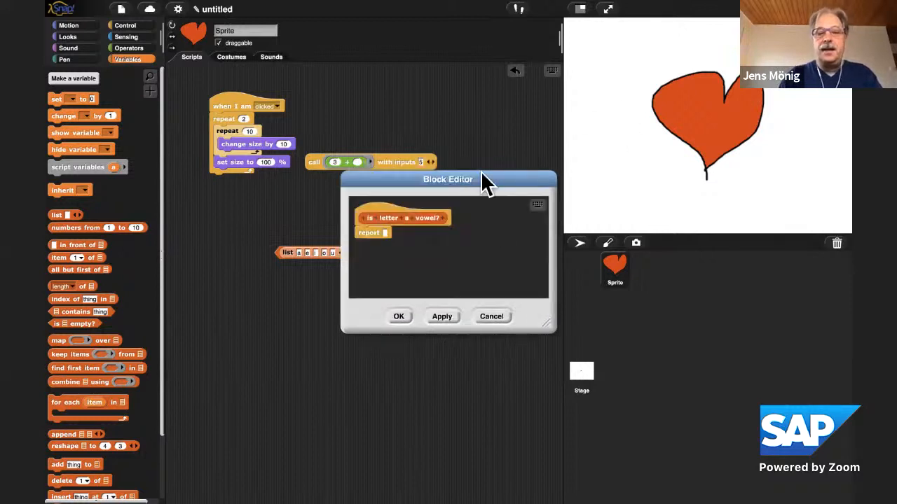
# Turn the word 'letter' in the block prototype into an input slot
pyautogui.moveTo(449, 179); pyautogui.dragTo(510, 202)
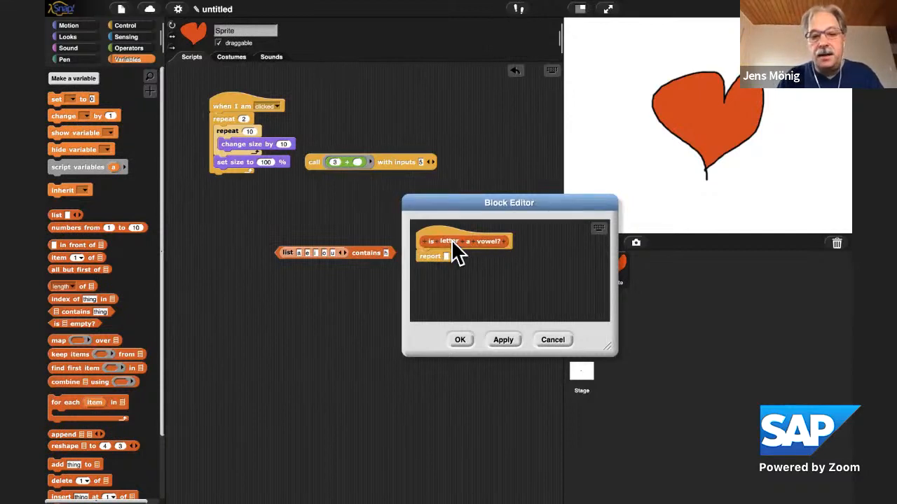
pyautogui.click(448, 241)
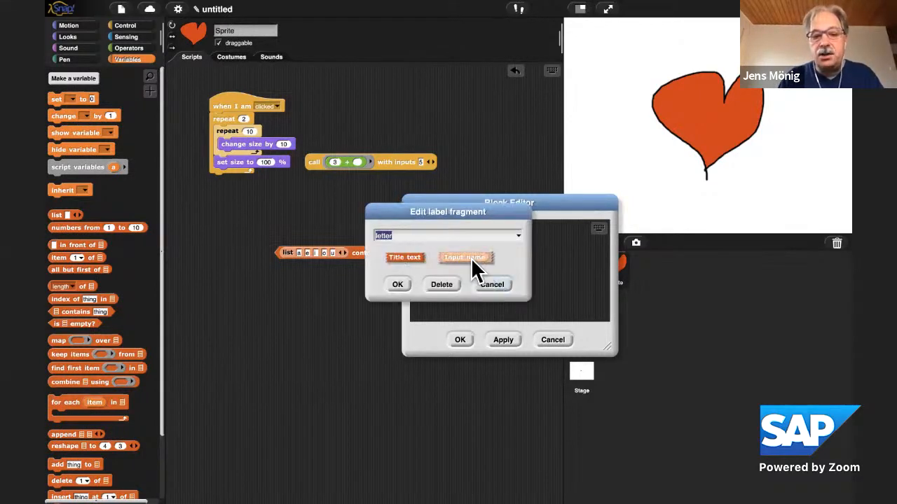
pyautogui.click(398, 283)
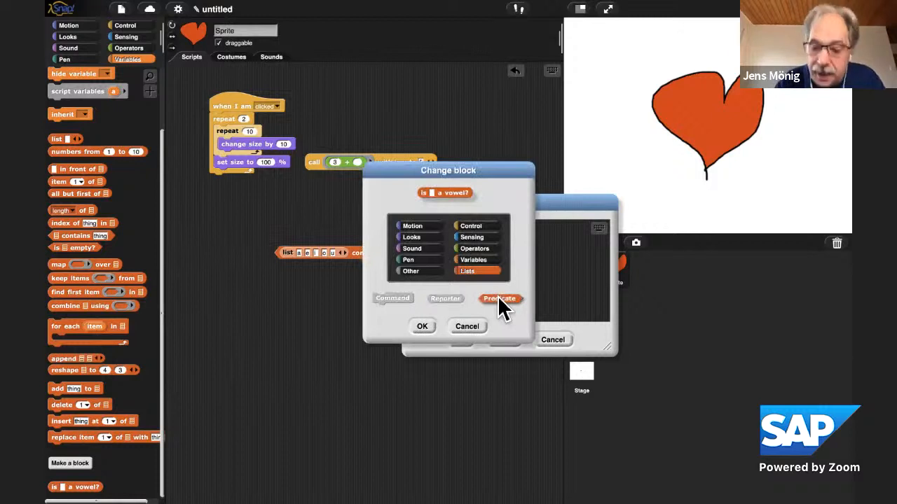
pyautogui.moveTo(483, 322)
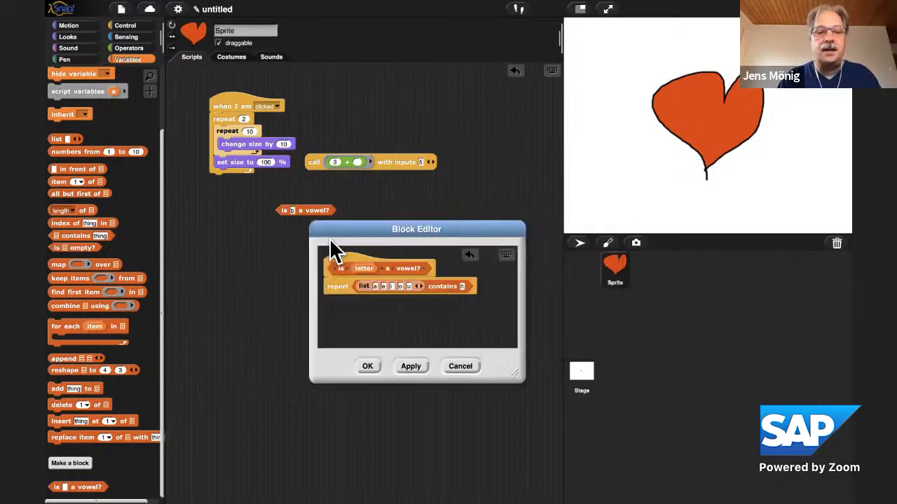
# Report whether the vowel list contains 'letter', test the block, and save the definition
pyautogui.moveTo(416, 230); pyautogui.dragTo(364, 238)
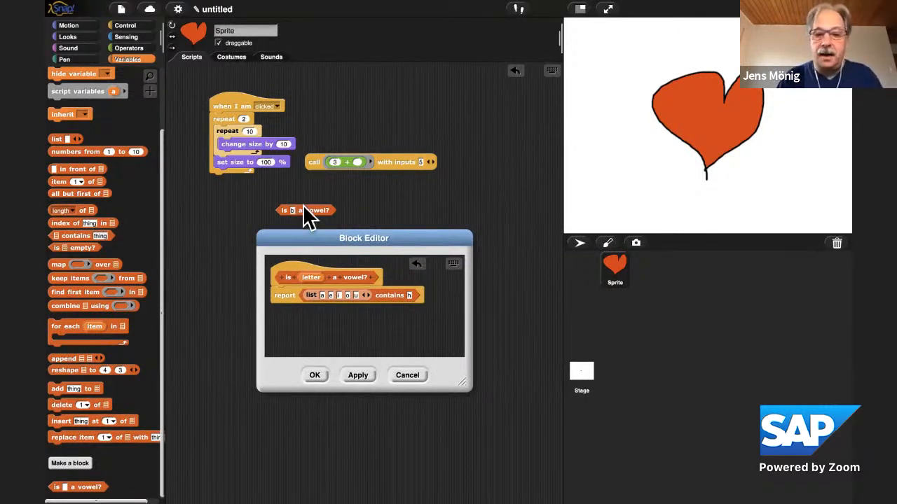
pyautogui.moveTo(325, 301)
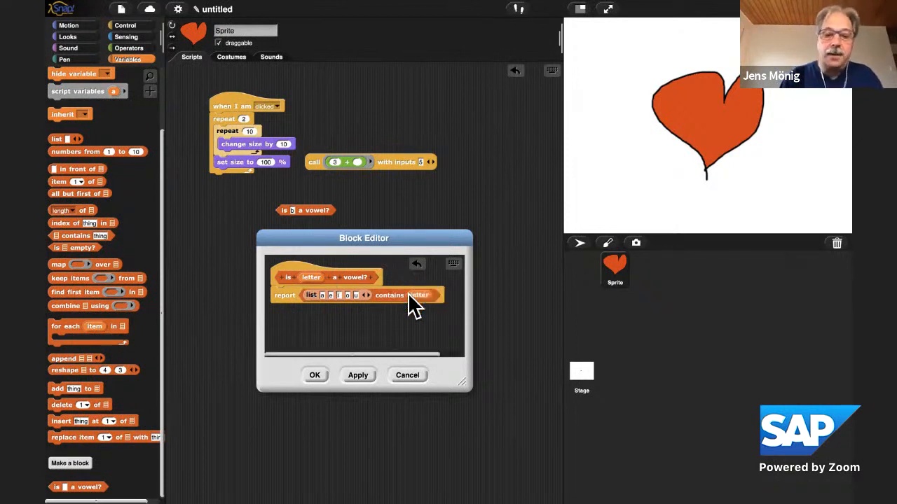
pyautogui.moveTo(315, 222)
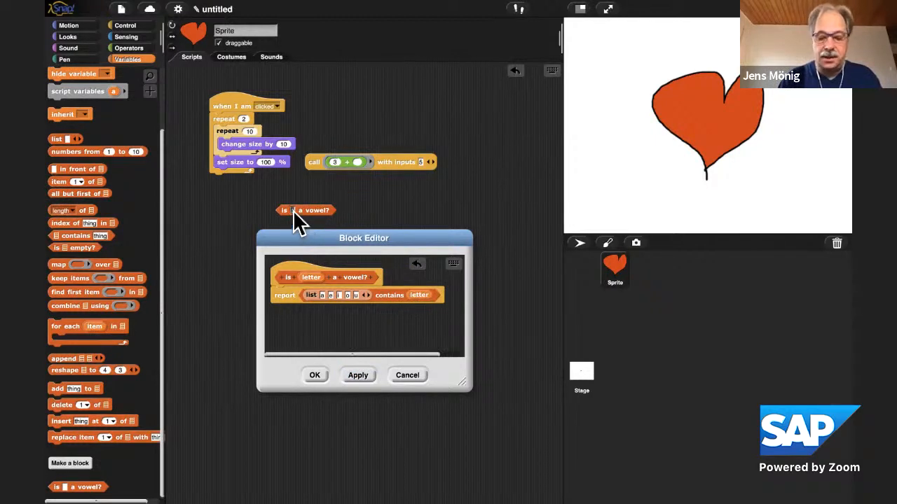
pyautogui.click(306, 210)
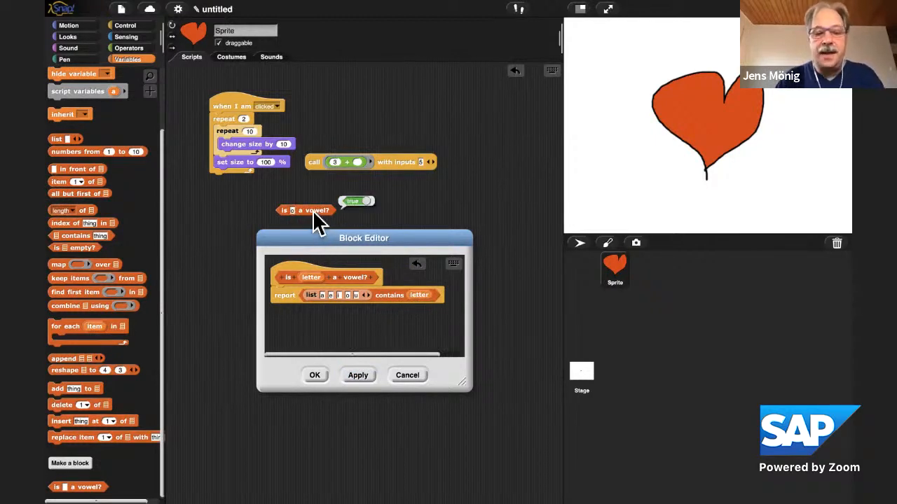
pyautogui.moveTo(357, 252)
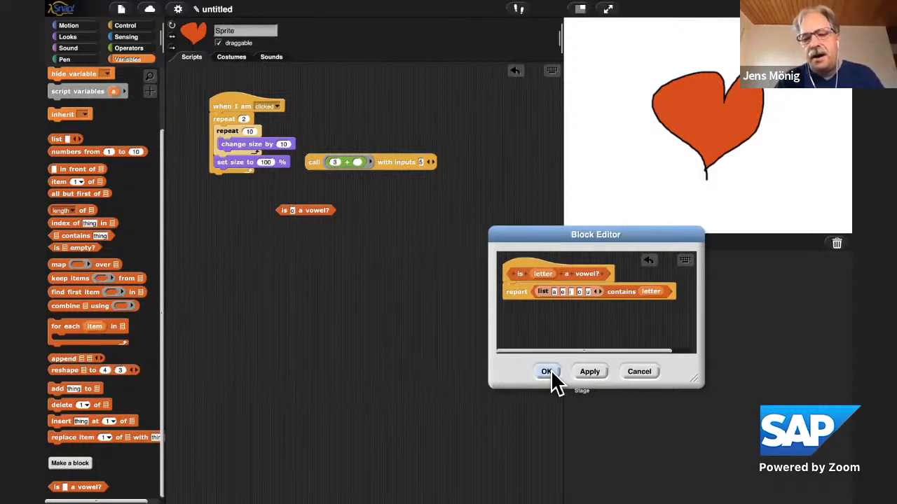
pyautogui.click(546, 371)
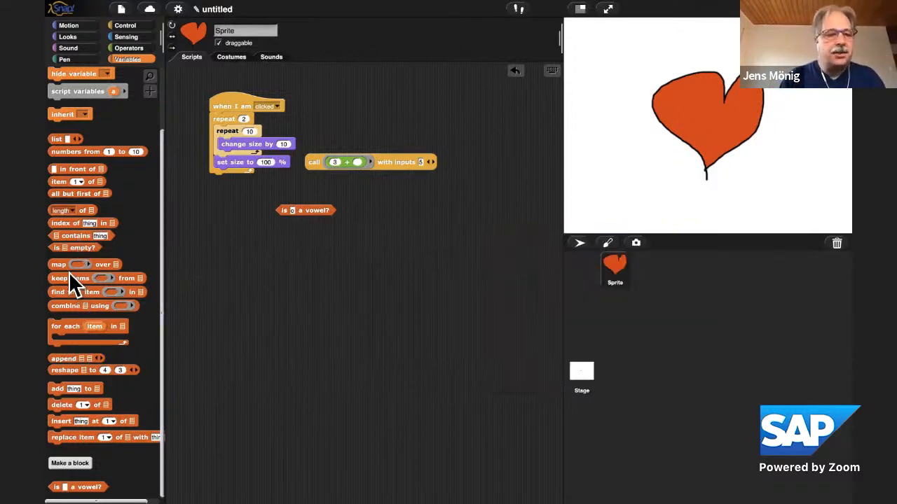
# Place map and split blocks, splitting 'Welcome to DevtoberFest!' and viewing the result
pyautogui.moveTo(59, 264); pyautogui.dragTo(250, 271)
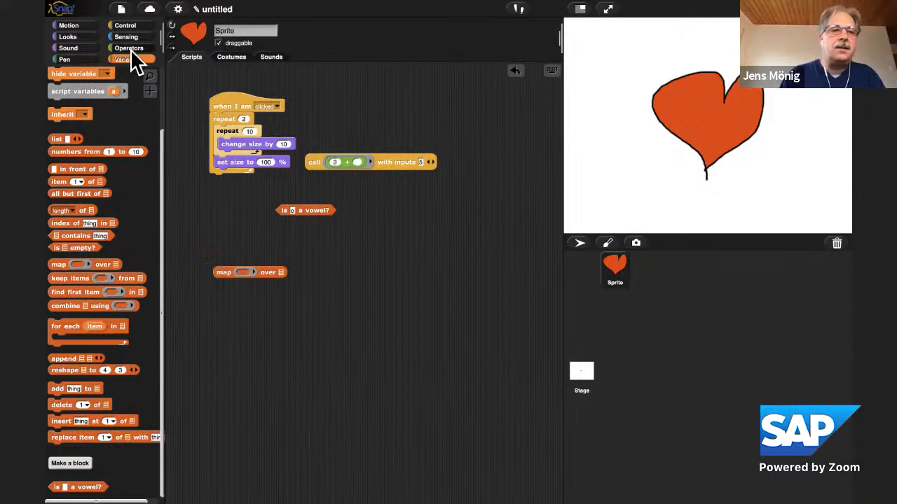
pyautogui.click(129, 47)
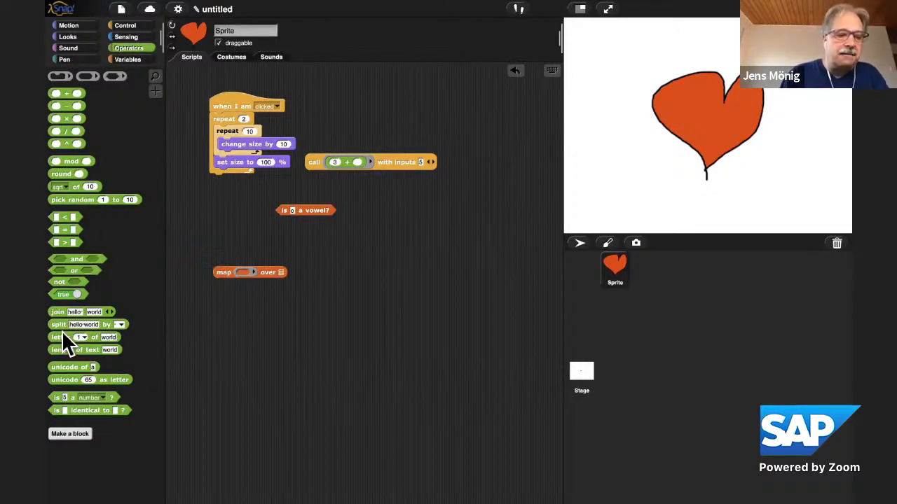
pyautogui.moveTo(59, 325); pyautogui.dragTo(356, 273)
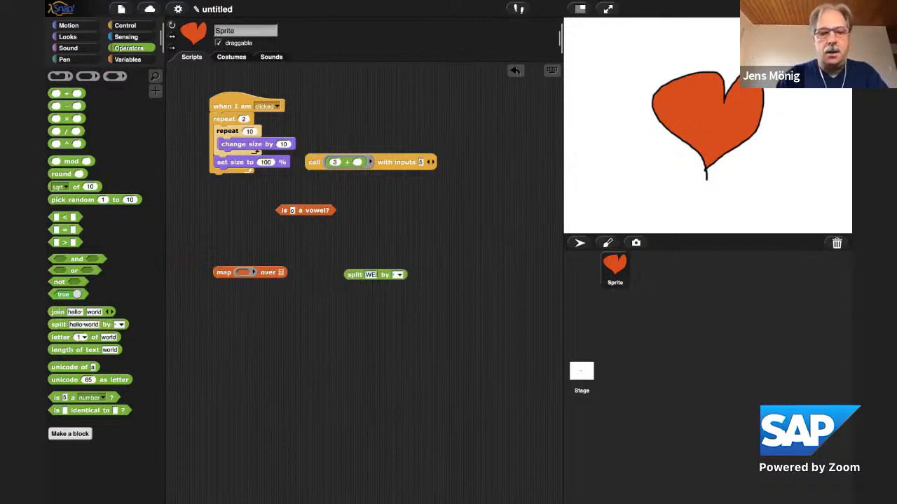
pyautogui.write('Welcom')
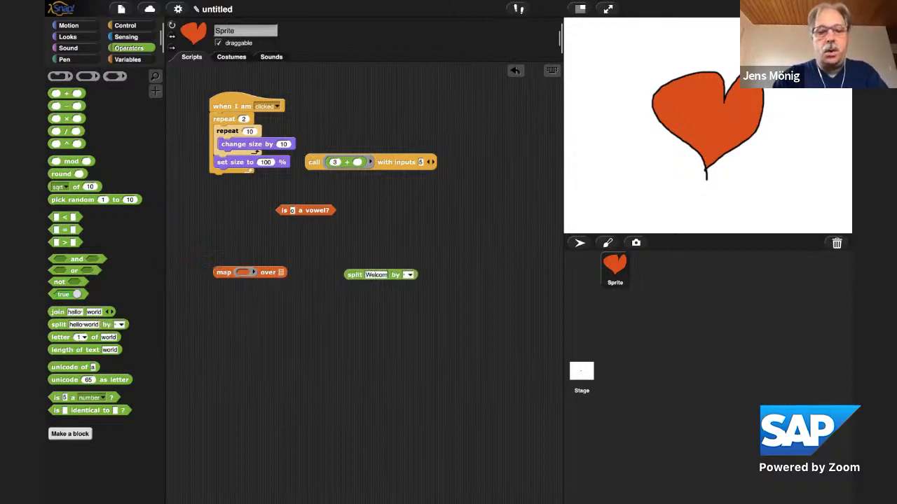
pyautogui.write('Welcome to Device')
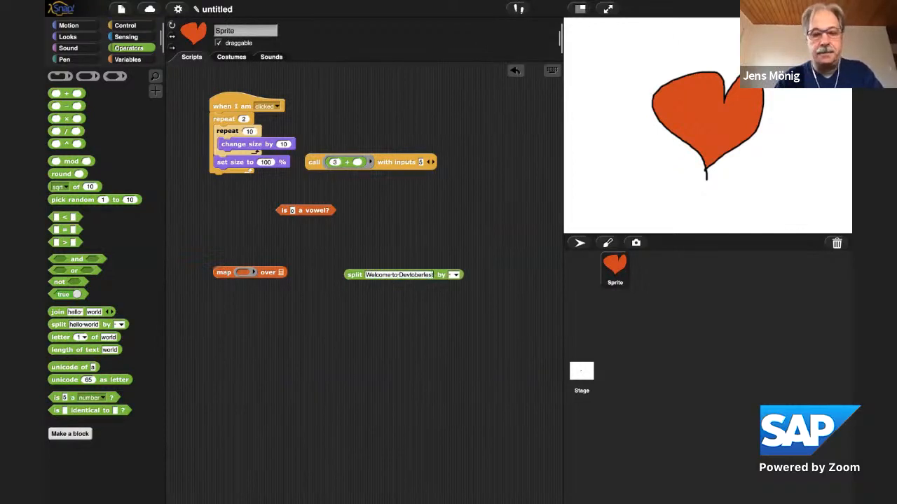
pyautogui.click(354, 273)
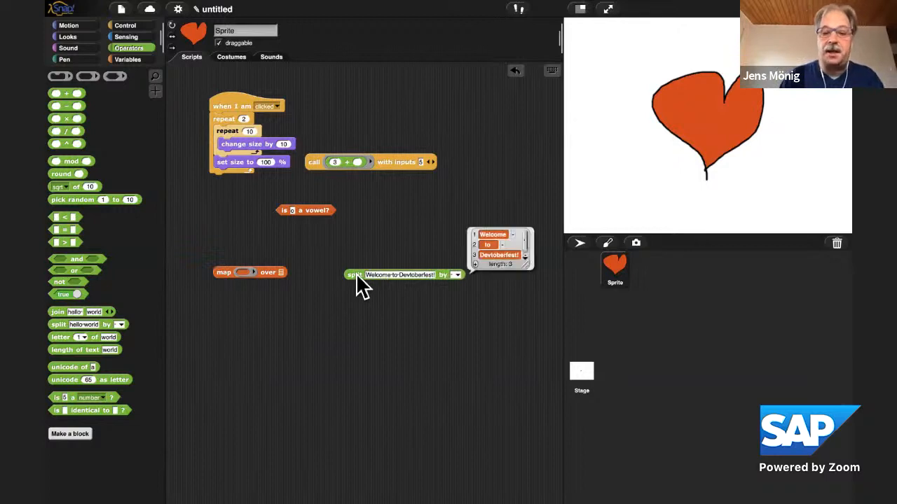
pyautogui.moveTo(459, 290)
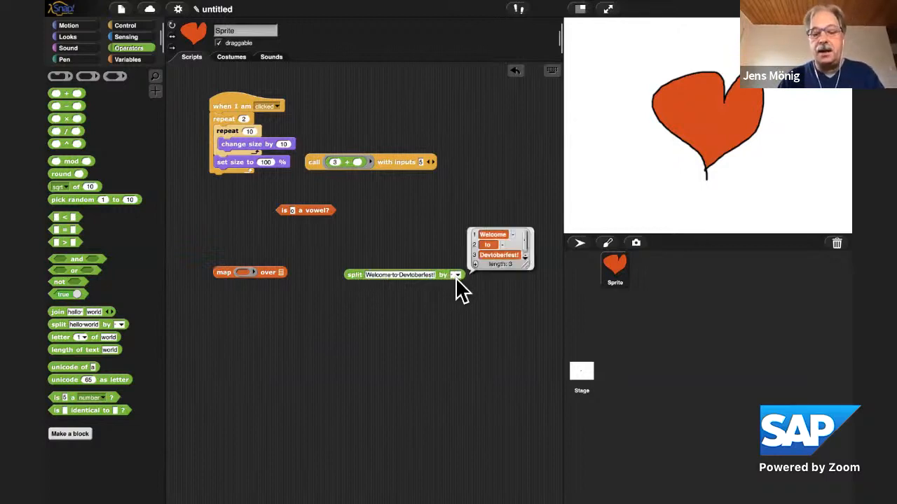
# Split by letter, nest the vowel test in map, and run it for a 24-item true/false list
pyautogui.click(457, 274)
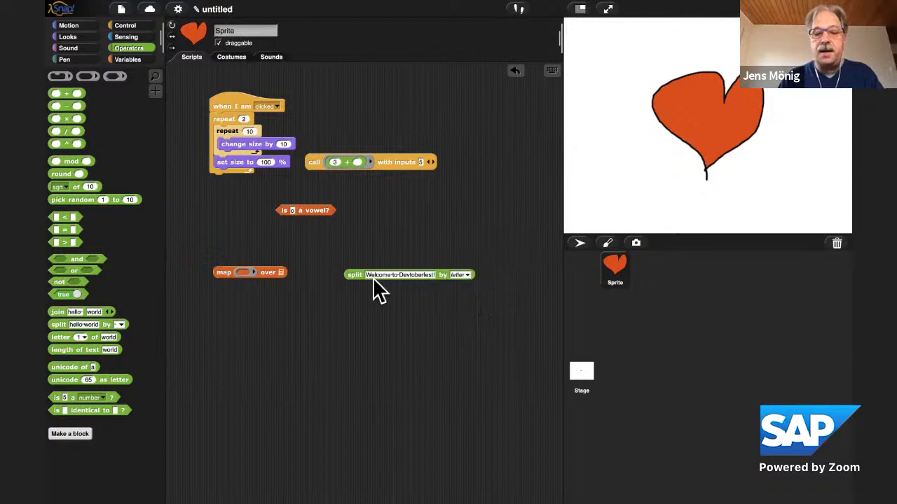
pyautogui.click(353, 273)
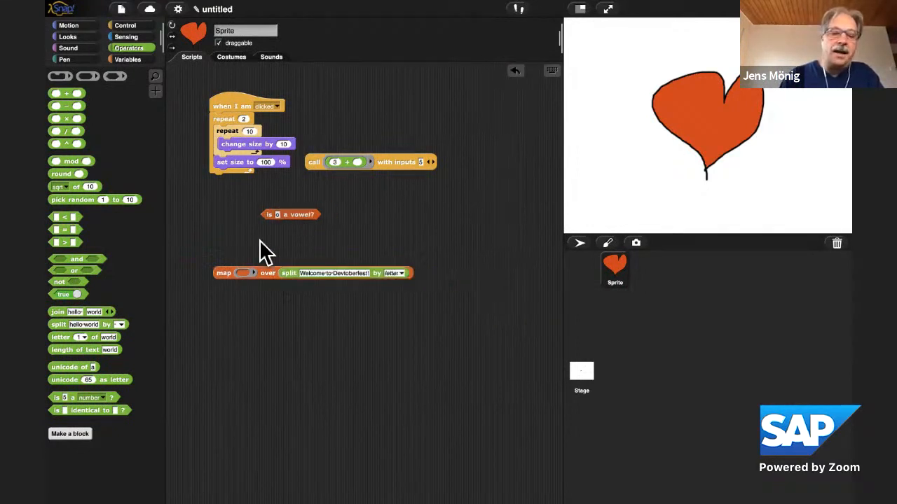
pyautogui.moveTo(292, 214); pyautogui.dragTo(245, 273)
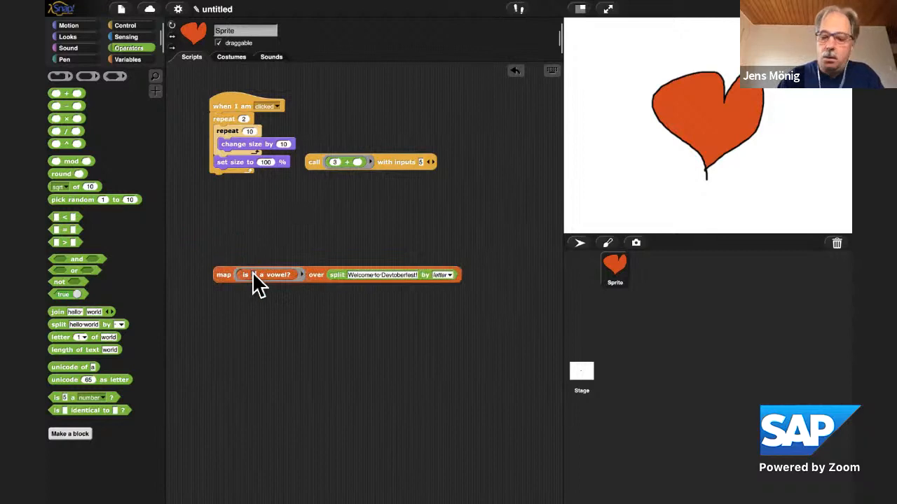
pyautogui.moveTo(231, 287)
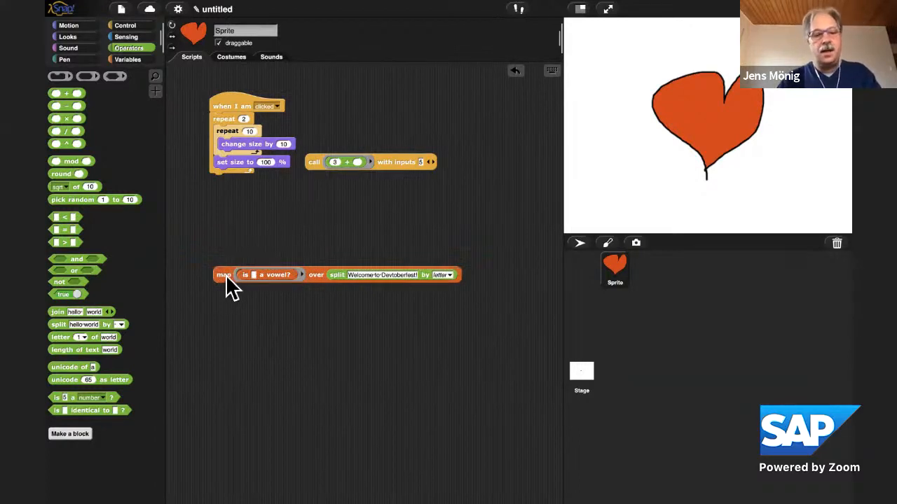
pyautogui.click(224, 274)
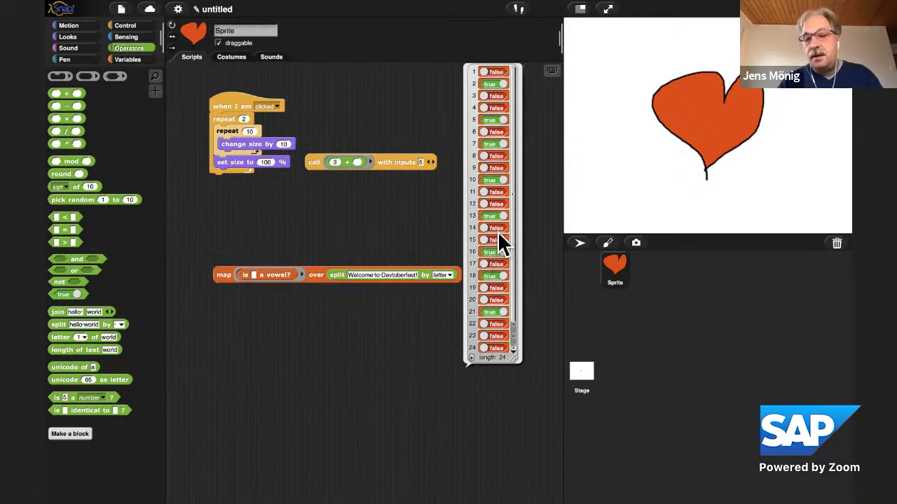
pyautogui.moveTo(283, 241)
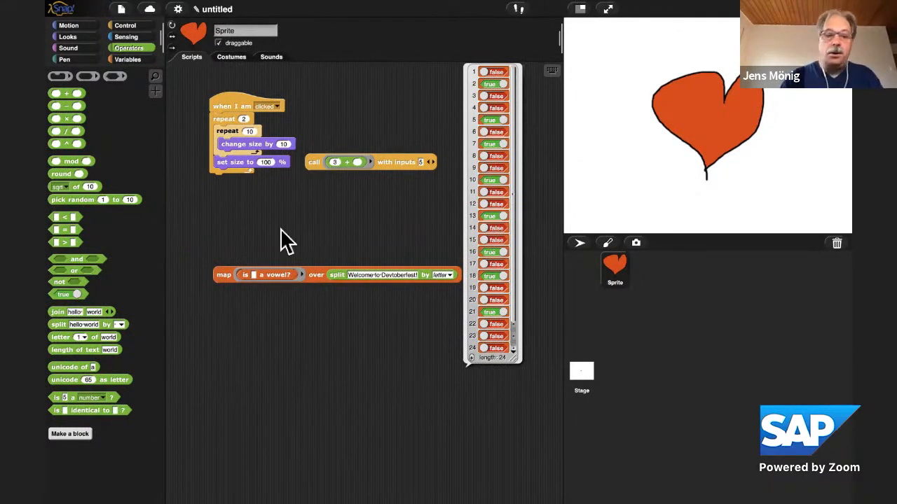
pyautogui.moveTo(137, 53)
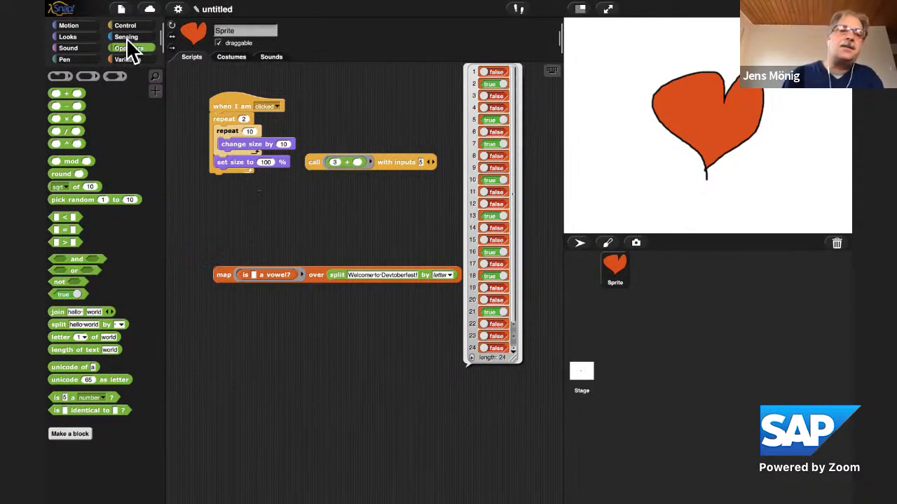
# Wrap the vowel test in a join-based if-then-else within map and run the script
pyautogui.click(126, 25)
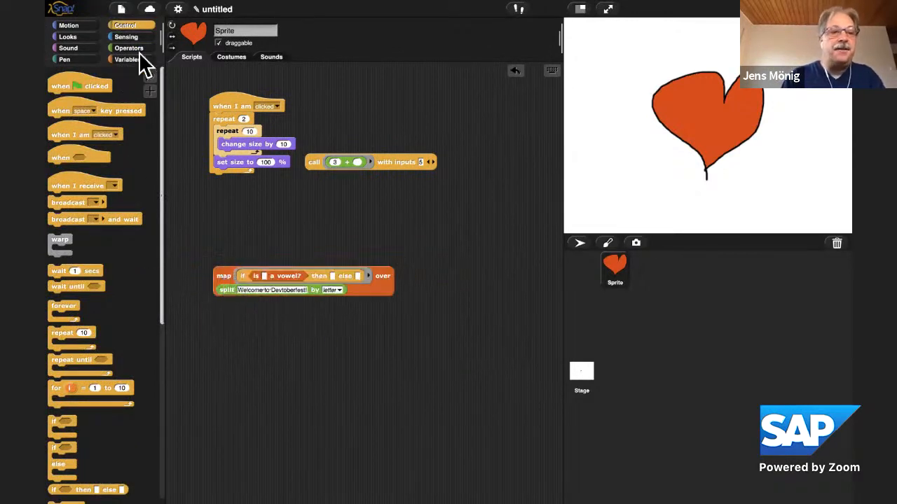
pyautogui.click(128, 48)
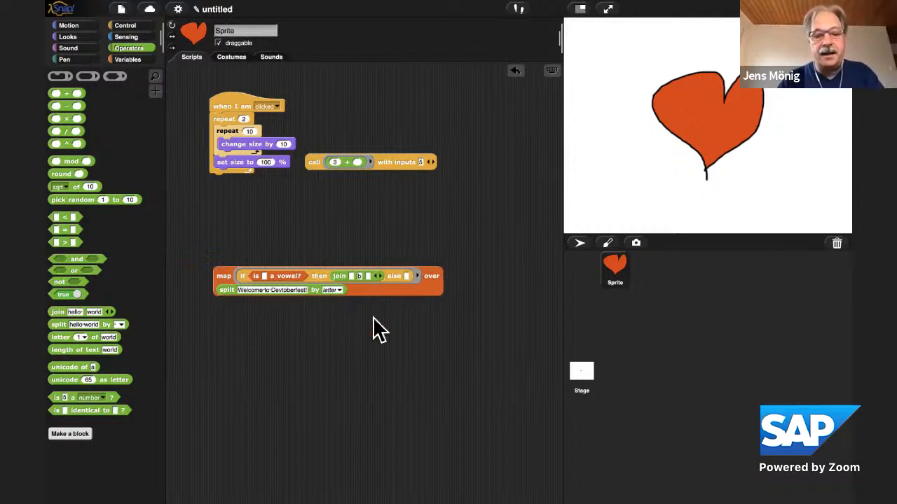
pyautogui.moveTo(404, 294)
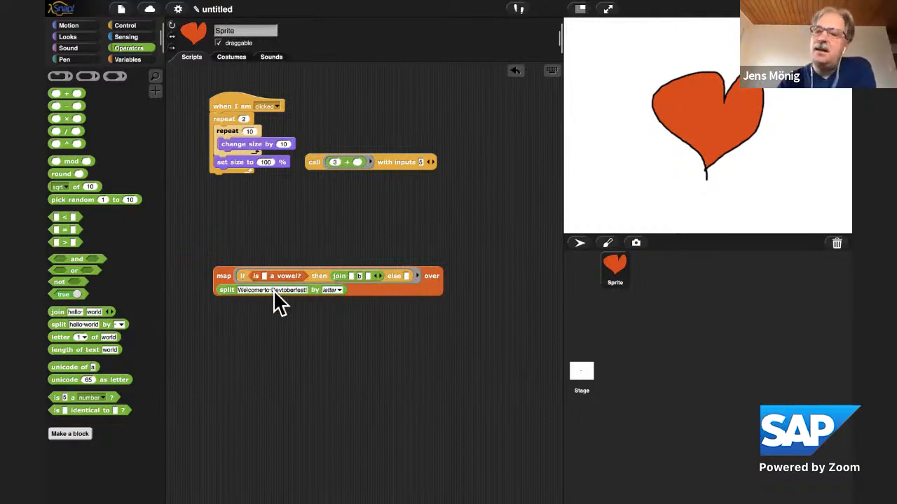
pyautogui.moveTo(348, 311)
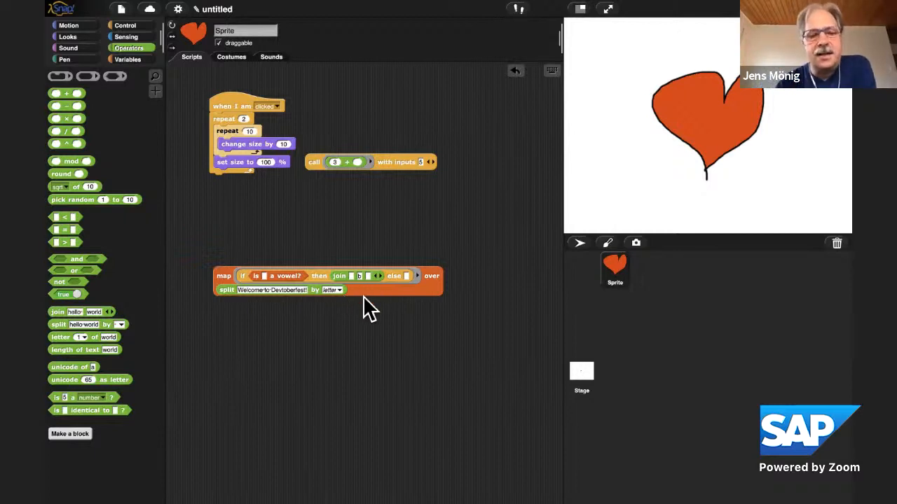
pyautogui.moveTo(395, 301)
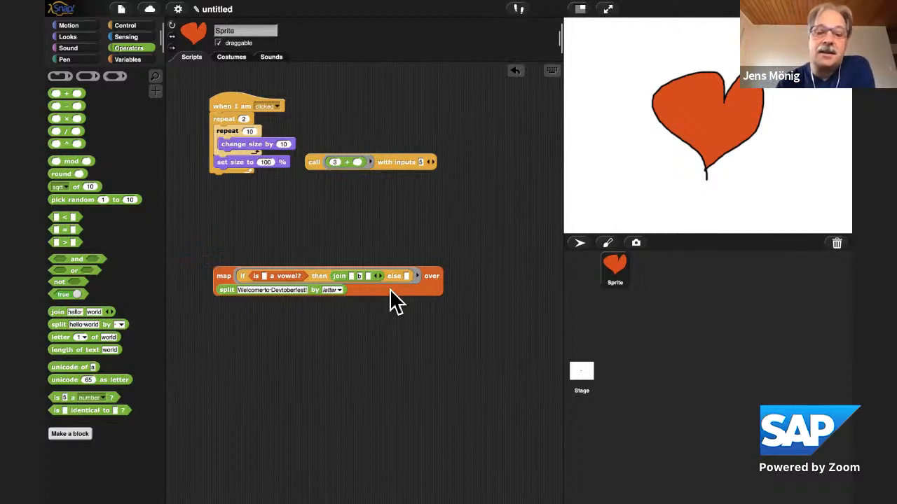
pyautogui.click(432, 274)
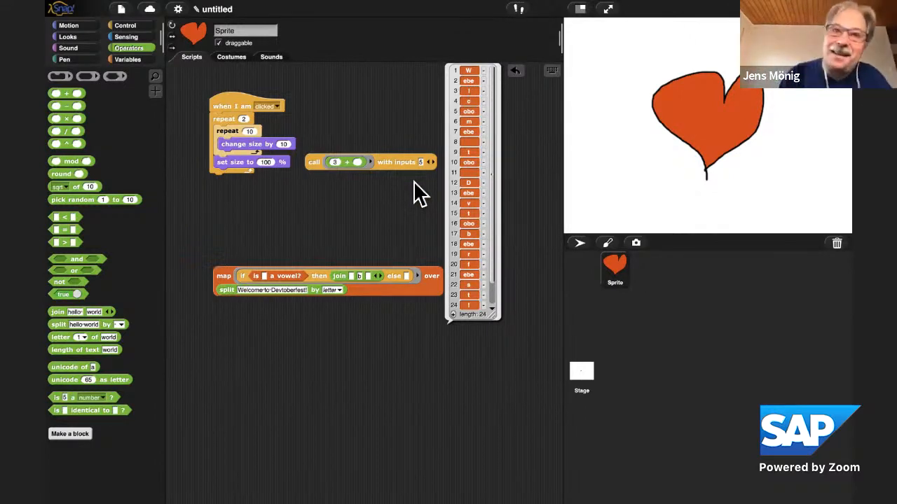
pyautogui.moveTo(323, 227)
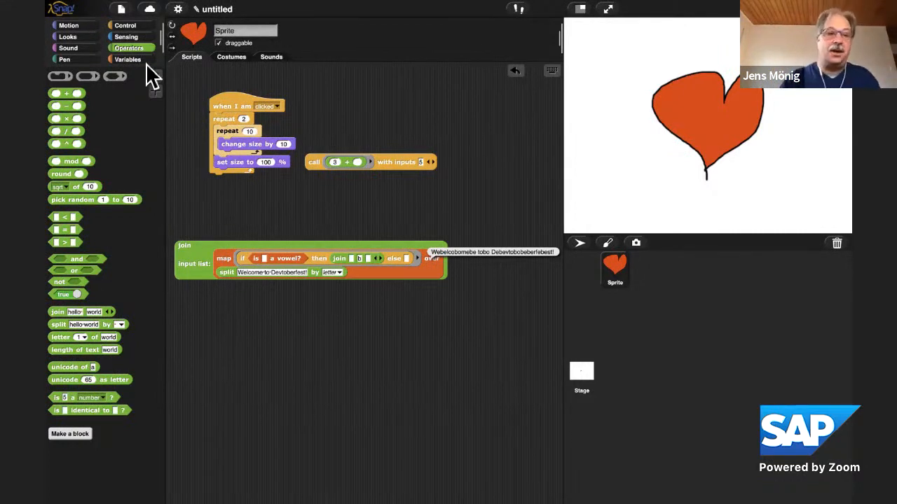
# Begin defining the 'translate sentence to letter language' reporter block
pyautogui.click(70, 435)
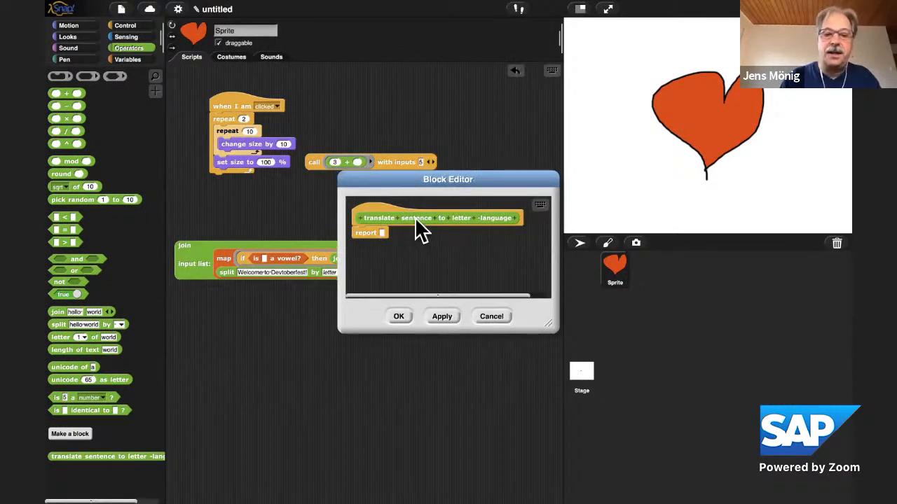
# Make 'sentence' and 'letter' input slots of the translate block
pyautogui.click(418, 218)
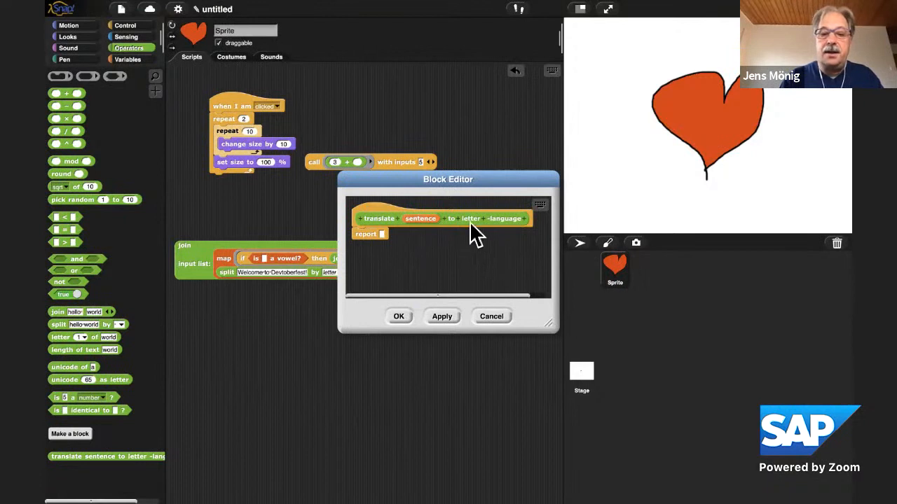
pyautogui.click(470, 219)
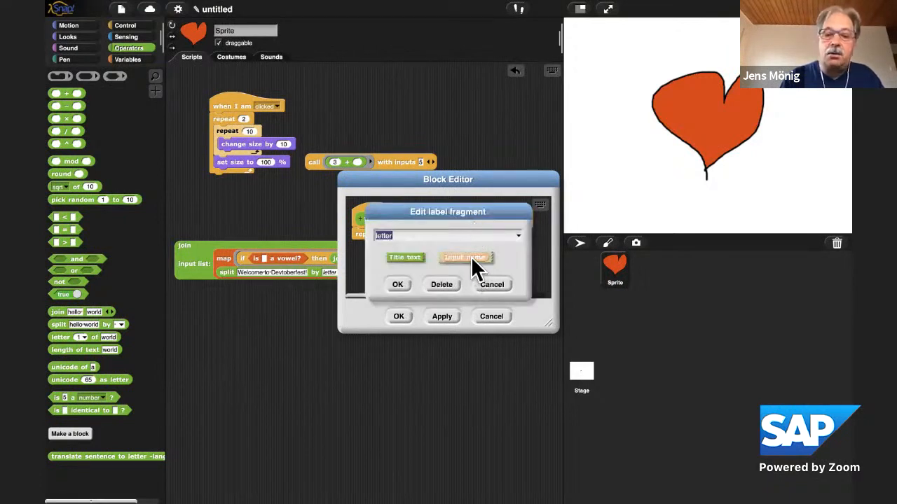
pyautogui.click(398, 285)
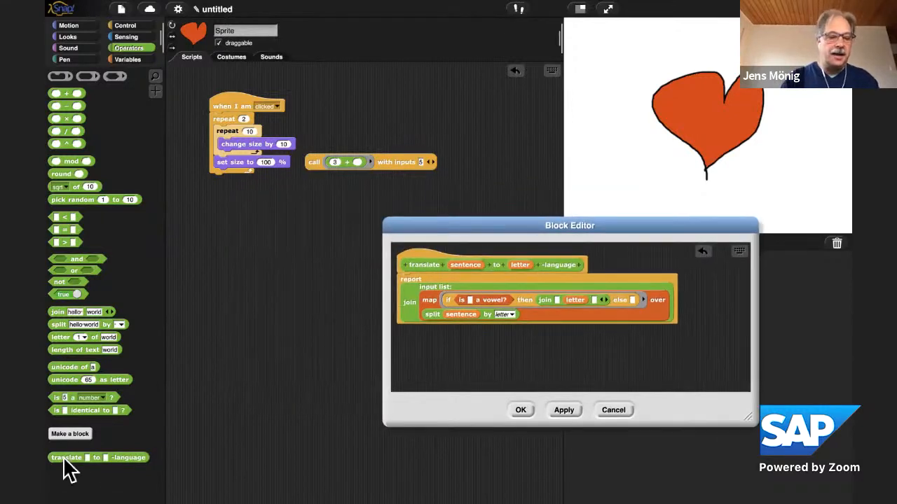
# Test the translate block on 'The Beauty and Joy of Computing' in the scripting area
pyautogui.moveTo(67, 457); pyautogui.dragTo(280, 253)
pyautogui.write('The·Beauty·and·Joy·of·Computing')
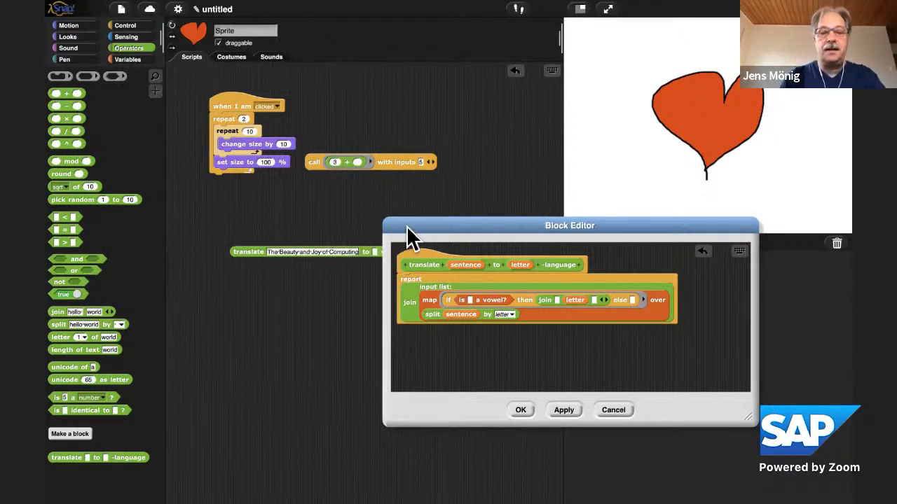
pyautogui.moveTo(568, 225); pyautogui.dragTo(445, 302)
pyautogui.write('b')
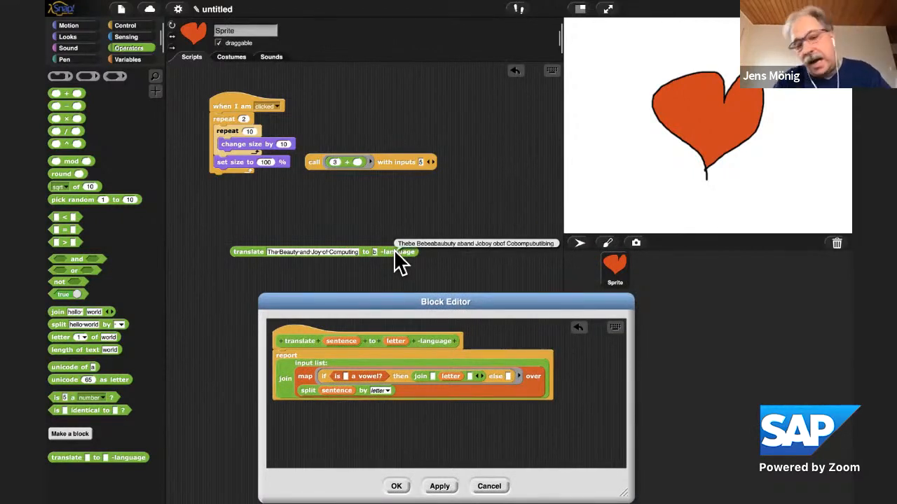
pyautogui.moveTo(381, 263)
pyautogui.write('o')
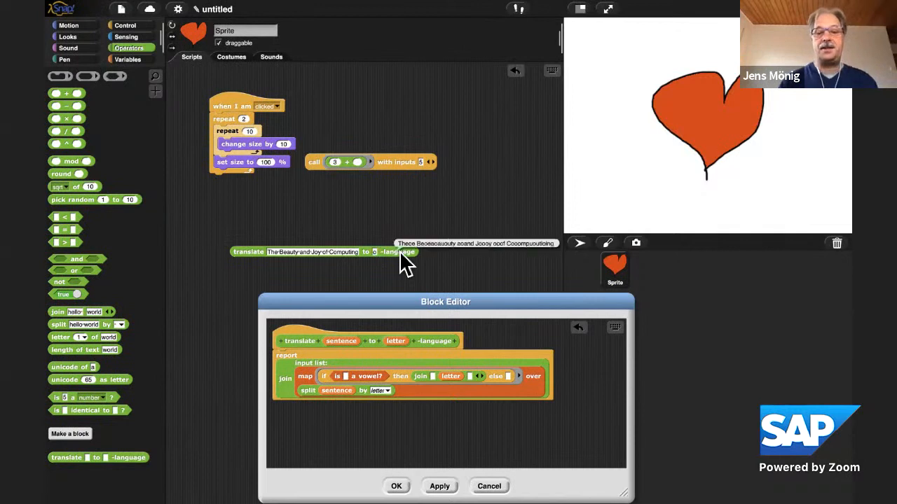
pyautogui.moveTo(384, 269)
pyautogui.write('ay')
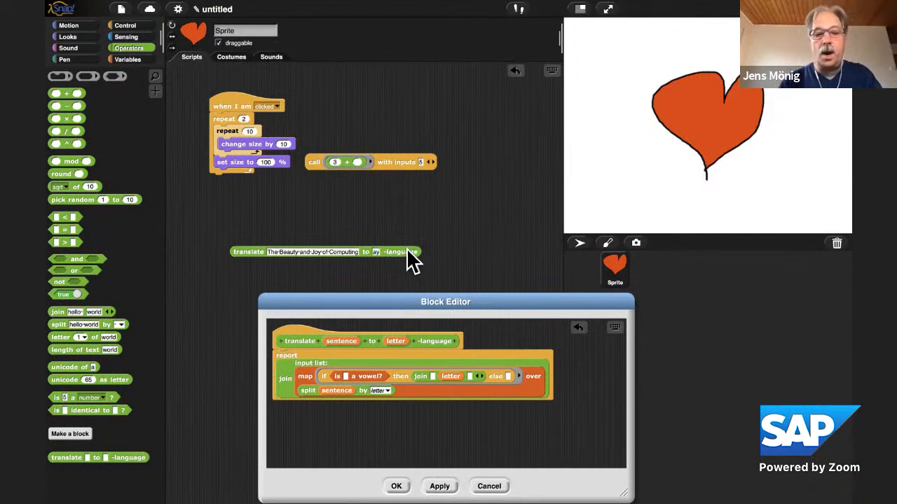
pyautogui.click(325, 253)
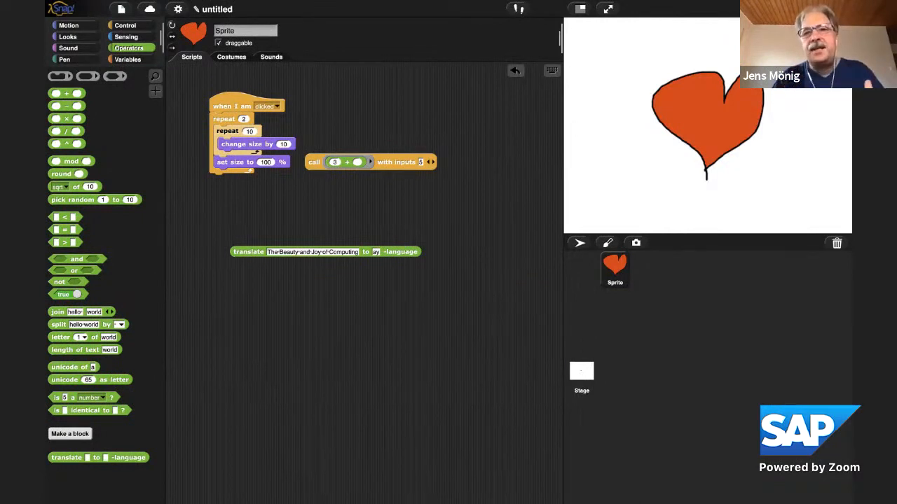
pyautogui.moveTo(194, 196)
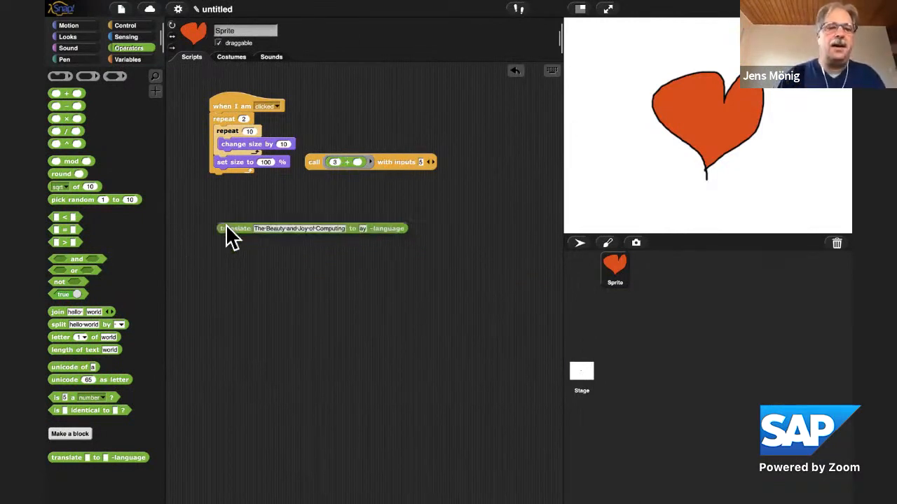
# Browse the Control palette toward the Make a block button
pyautogui.click(125, 25)
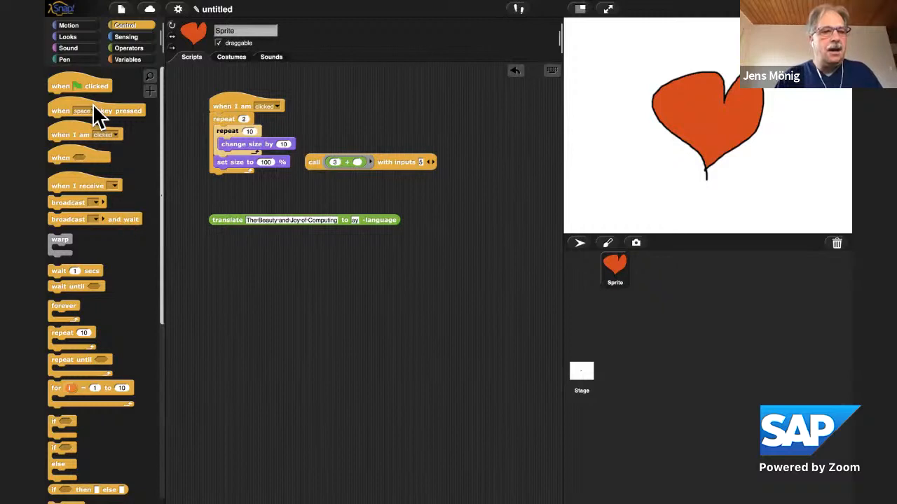
pyautogui.scroll(-3)
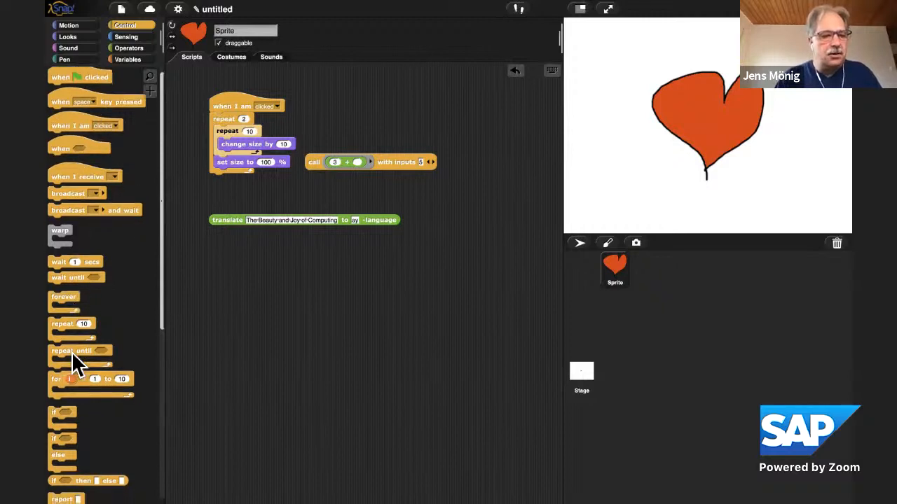
pyautogui.scroll(-3)
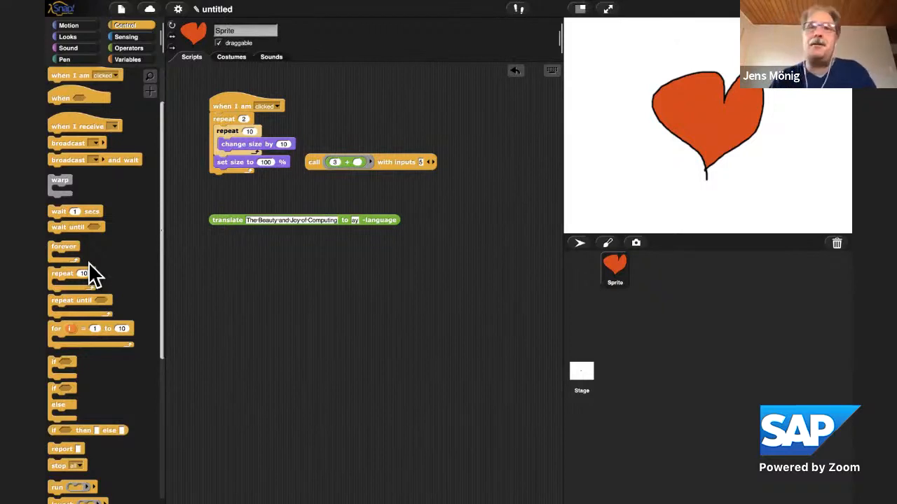
pyautogui.moveTo(83, 255)
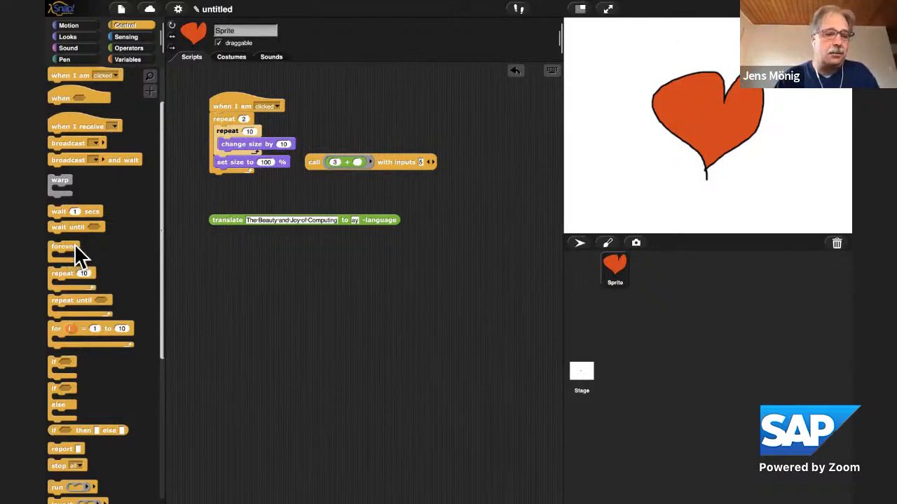
pyautogui.moveTo(93, 314)
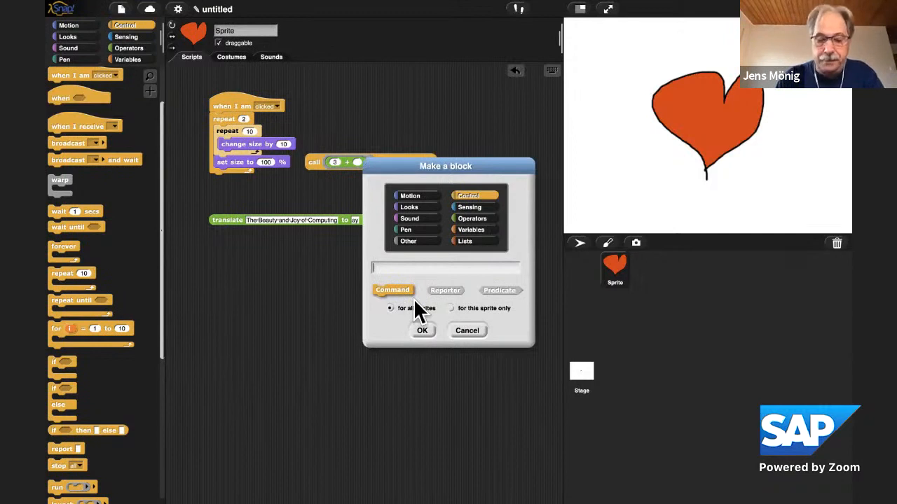
# Create a new custom command block named 'while test action'
pyautogui.write('while test act')
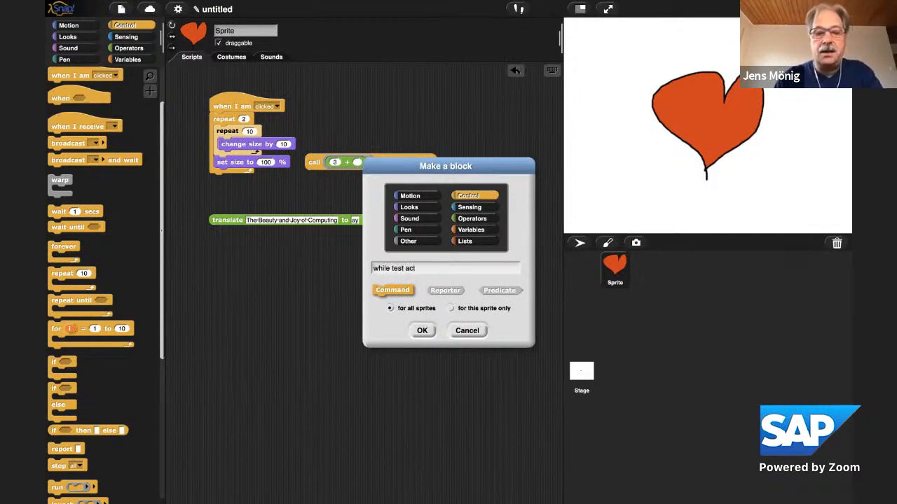
pyautogui.write('ion')
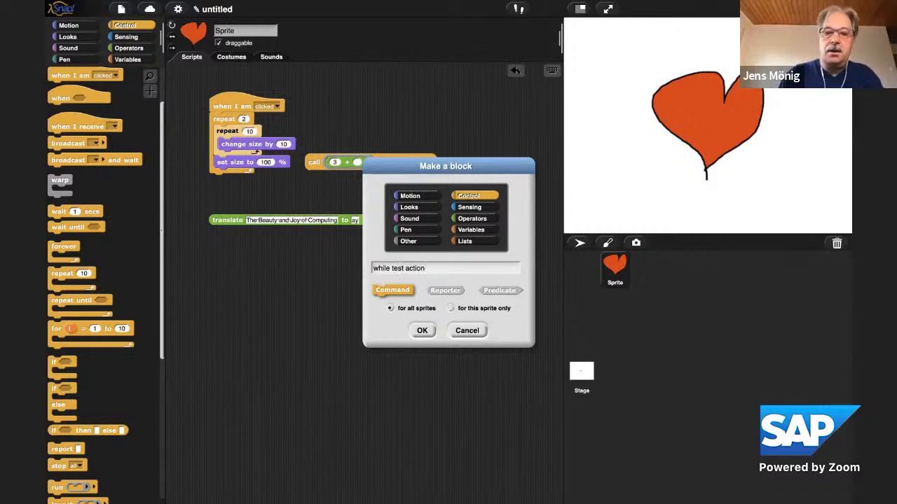
pyautogui.click(421, 330)
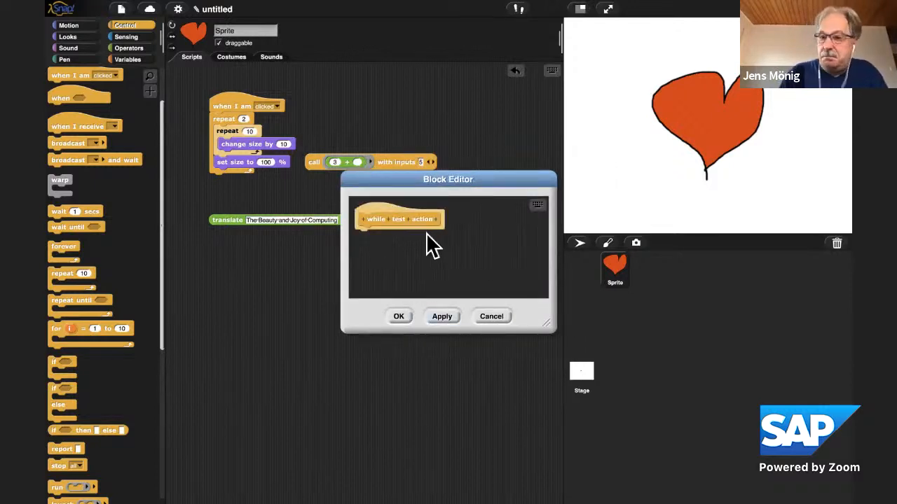
# Make the word 'action' a C-shaped command input in the Block Editor
pyautogui.click(423, 218)
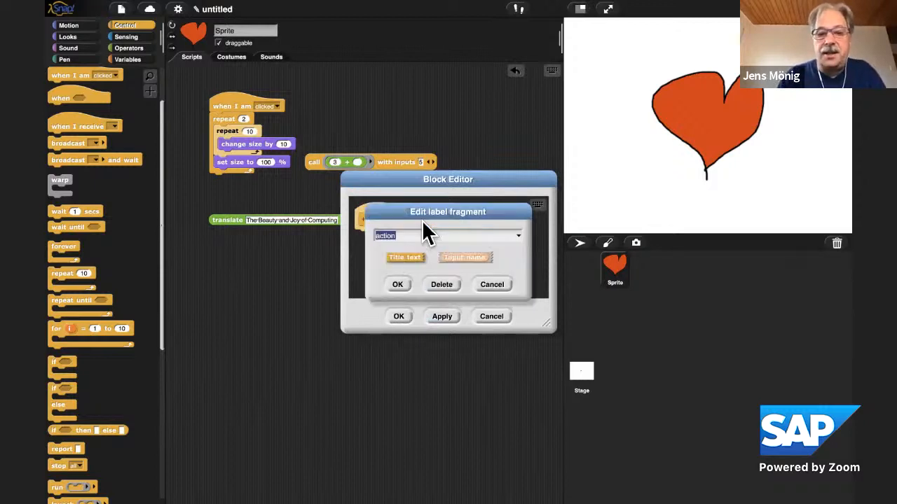
pyautogui.click(464, 258)
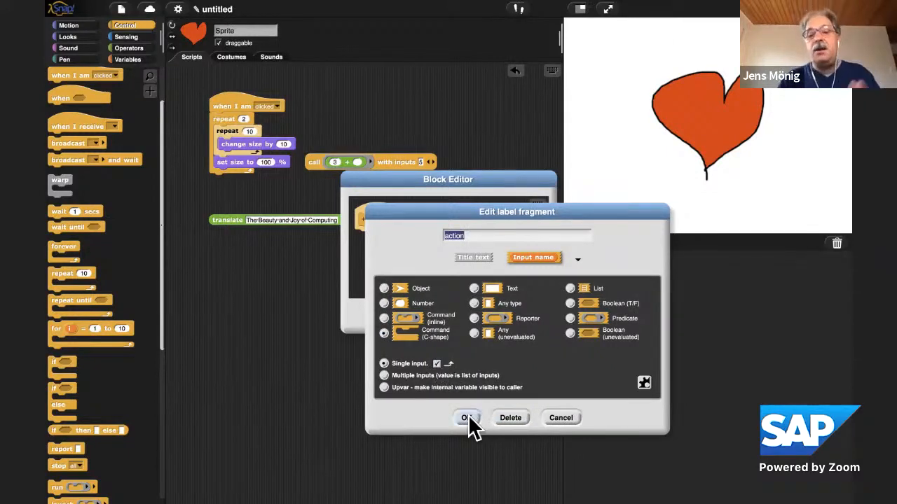
pyautogui.click(467, 417)
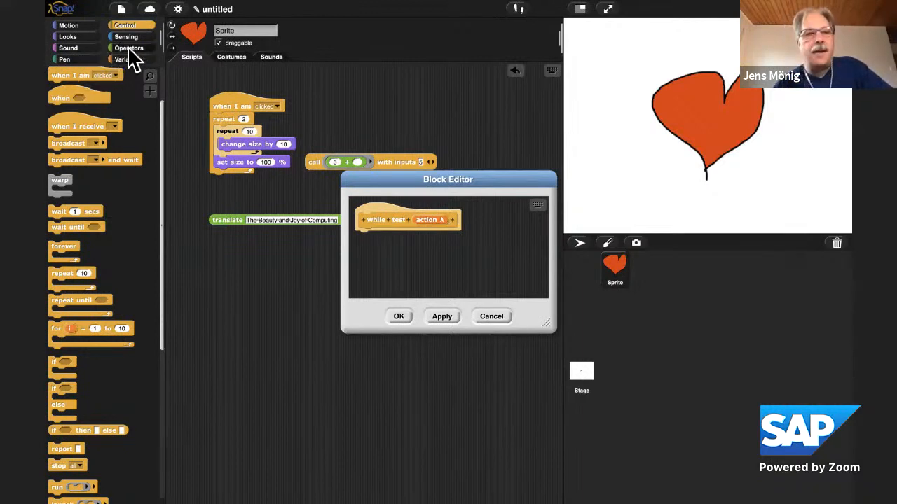
# Browse Operators, then return to Control and place the custom while block in the script area
pyautogui.click(129, 48)
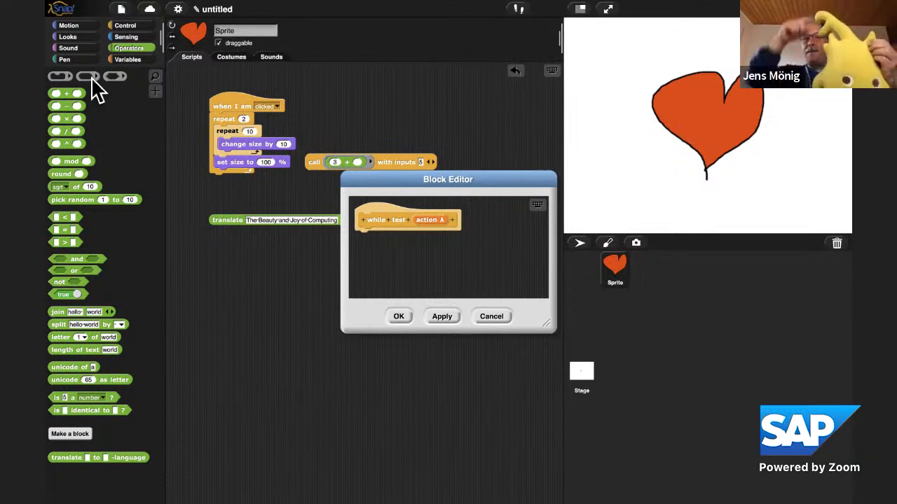
pyautogui.moveTo(54, 91)
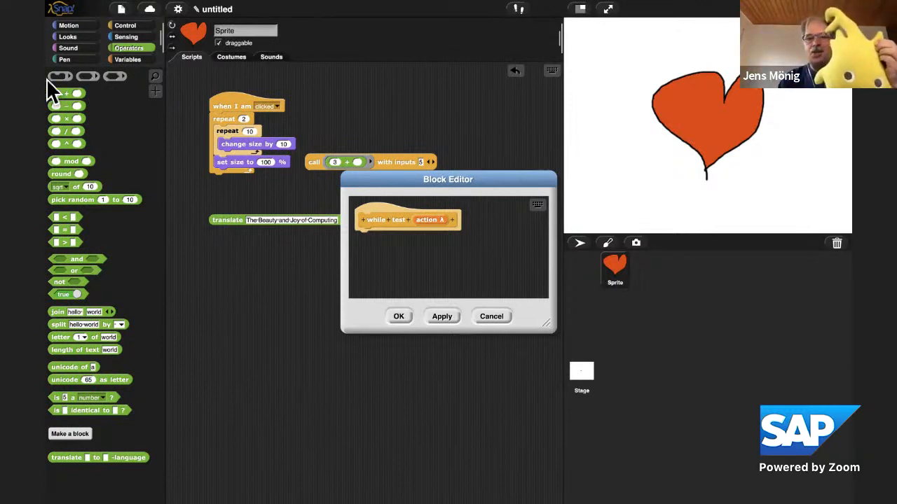
pyautogui.moveTo(476, 294)
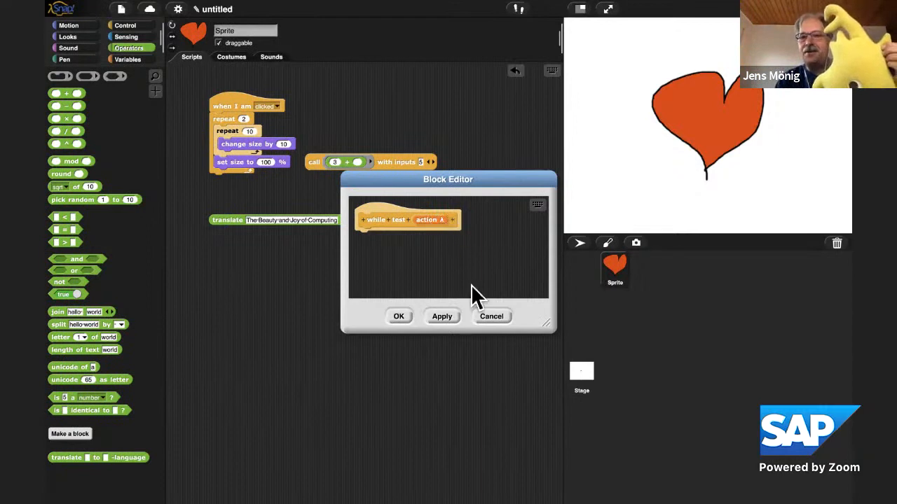
pyautogui.moveTo(476, 311)
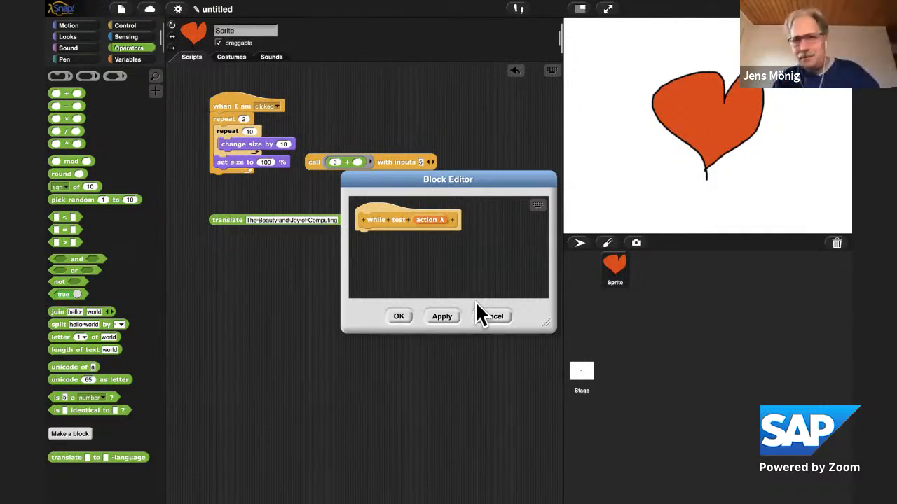
pyautogui.moveTo(545, 344)
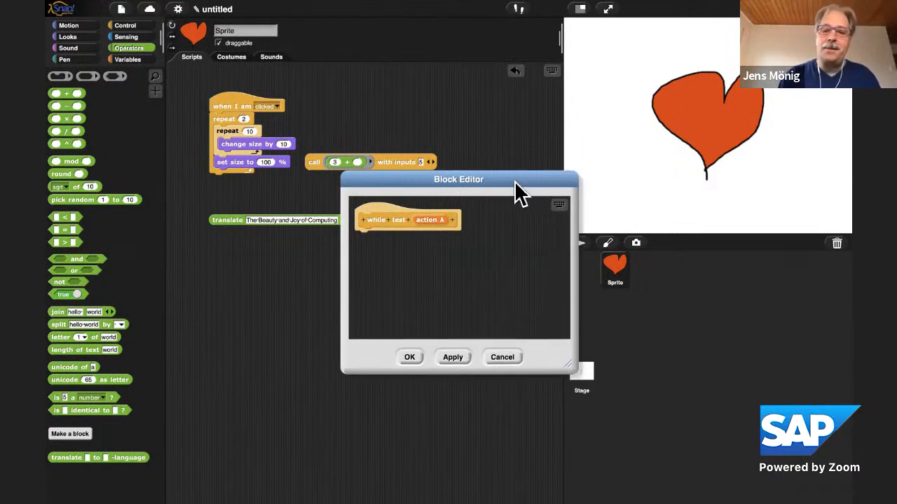
pyautogui.click(125, 25)
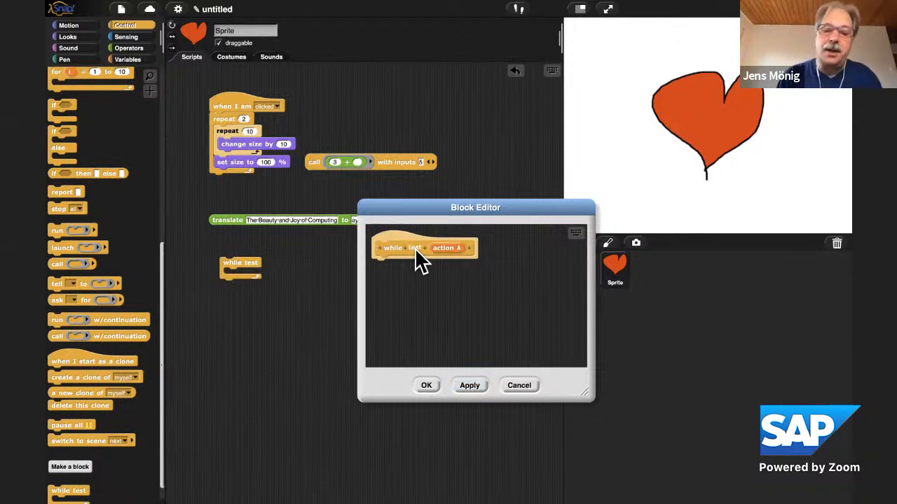
# Make the word 'test' a Boolean predicate input in the Block Editor
pyautogui.click(415, 248)
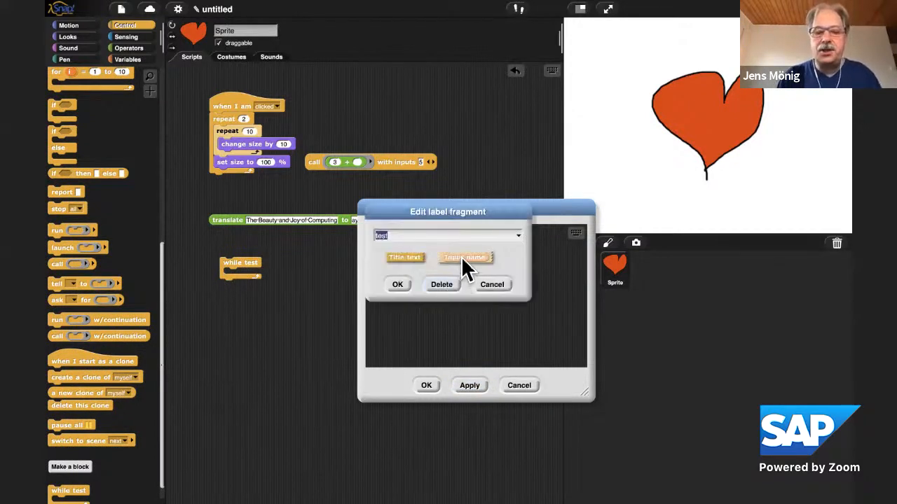
pyautogui.click(465, 258)
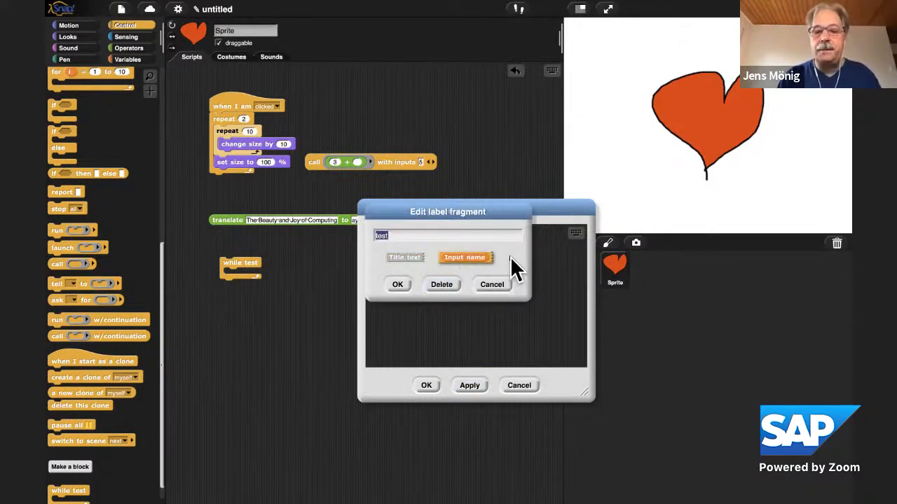
pyautogui.click(465, 257)
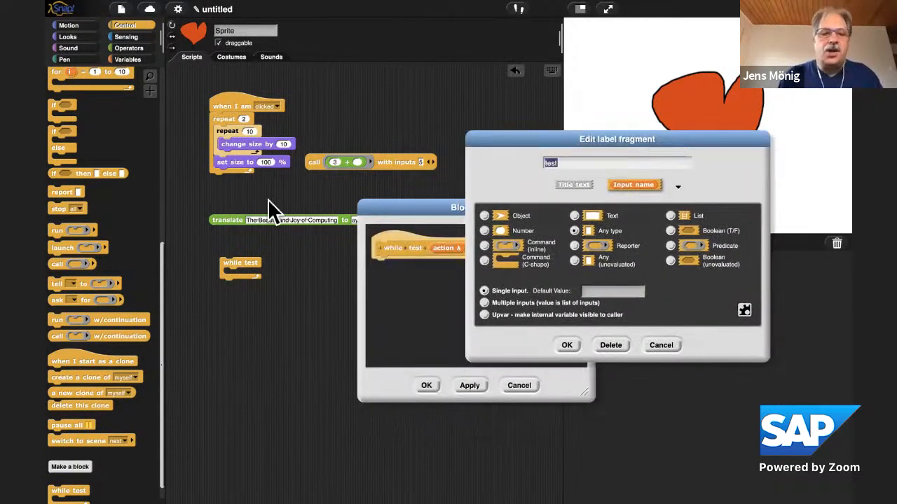
pyautogui.moveTo(273, 320)
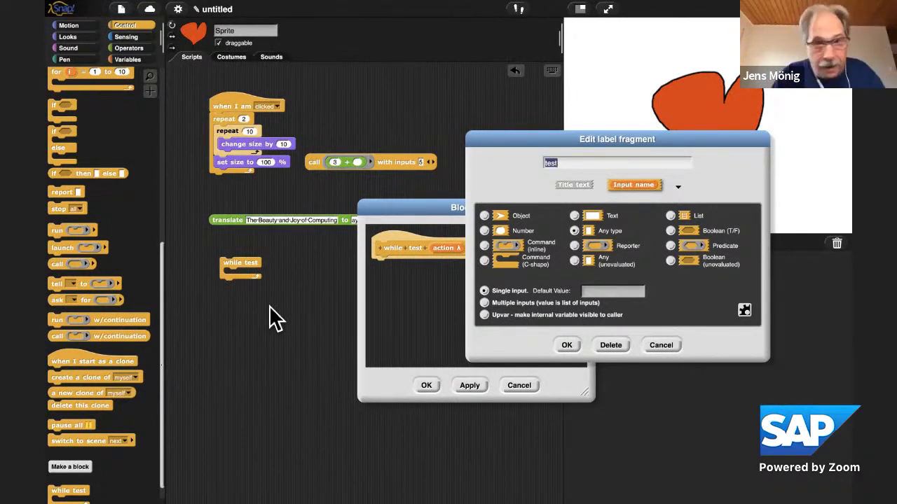
pyautogui.moveTo(643, 266)
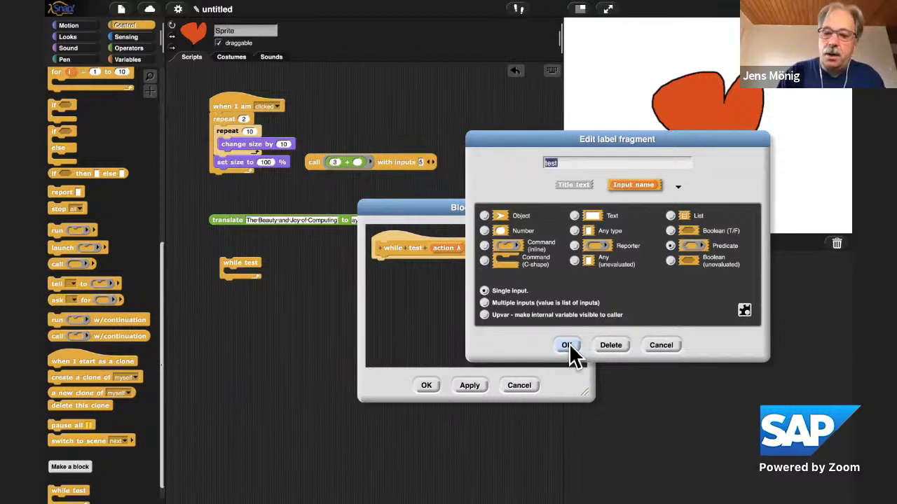
pyautogui.click(566, 344)
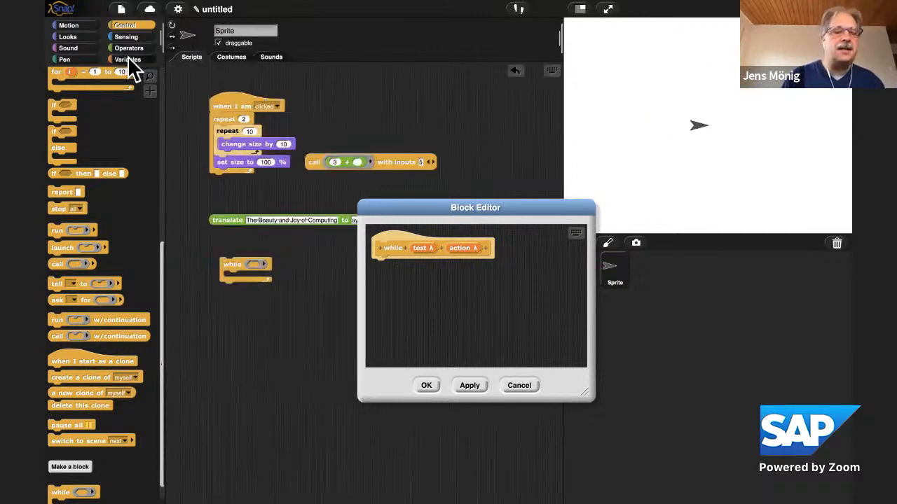
# Assemble script variables a, pen down and an a < 300 test for the while loop
pyautogui.click(129, 59)
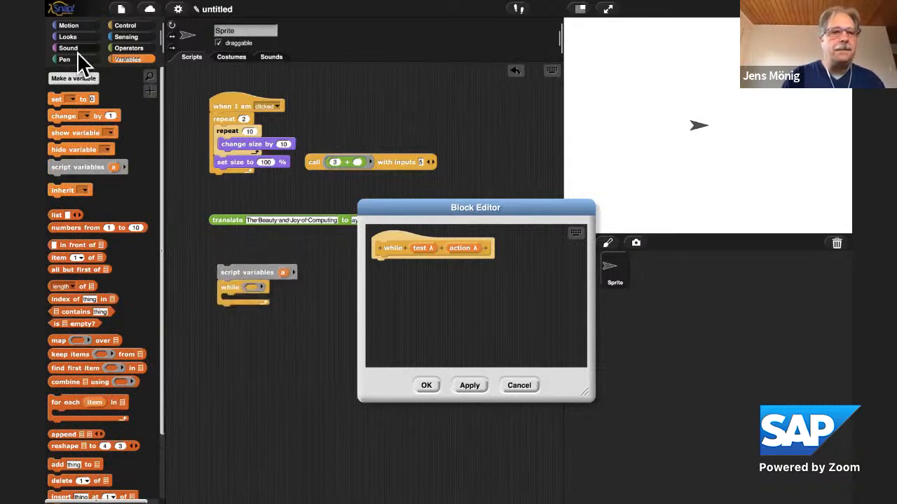
pyautogui.click(65, 59)
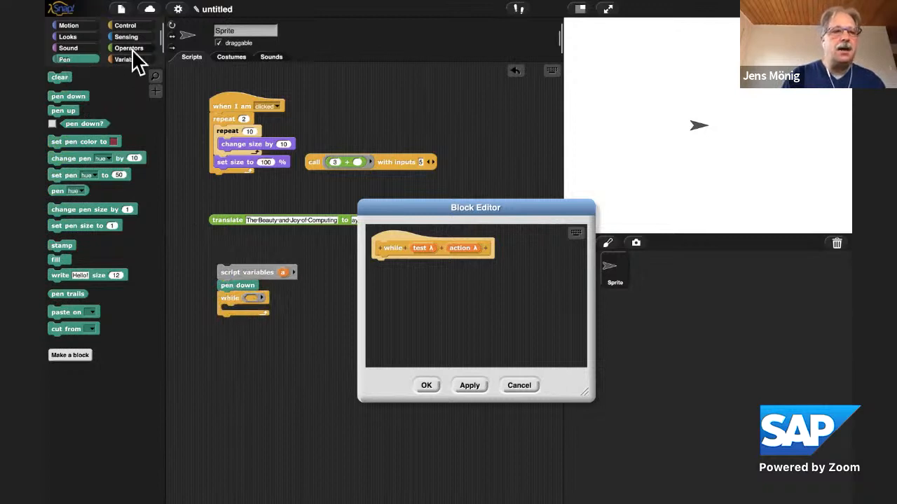
pyautogui.click(129, 47)
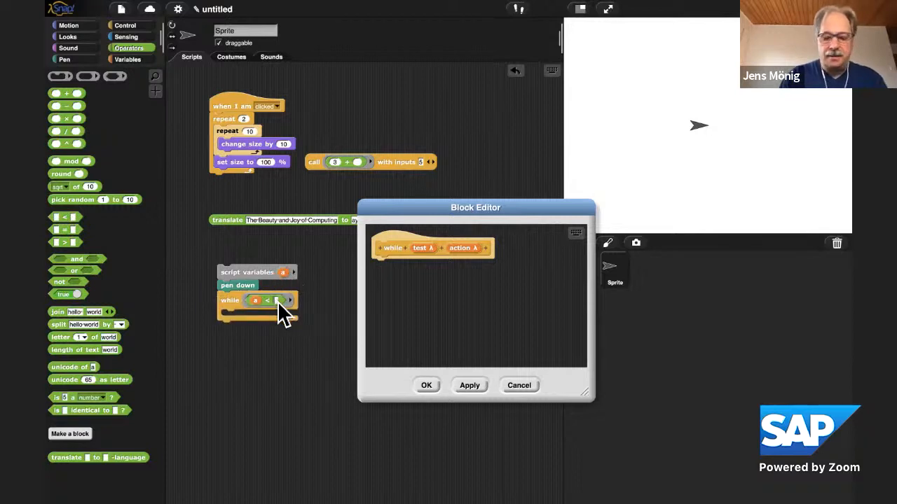
pyautogui.write('300')
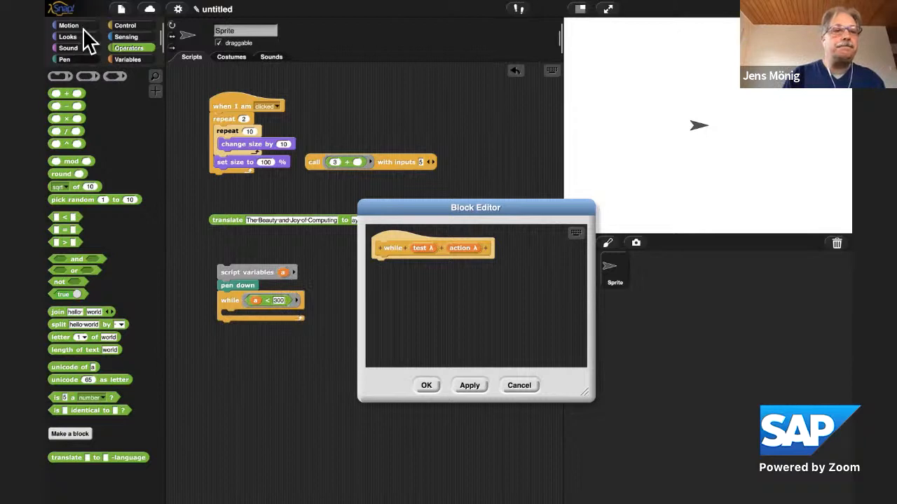
# Fill the while loop with move a steps and turn 121 degrees, then return to Variables
pyautogui.click(69, 25)
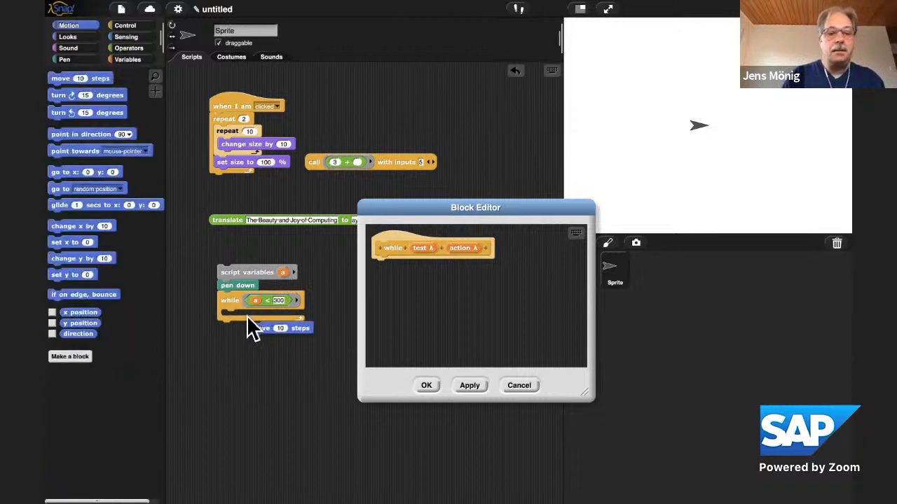
pyautogui.moveTo(280, 328); pyautogui.dragTo(263, 316)
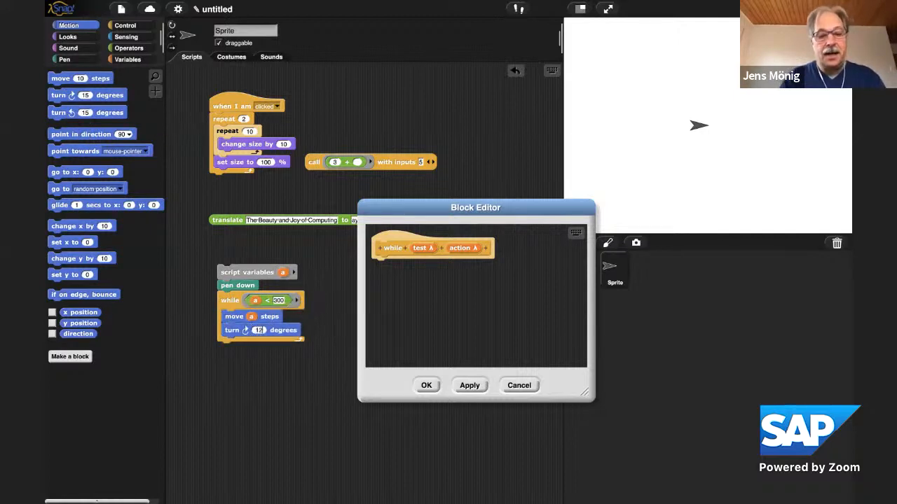
pyautogui.write('121')
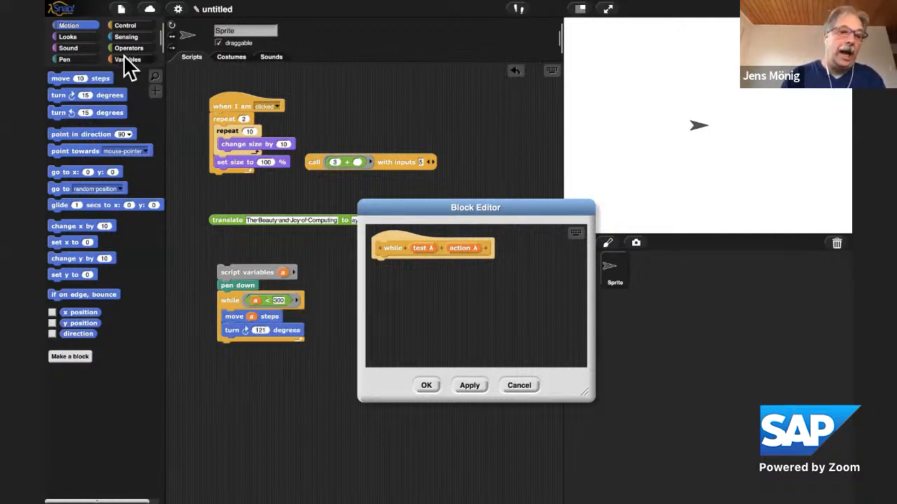
pyautogui.click(129, 58)
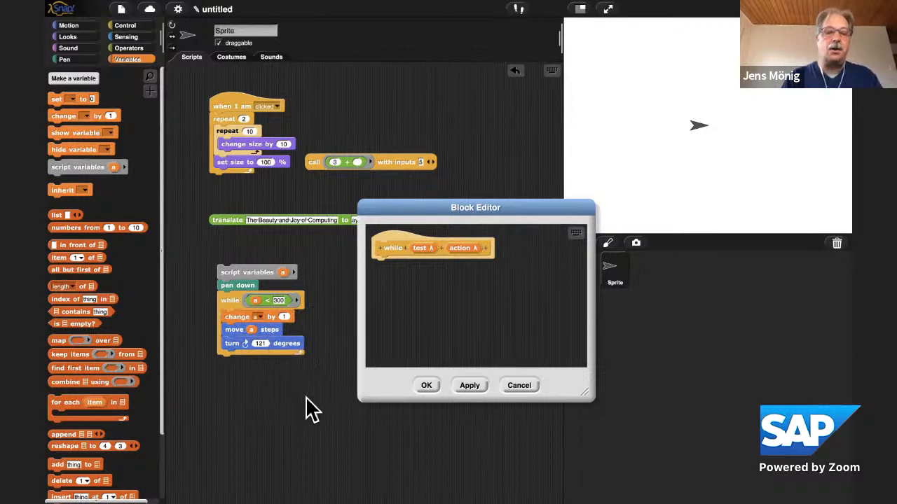
pyautogui.moveTo(726, 140)
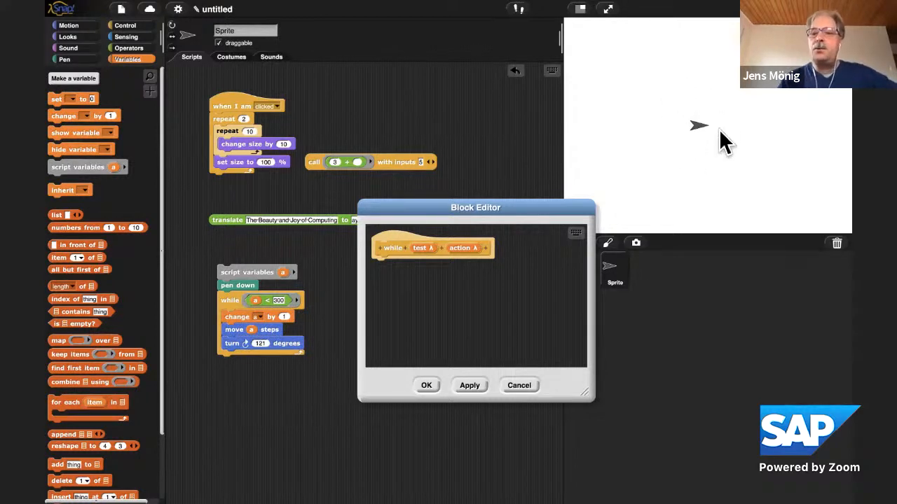
pyautogui.moveTo(241, 287)
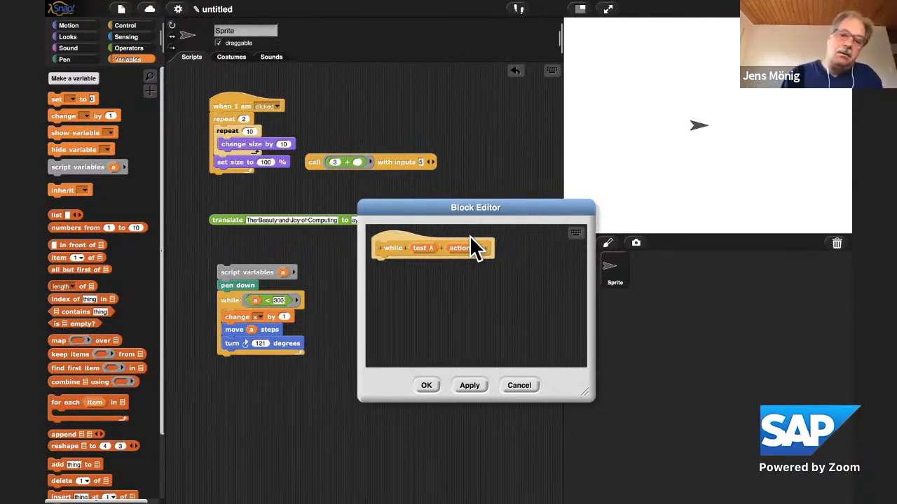
pyautogui.moveTo(406, 273)
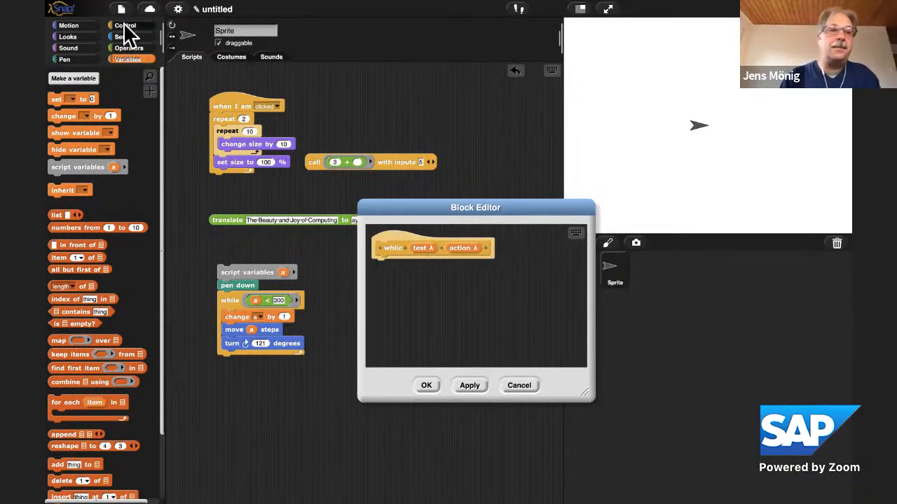
# Define while recursively: run the action input, then invoke while test action again
pyautogui.click(124, 25)
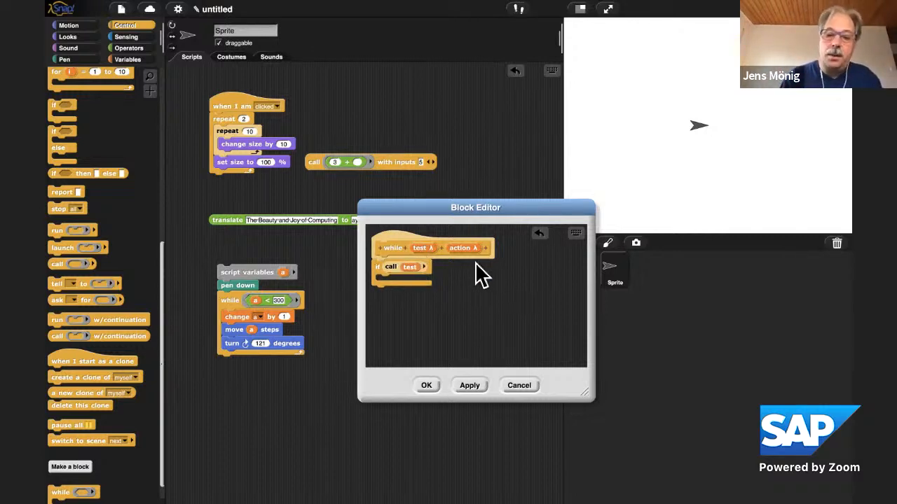
pyautogui.moveTo(64, 259)
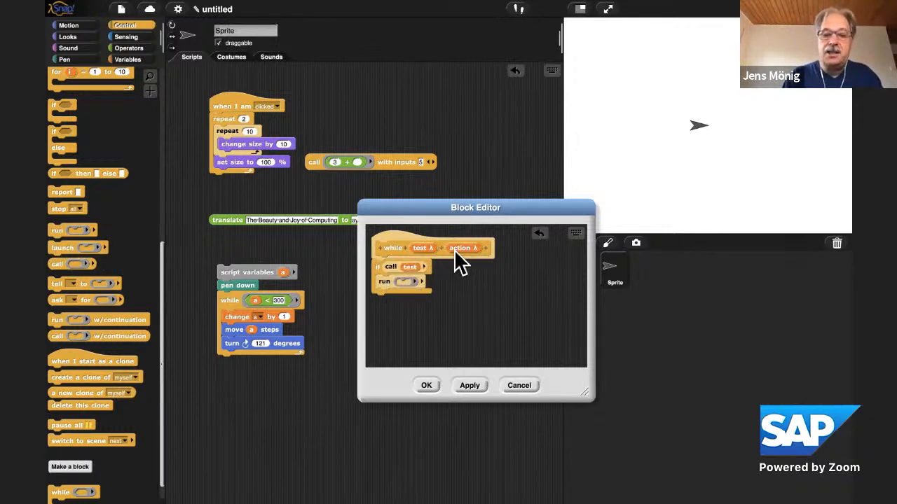
pyautogui.moveTo(464, 248); pyautogui.dragTo(406, 280)
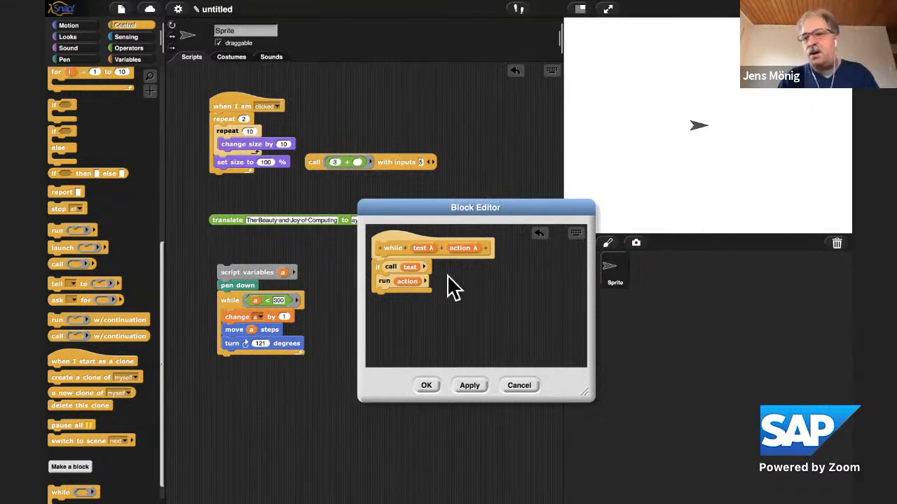
pyautogui.moveTo(126, 437)
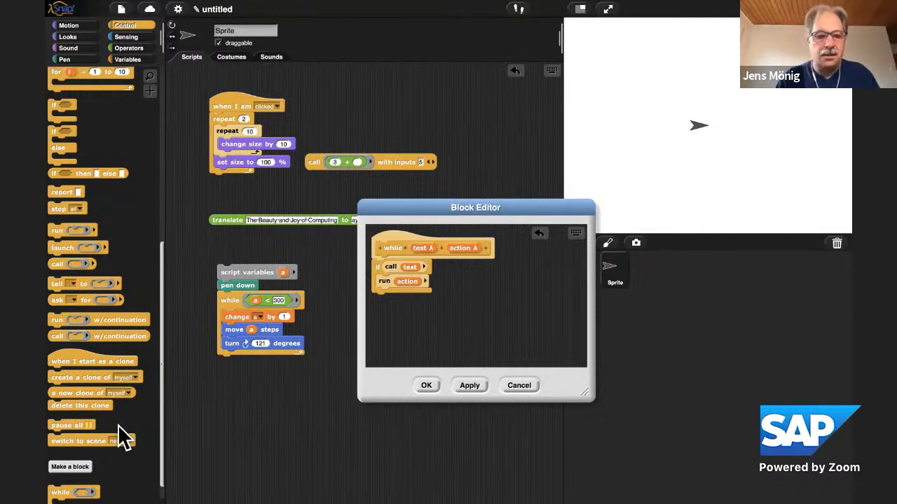
pyautogui.scroll(-3)
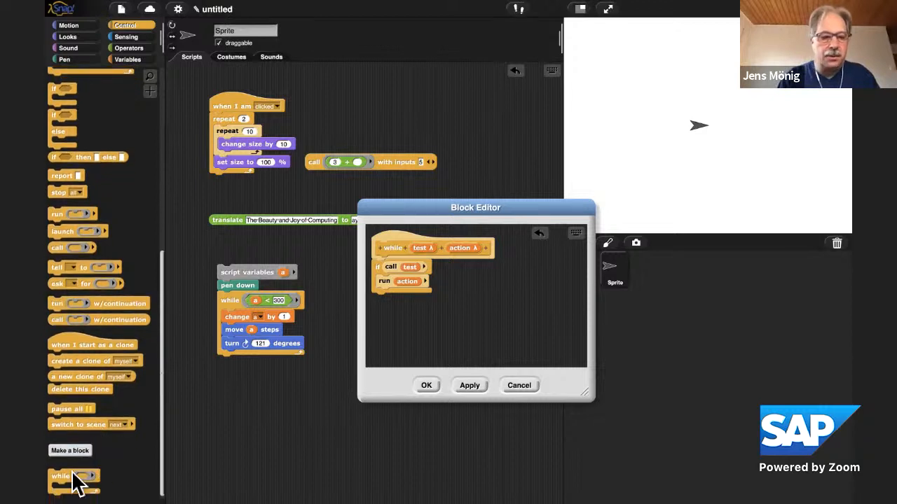
pyautogui.moveTo(73, 477); pyautogui.dragTo(363, 315)
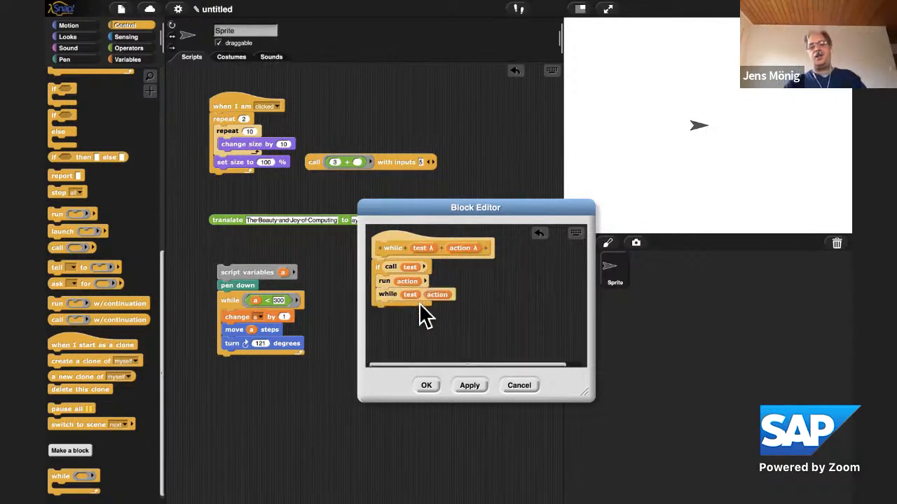
pyautogui.moveTo(567, 378)
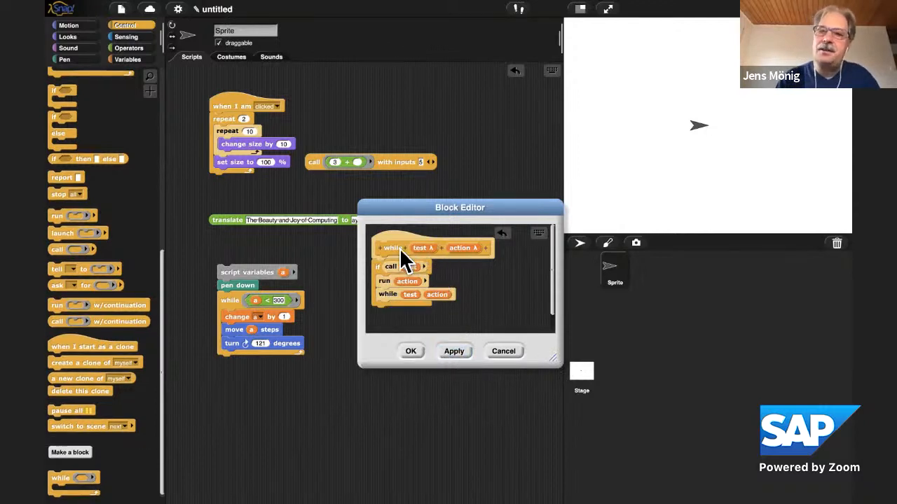
pyautogui.moveTo(518, 221)
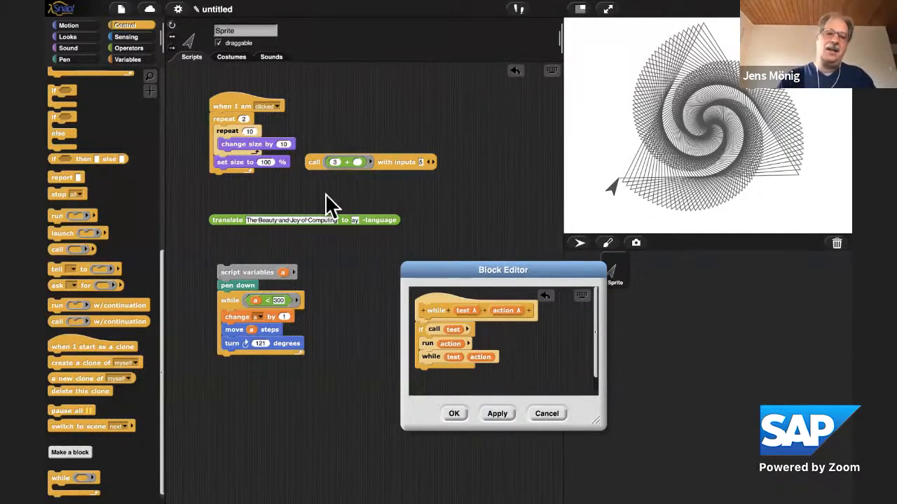
pyautogui.moveTo(510, 275)
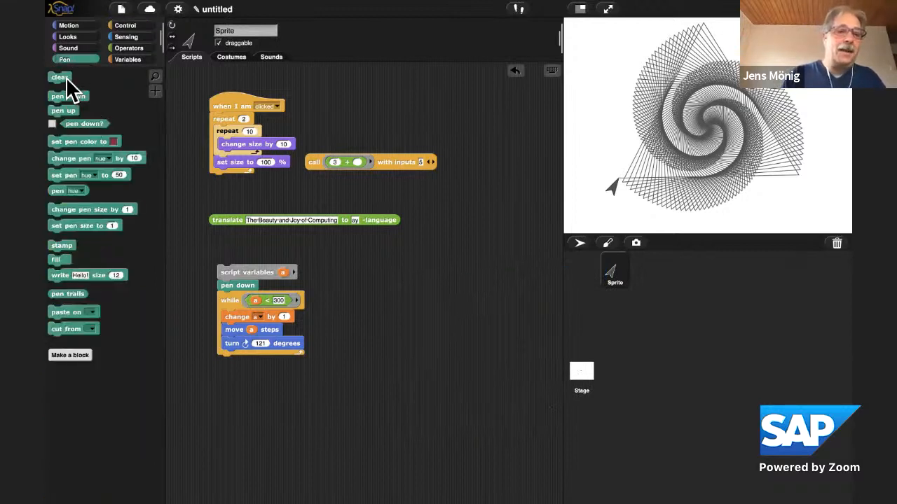
# Clear the spiral from the stage and shrink the heart sprite with set size
pyautogui.click(59, 77)
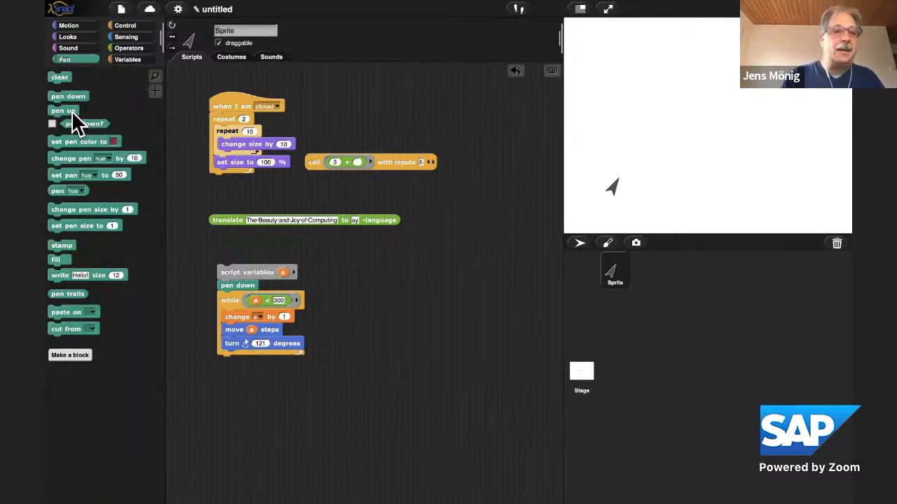
pyautogui.moveTo(143, 86)
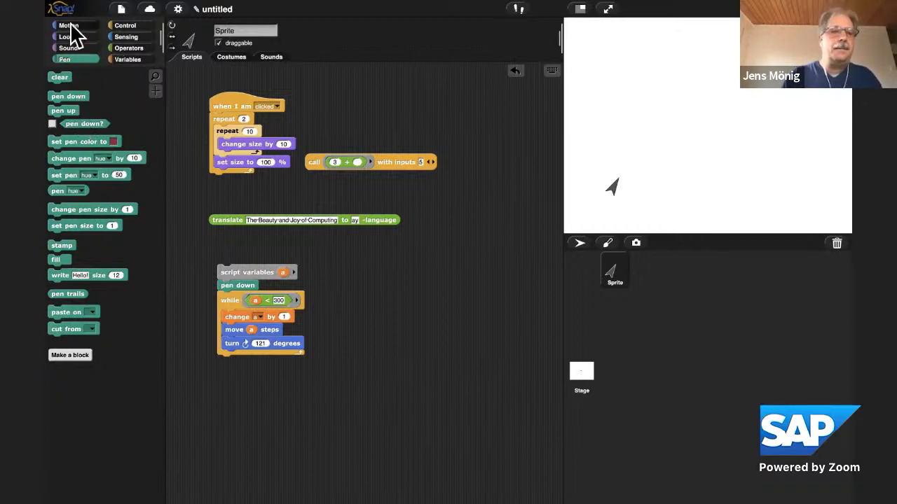
pyautogui.click(69, 25)
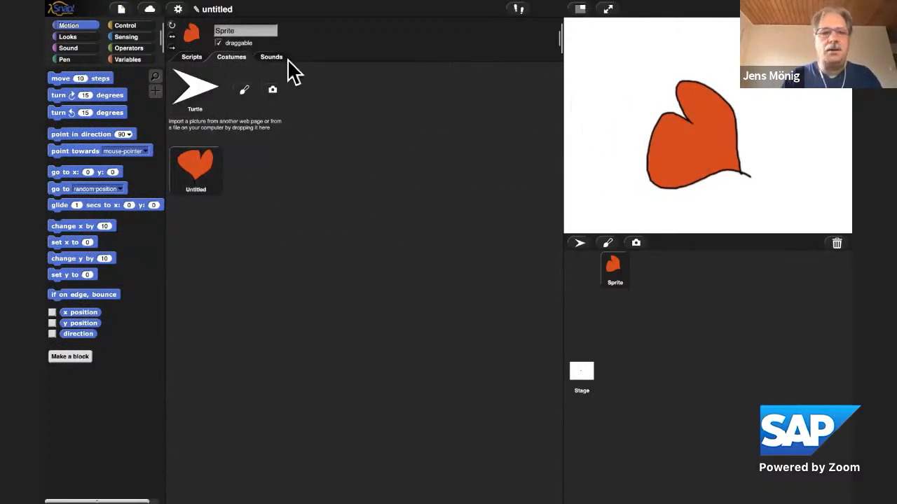
pyautogui.click(68, 36)
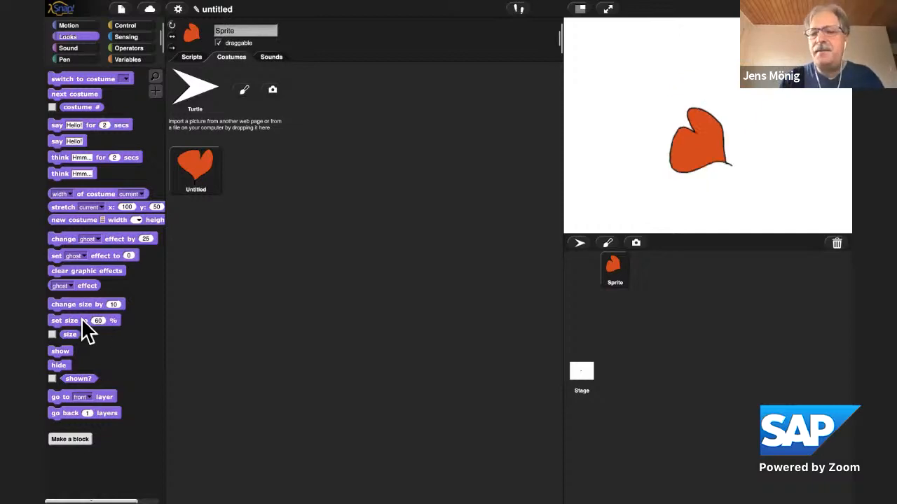
pyautogui.click(190, 56)
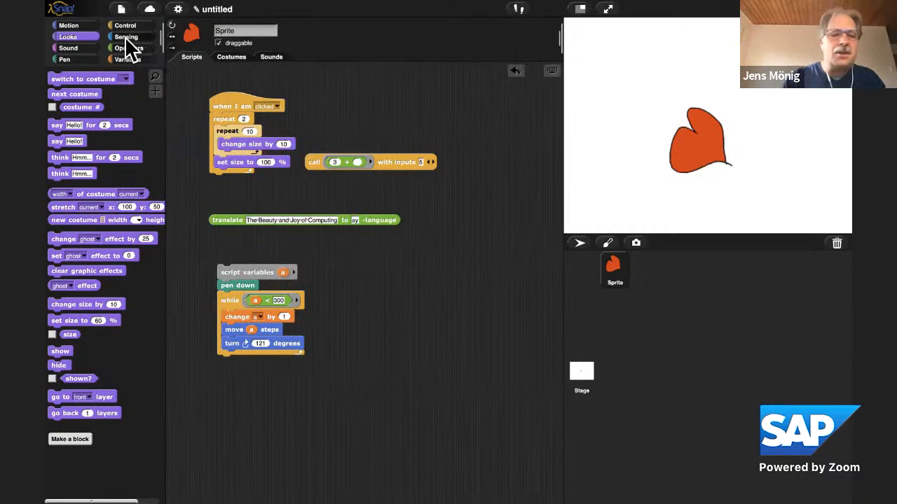
pyautogui.click(126, 36)
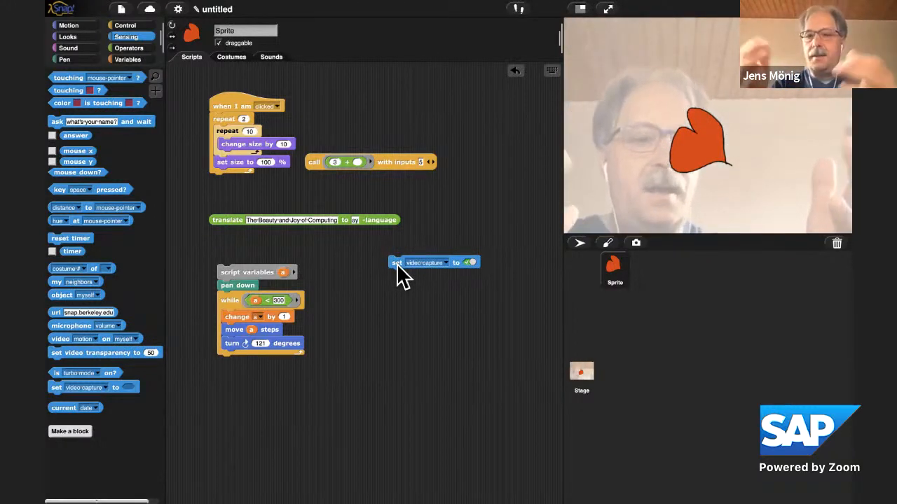
pyautogui.moveTo(530, 227)
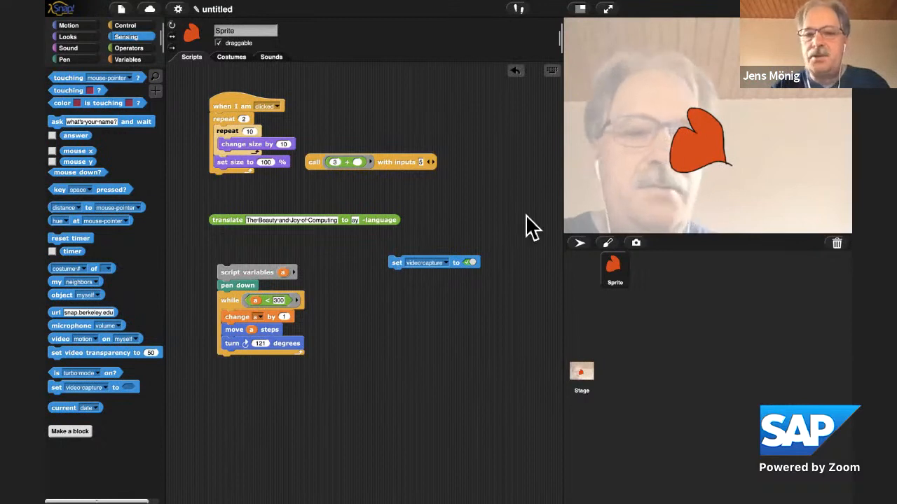
pyautogui.moveTo(770, 134)
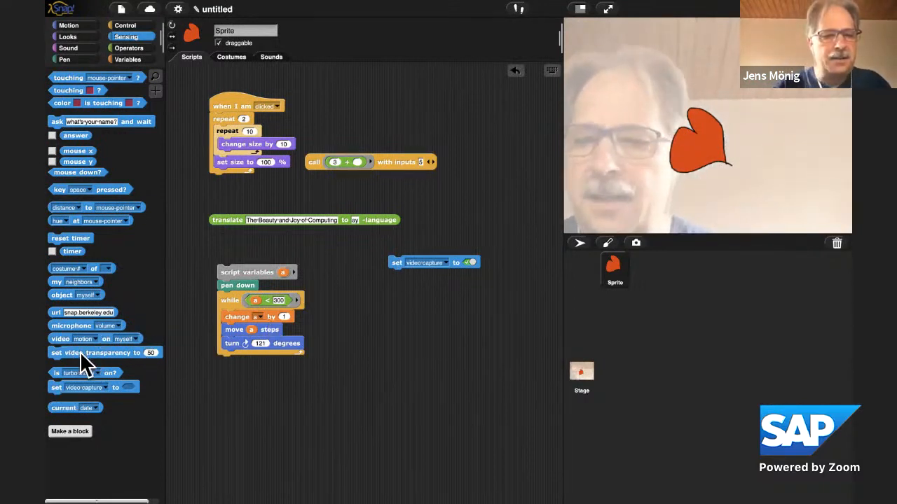
# Add set video transparency (set to 0) and a video motion sensing block to the scripts
pyautogui.moveTo(98, 353); pyautogui.dragTo(434, 309)
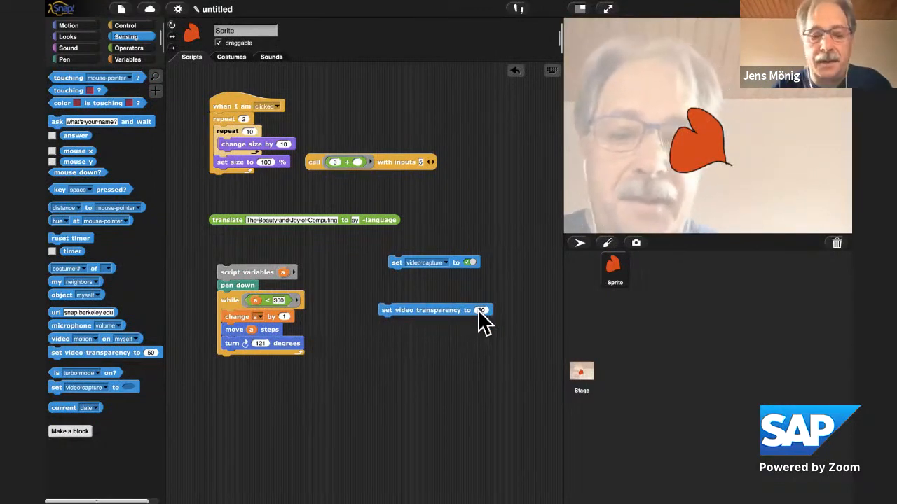
pyautogui.click(482, 310)
pyautogui.write('0')
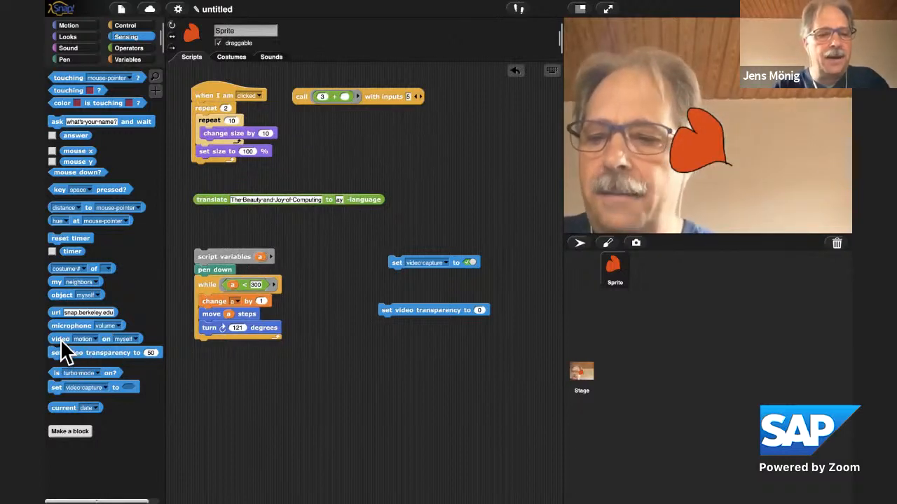
pyautogui.moveTo(40, 339); pyautogui.dragTo(392, 359)
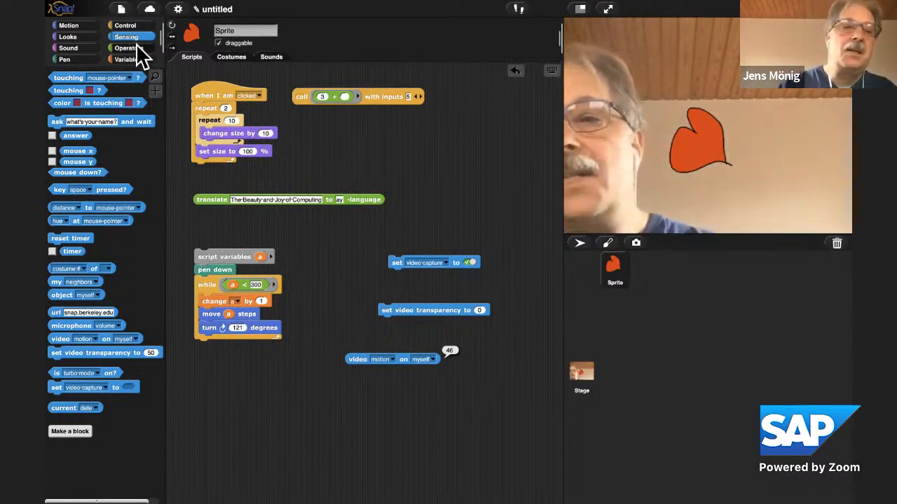
# Attach point in direction under the video motion hat block
pyautogui.click(126, 25)
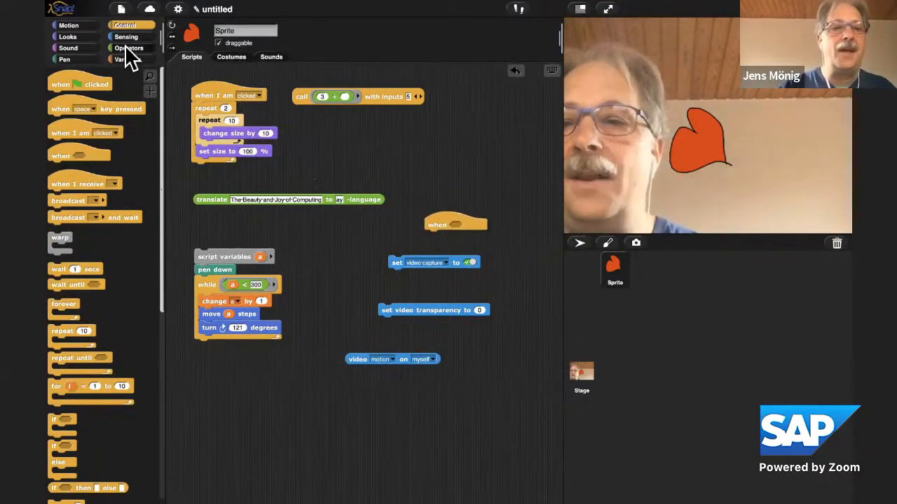
pyautogui.click(129, 48)
pyautogui.write('10')
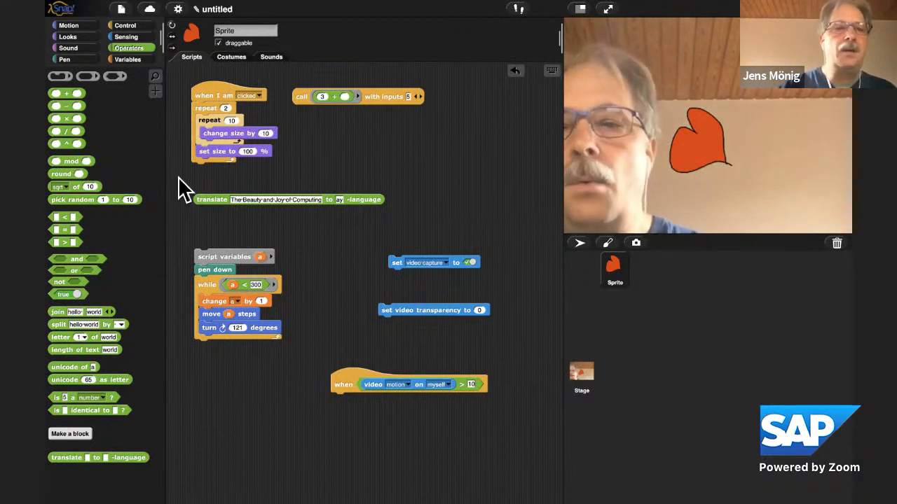
pyautogui.click(67, 25)
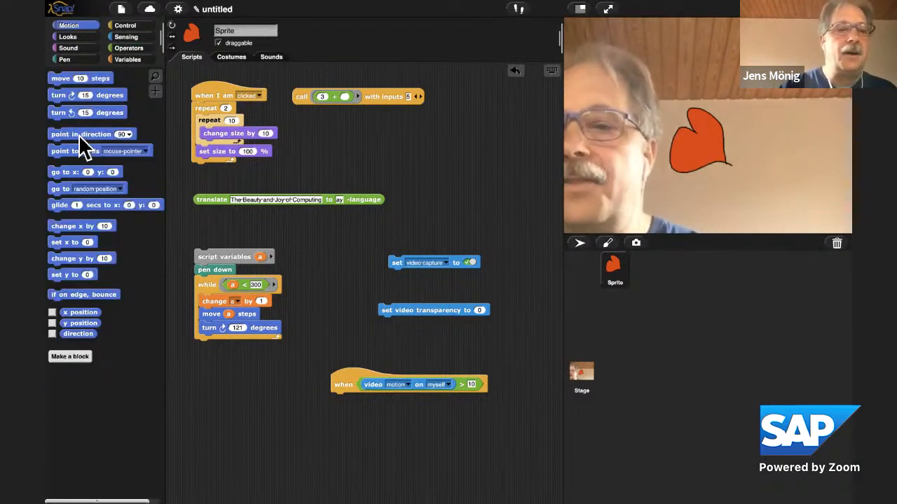
pyautogui.moveTo(82, 134); pyautogui.dragTo(366, 413)
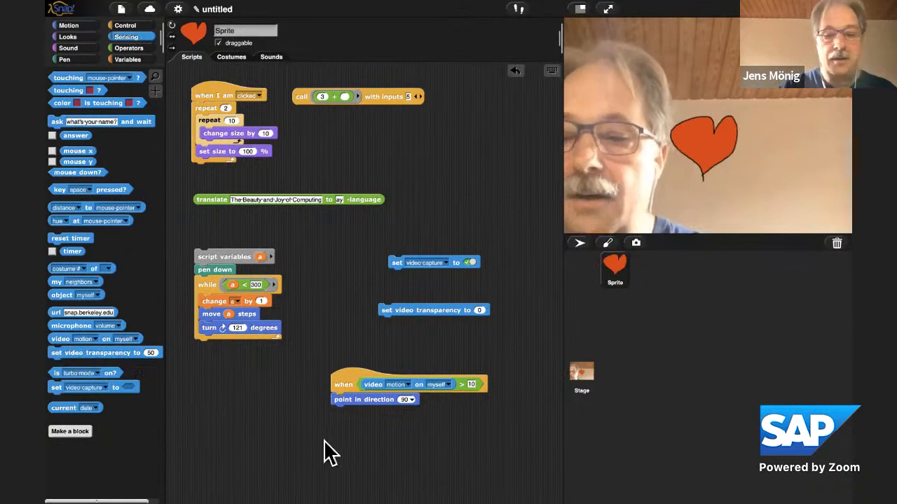
# Point the sprite in the video motion direction and bring in a move 10 steps block
pyautogui.click(403, 440)
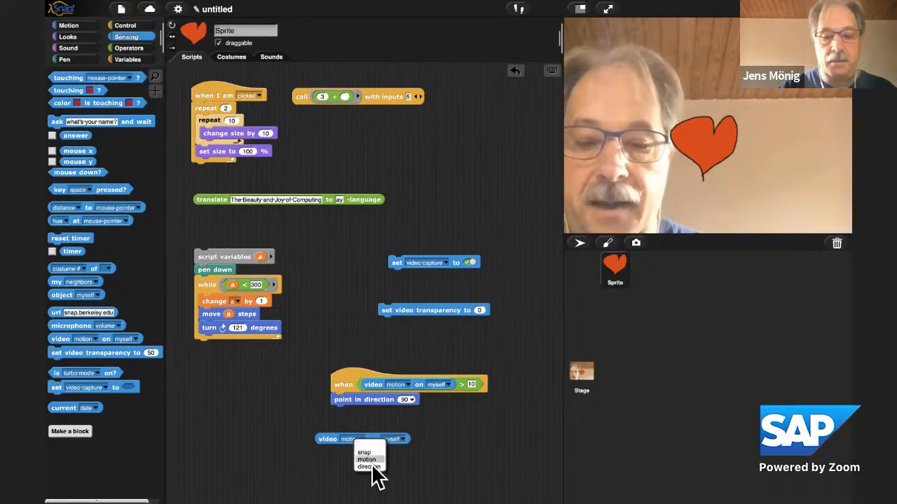
pyautogui.click(367, 460)
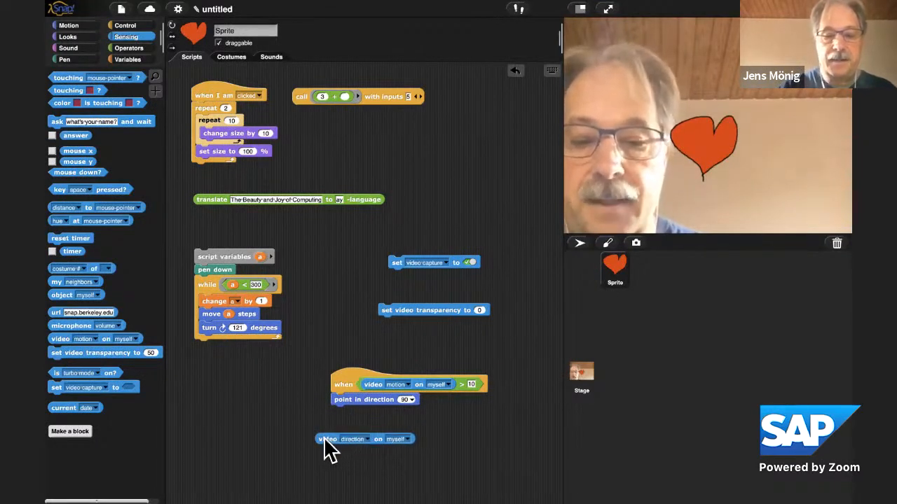
pyautogui.moveTo(328, 440); pyautogui.dragTo(399, 407)
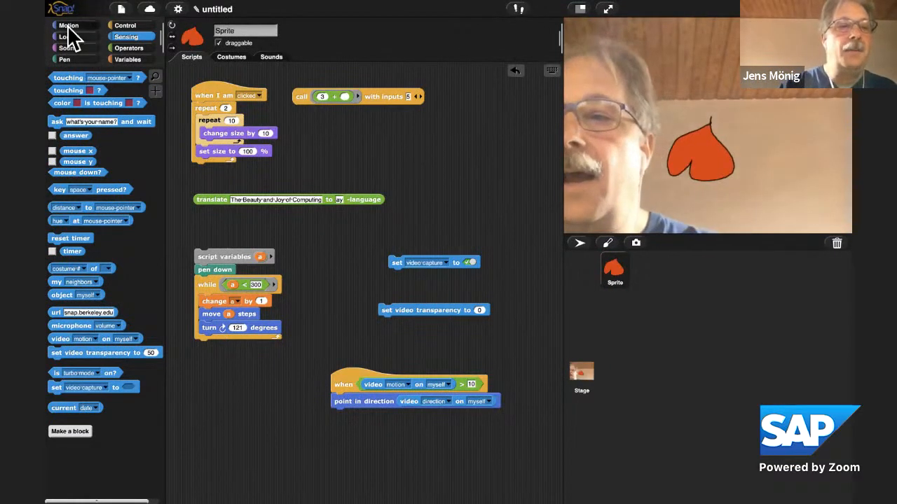
pyautogui.click(67, 25)
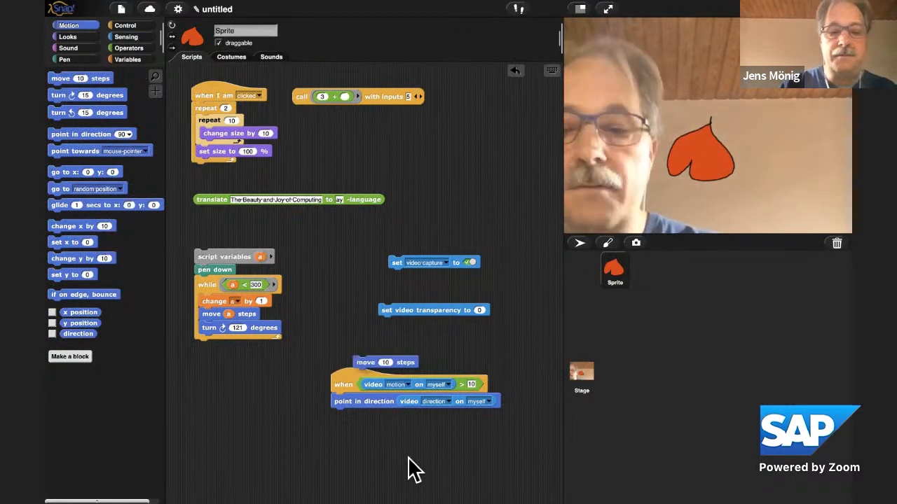
pyautogui.moveTo(385, 362); pyautogui.dragTo(361, 448)
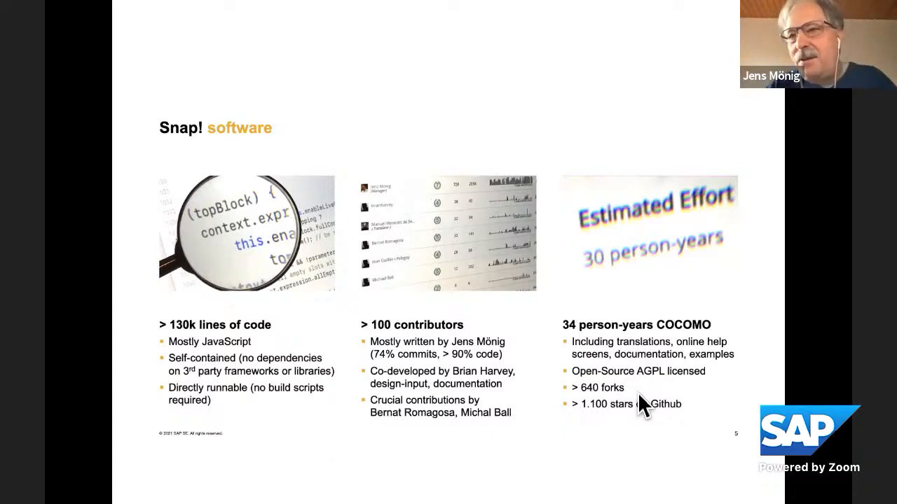
pyautogui.moveTo(605, 417)
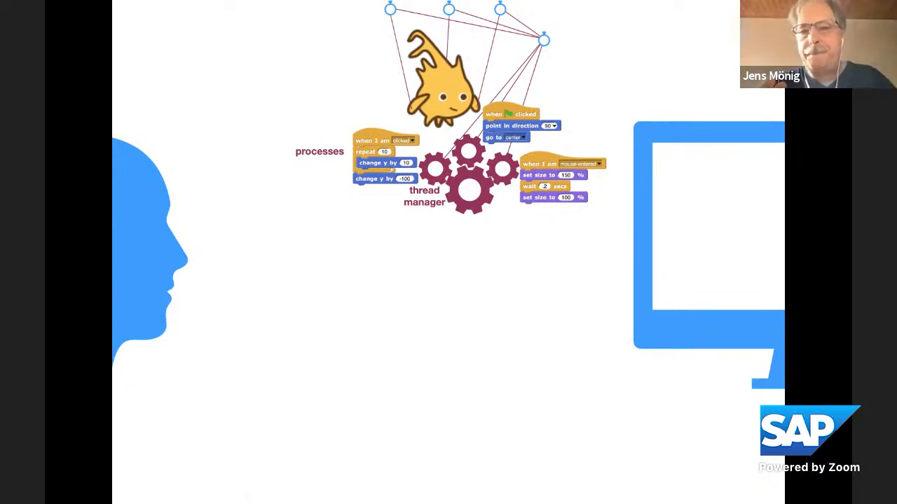
pyautogui.moveTo(221, 479)
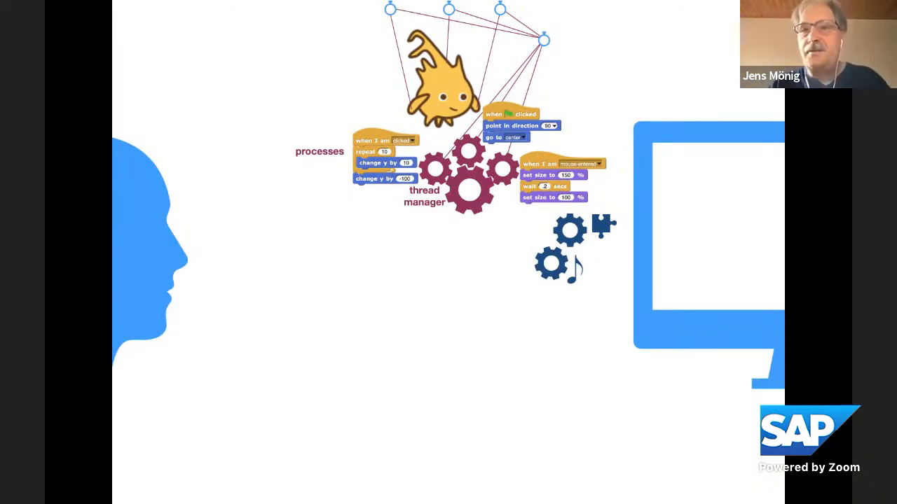
pyautogui.moveTo(221, 483)
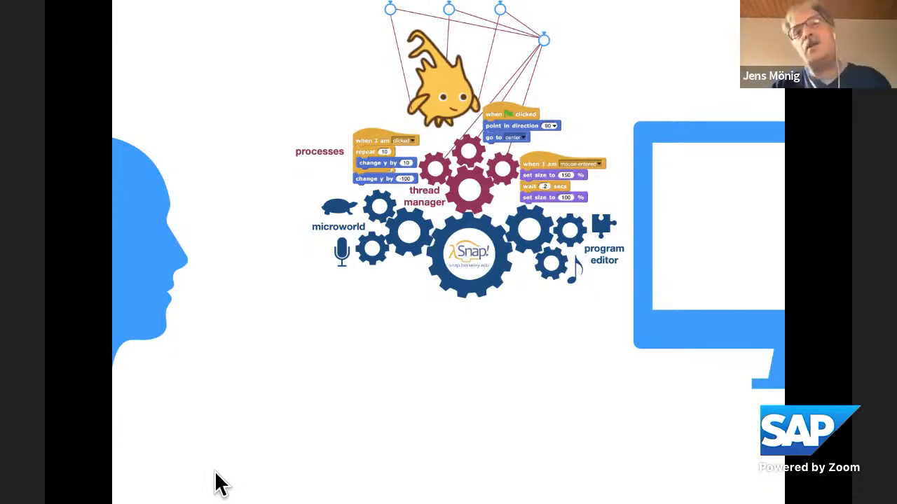
pyautogui.moveTo(183, 479)
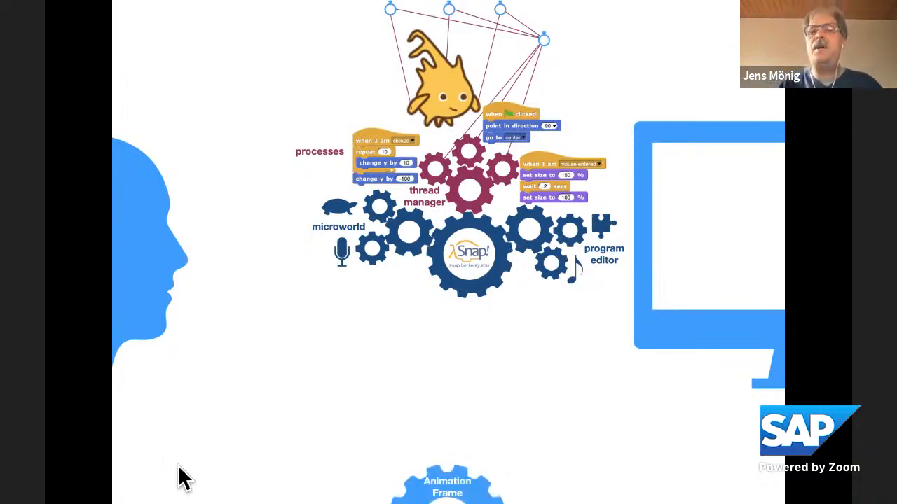
pyautogui.moveTo(469, 451)
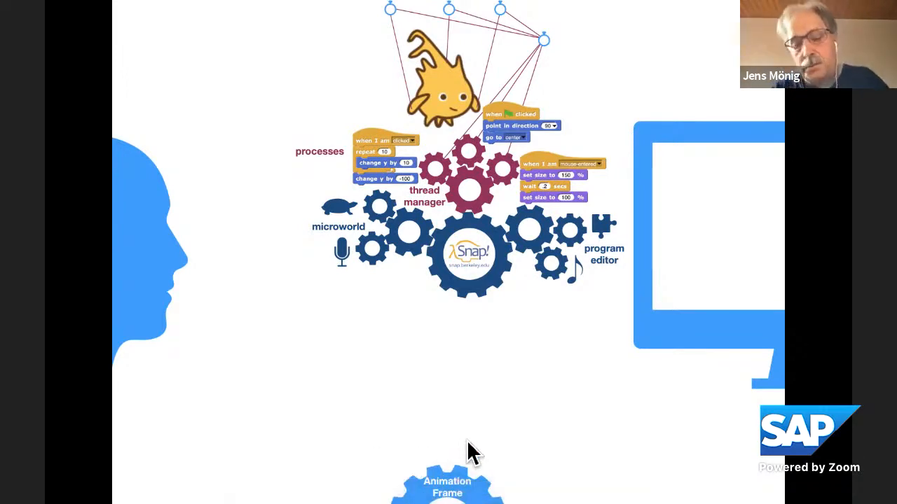
pyautogui.moveTo(213, 451)
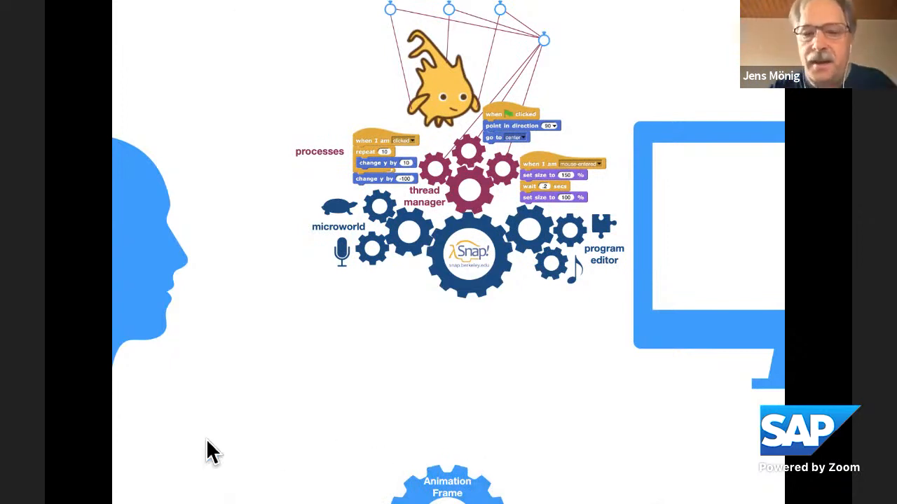
pyautogui.moveTo(154, 448)
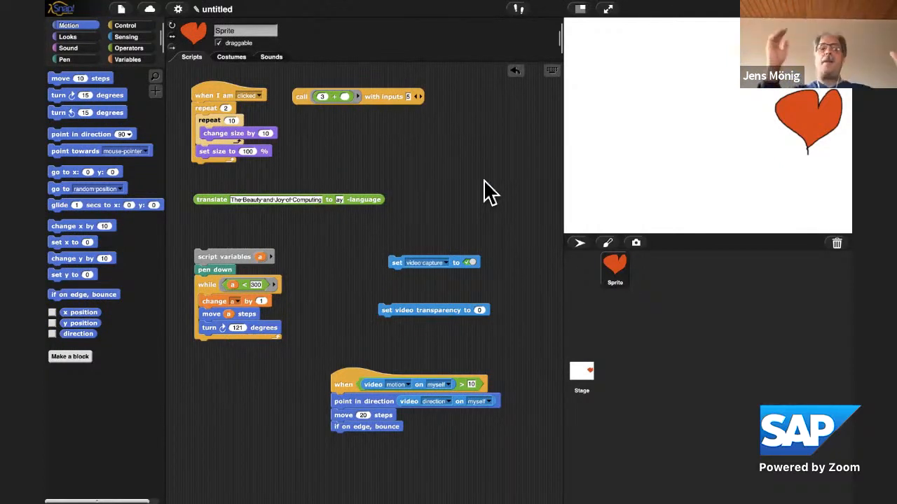
pyautogui.moveTo(446, 185)
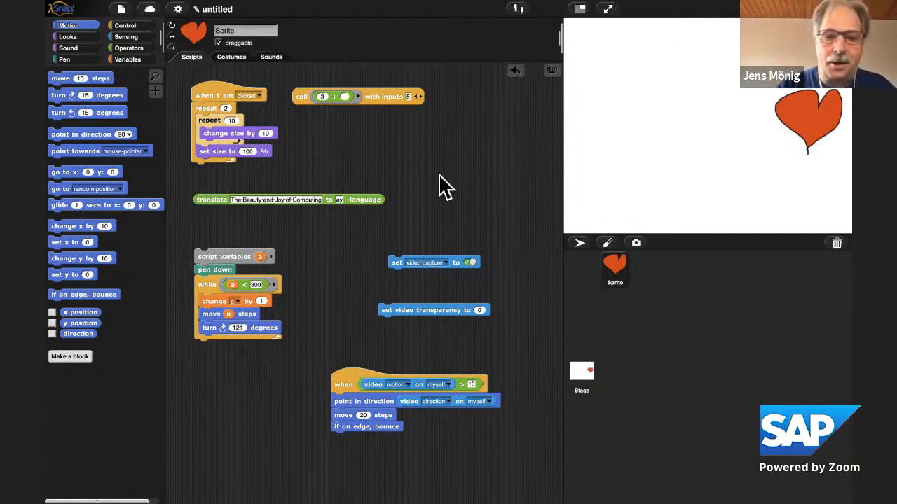
pyautogui.moveTo(459, 199)
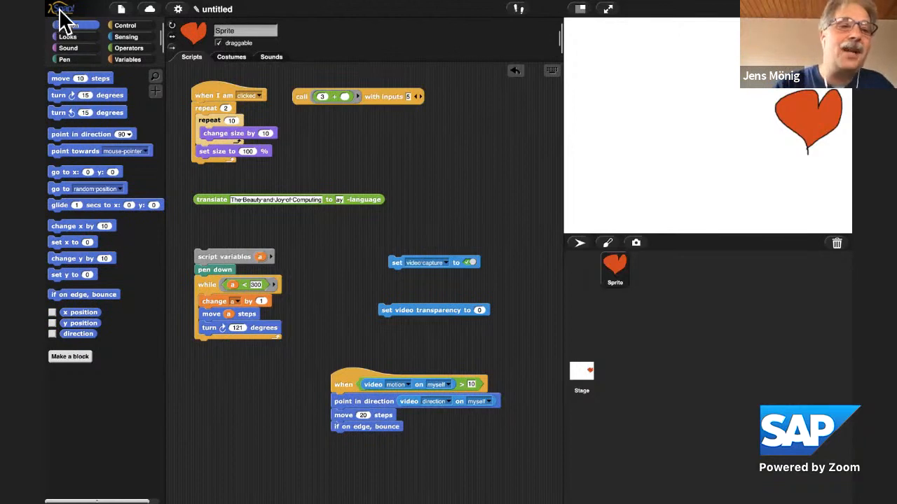
# Use the Snap! logo menu to switch into development mode
pyautogui.click(63, 9)
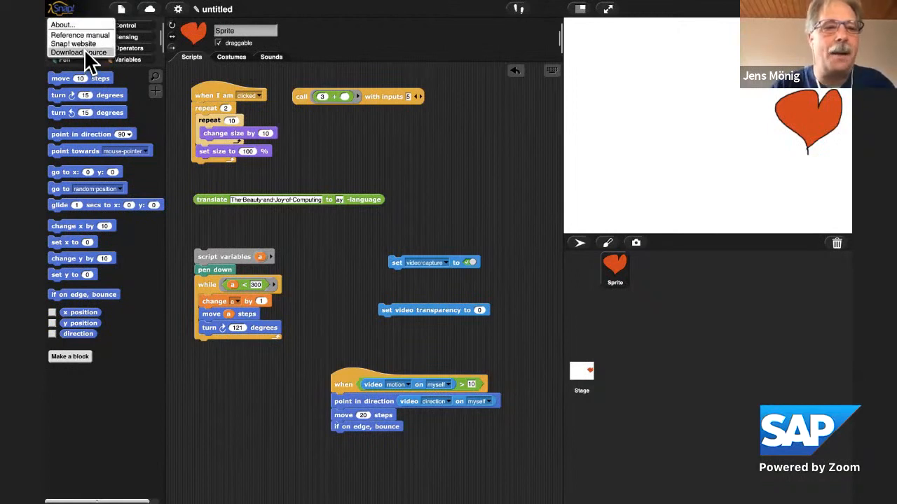
pyautogui.moveTo(113, 51)
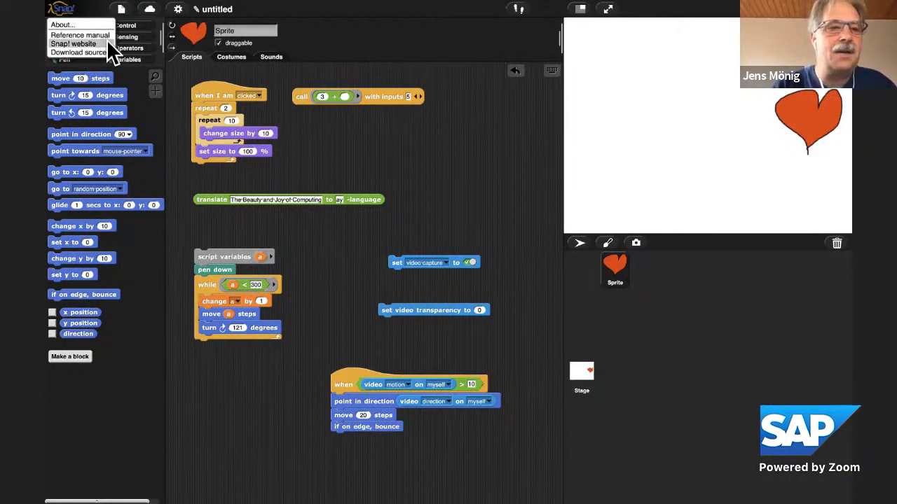
pyautogui.moveTo(73, 35)
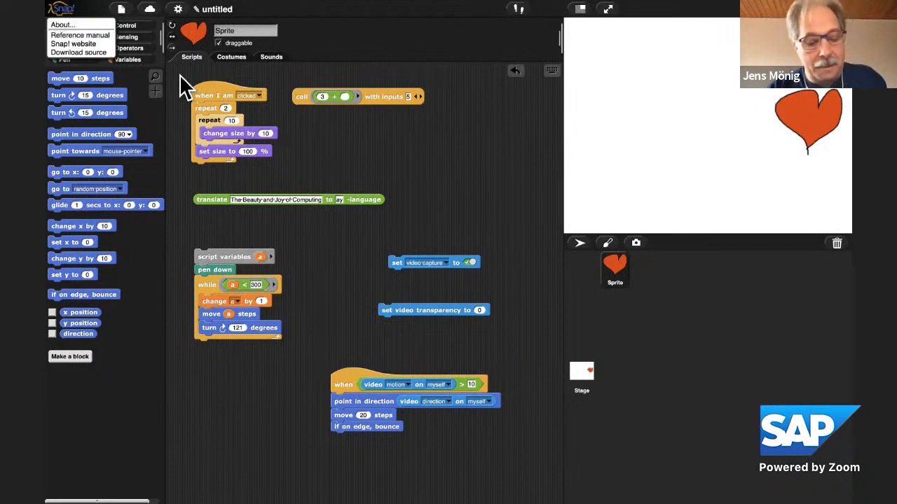
pyautogui.moveTo(319, 165)
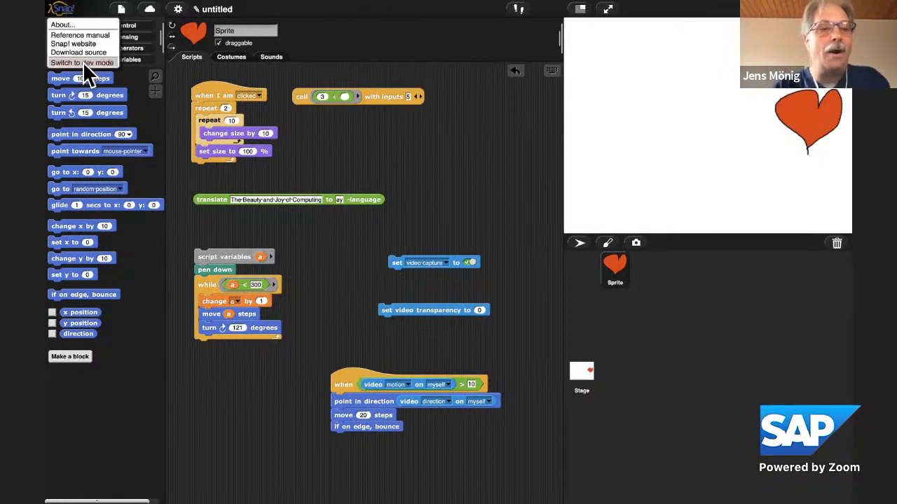
pyautogui.moveTo(81, 62)
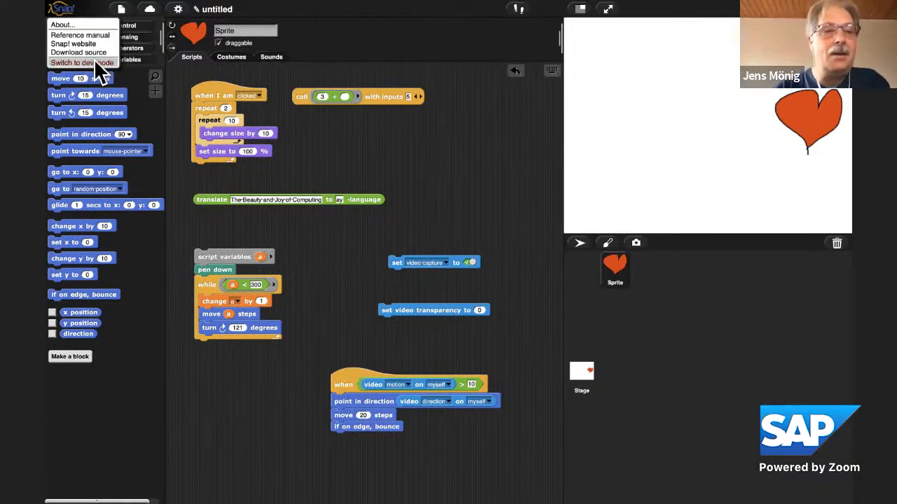
pyautogui.click(81, 63)
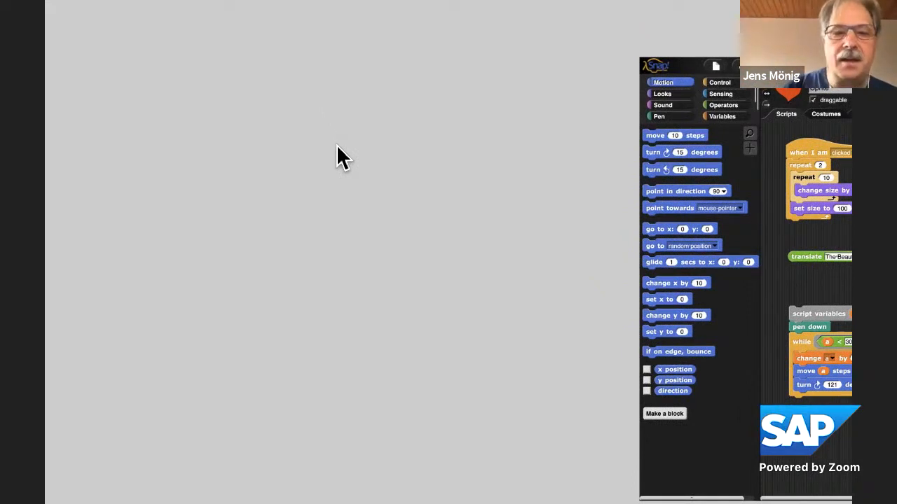
# Create a new box morph from the world's demo menu and move it to the upper left
pyautogui.rightClick(342, 154)
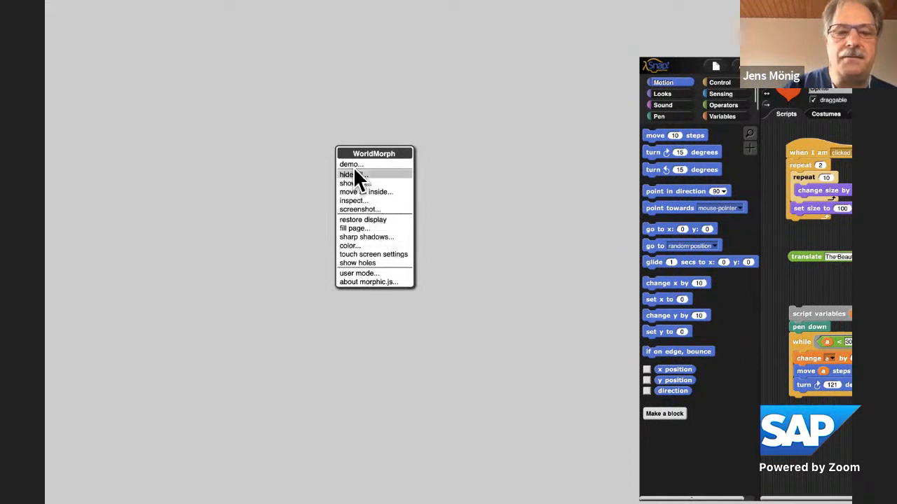
pyautogui.moveTo(350, 165)
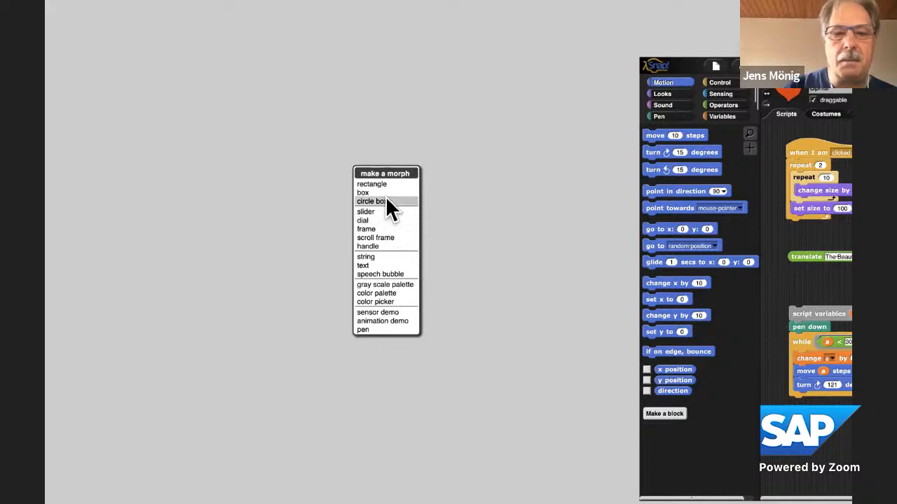
pyautogui.click(362, 193)
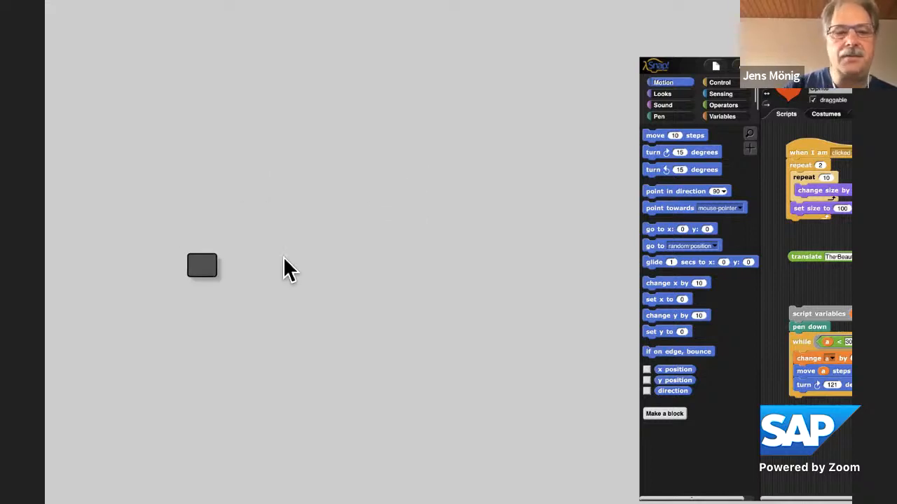
pyautogui.moveTo(202, 265); pyautogui.dragTo(215, 125)
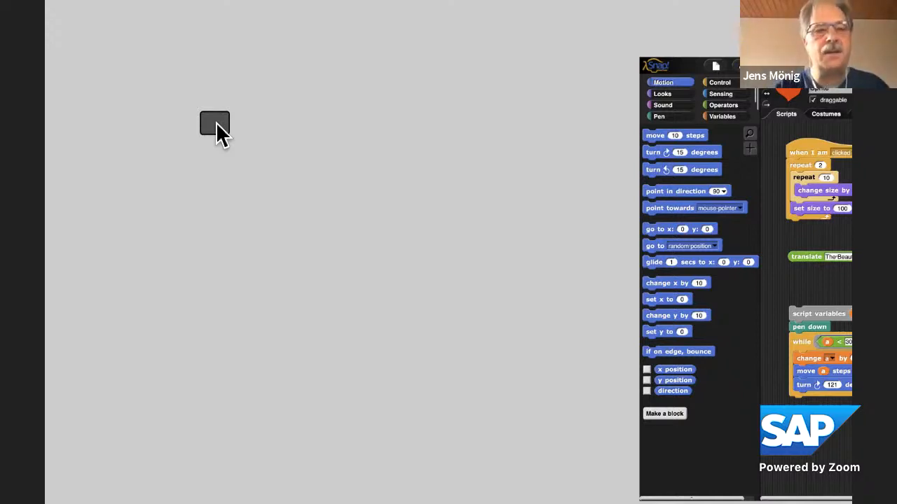
# Inspect the BoxMorph via its context menu and show its bounds value in the inspector
pyautogui.rightClick(214, 124)
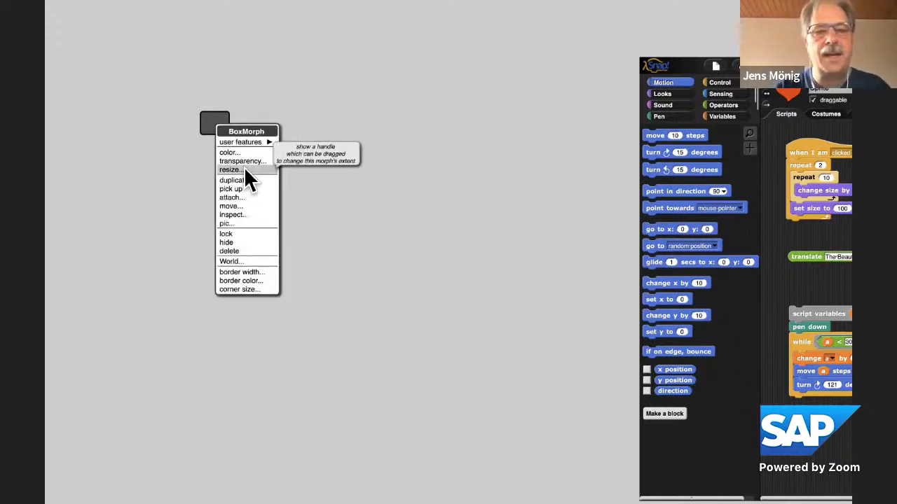
pyautogui.click(229, 170)
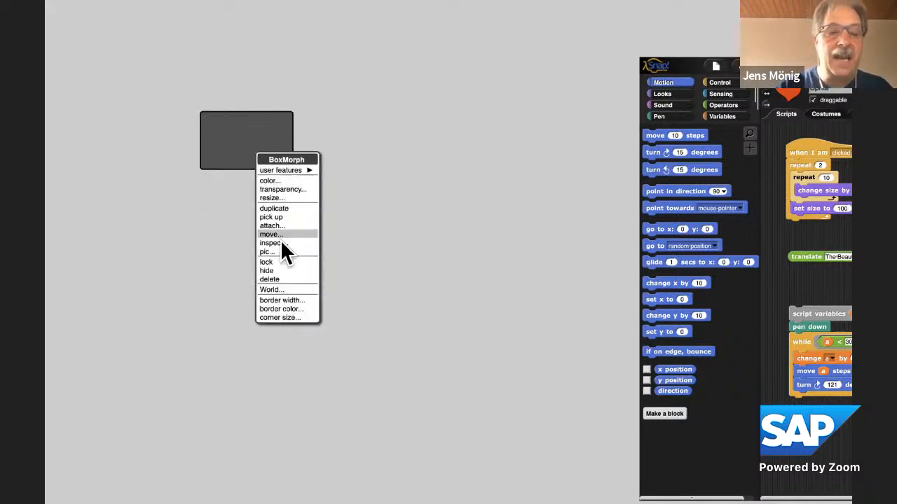
pyautogui.click(272, 244)
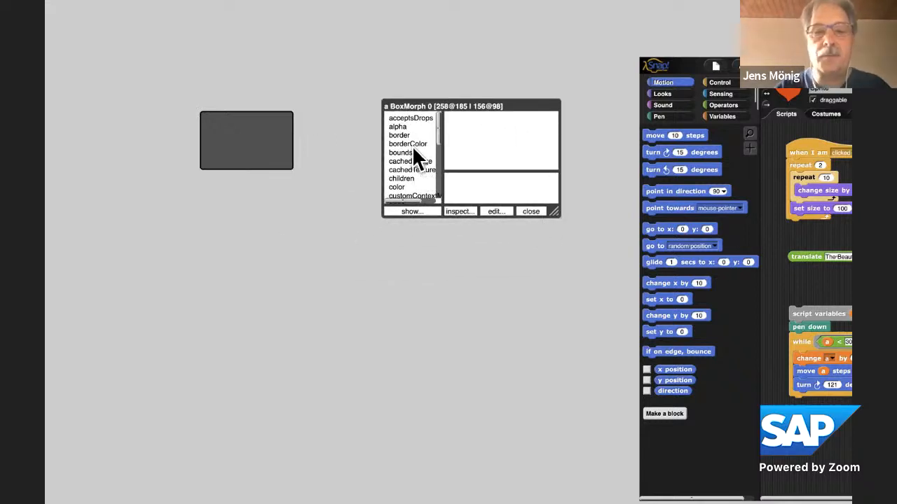
pyautogui.click(399, 135)
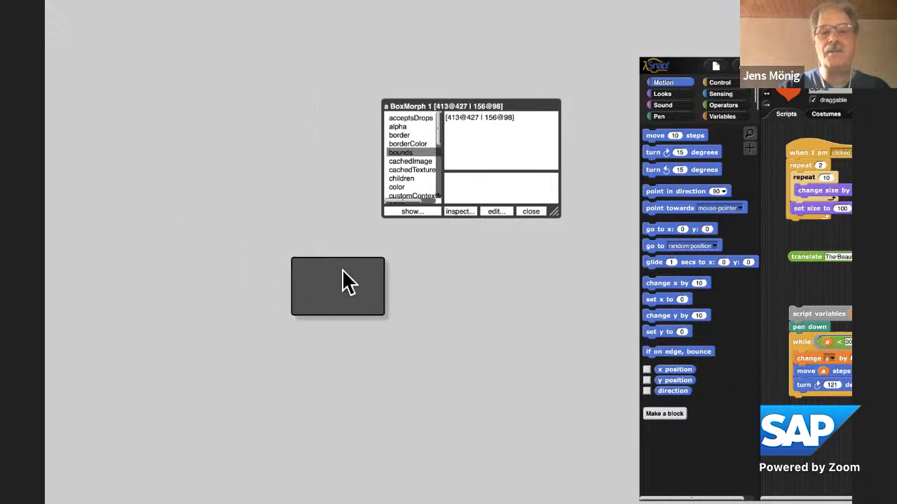
# Drag the gold box lower on the world and adjust its size with the resize handle
pyautogui.moveTo(338, 286); pyautogui.dragTo(244, 125)
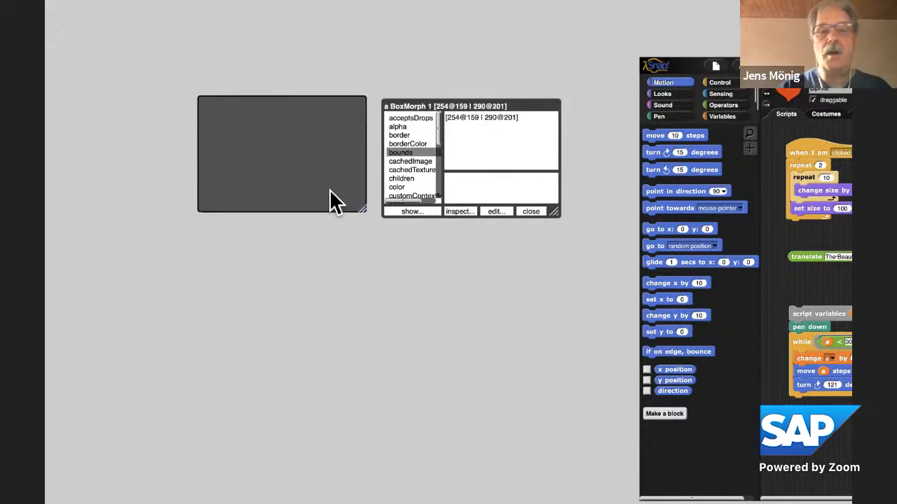
pyautogui.moveTo(362, 210); pyautogui.dragTo(308, 148)
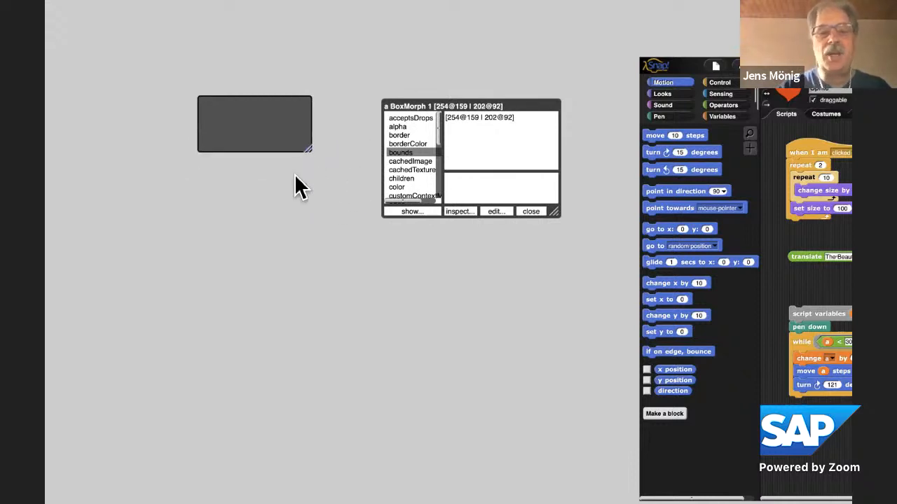
pyautogui.moveTo(308, 151); pyautogui.dragTo(308, 168)
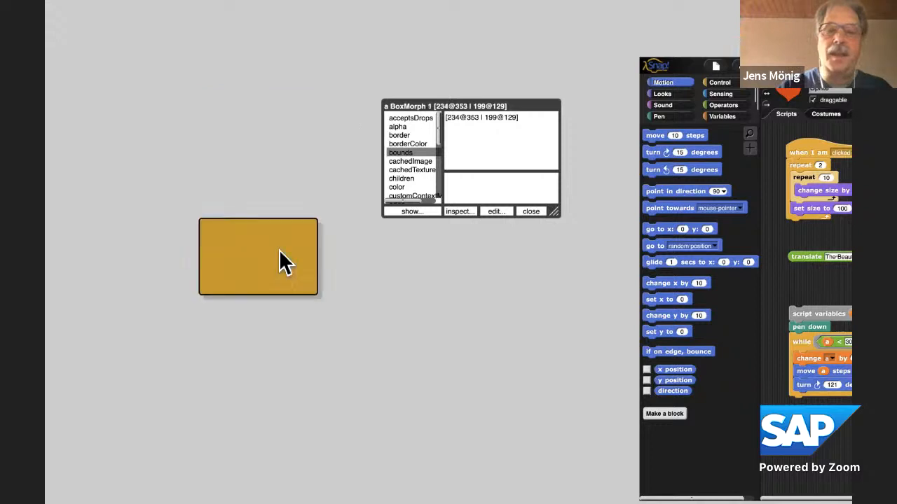
pyautogui.moveTo(258, 258); pyautogui.dragTo(216, 218)
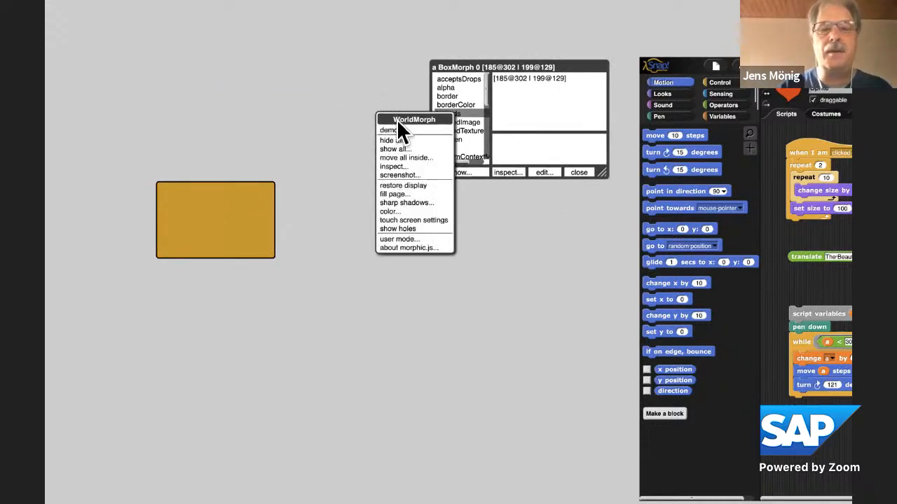
# Create a dial morph from the demo list and target it at the box's corner size
pyautogui.click(390, 129)
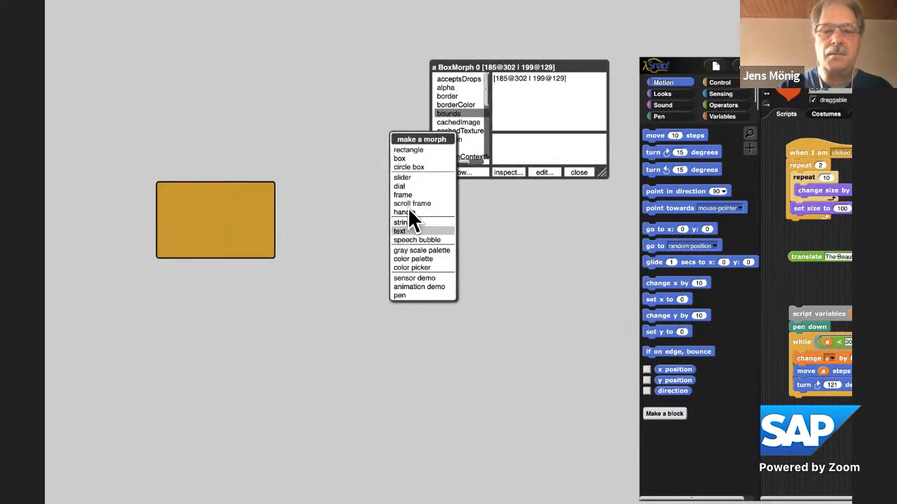
pyautogui.moveTo(411, 189)
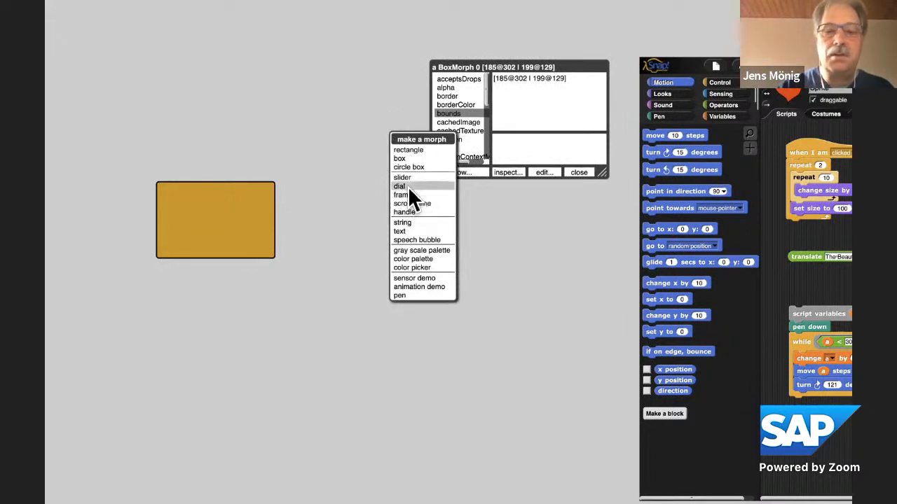
pyautogui.click(400, 185)
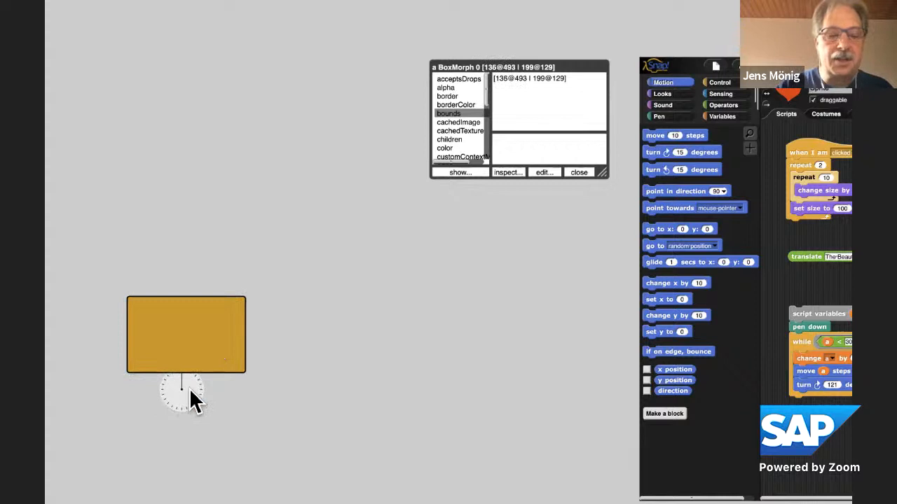
pyautogui.rightClick(183, 392)
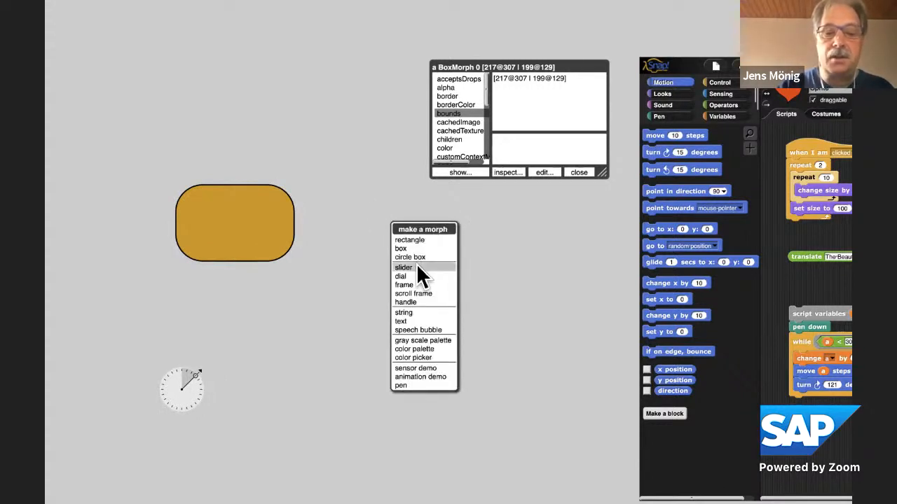
# Create a slider morph targeting the BoxMorph and place it below the box
pyautogui.click(404, 267)
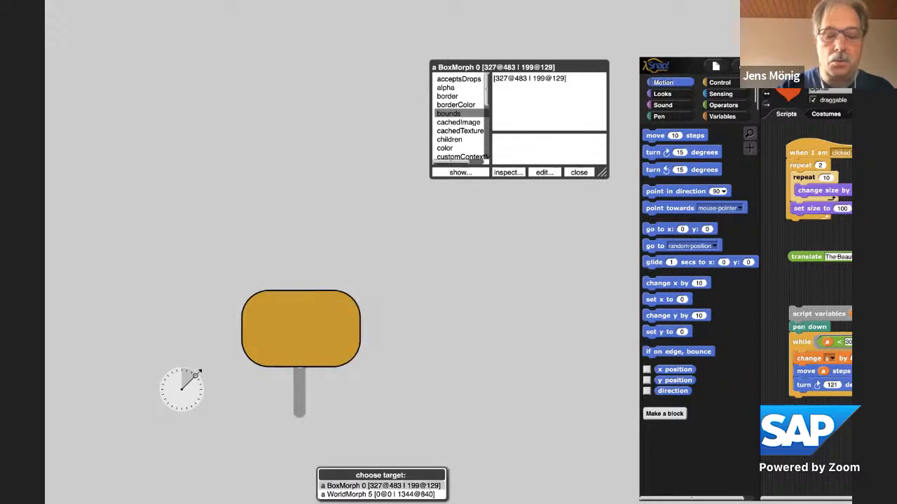
pyautogui.click(381, 485)
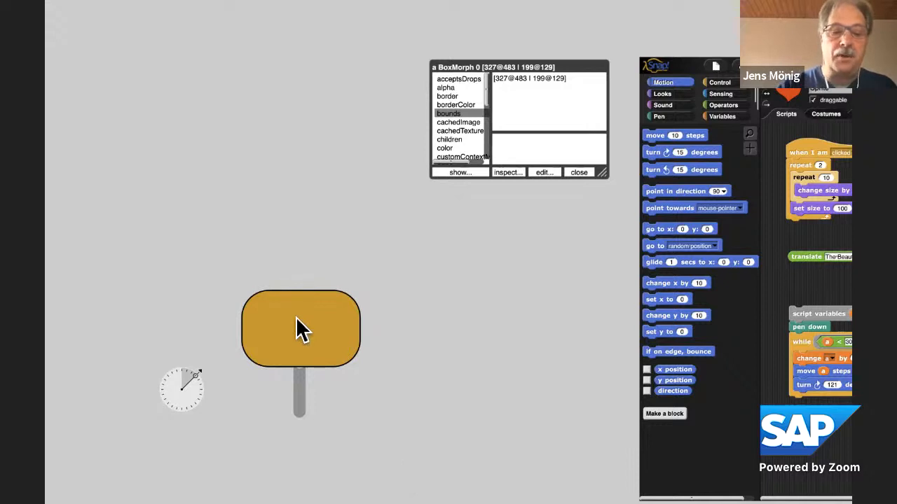
pyautogui.moveTo(299, 329); pyautogui.dragTo(258, 255)
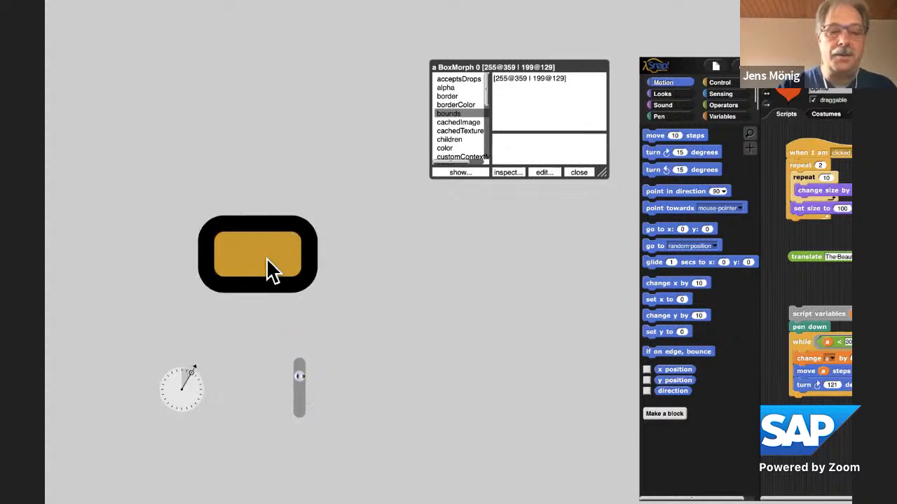
# Enlarge the thick-bordered box through its resize option
pyautogui.rightClick(257, 255)
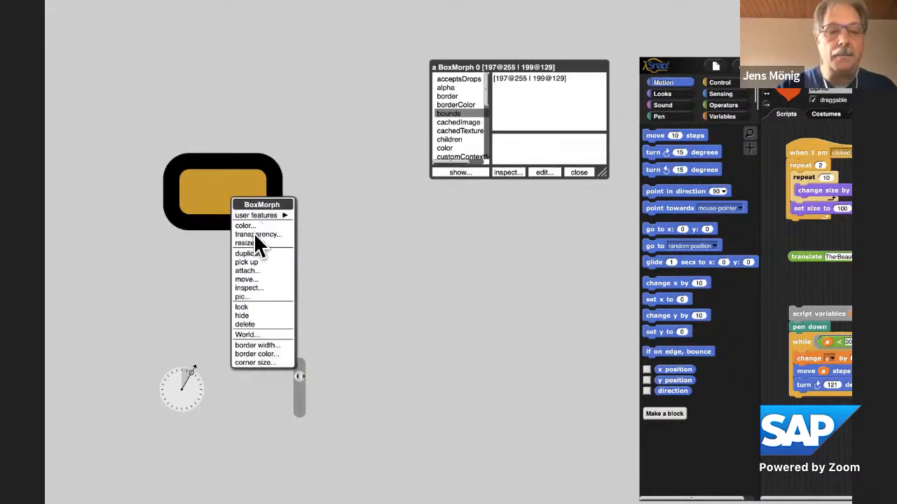
pyautogui.click(245, 244)
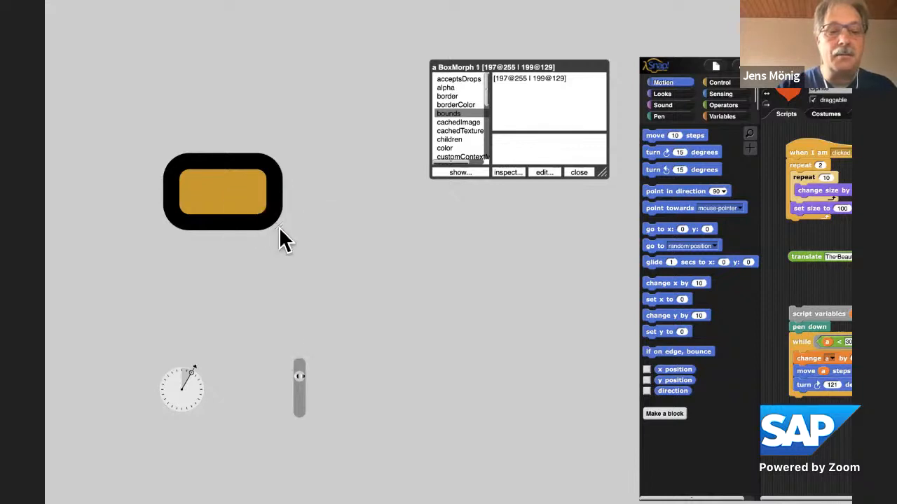
pyautogui.moveTo(280, 232); pyautogui.dragTo(358, 273)
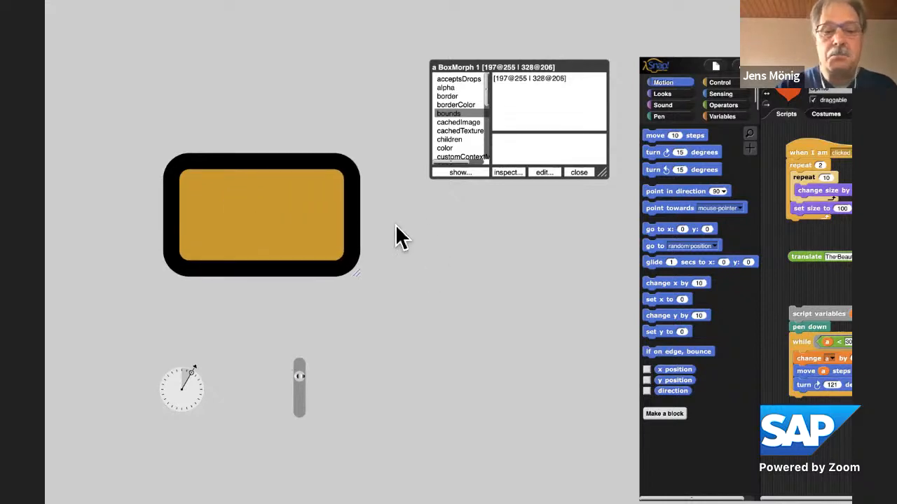
pyautogui.rightClick(399, 236)
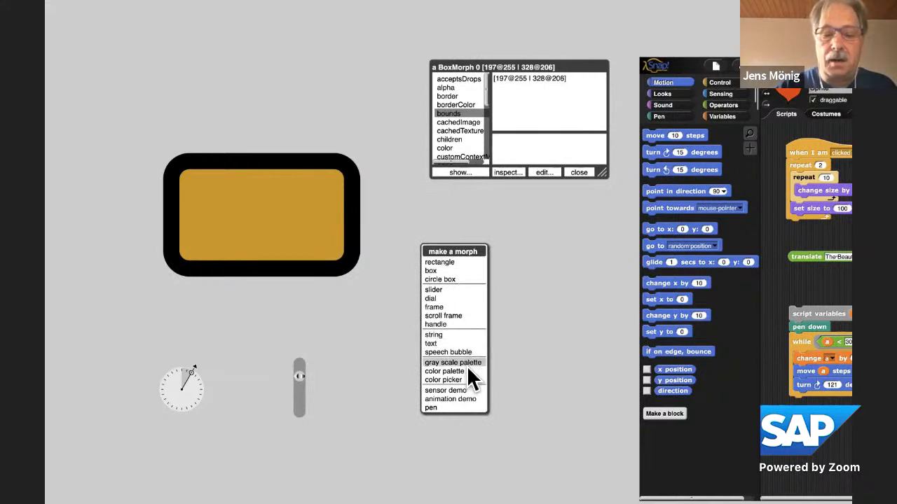
# Create a color palette morph, resize it and set its target to the BoxMorph
pyautogui.click(444, 370)
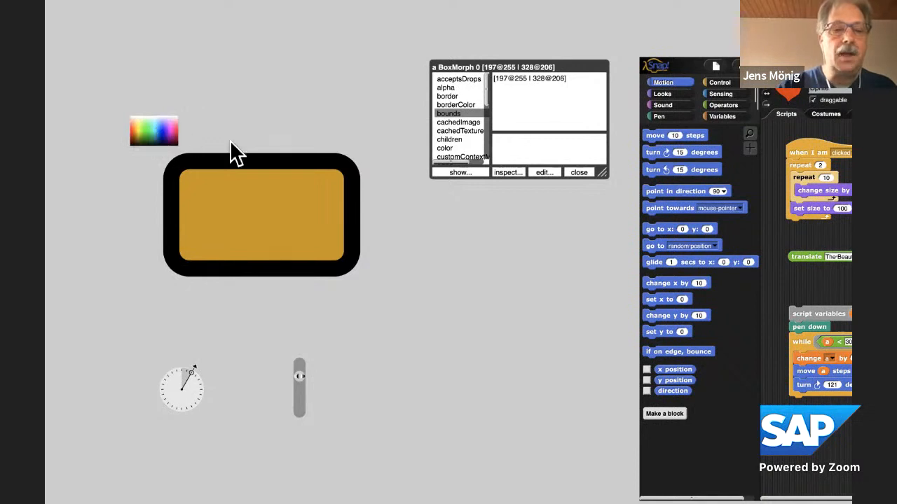
pyautogui.rightClick(154, 131)
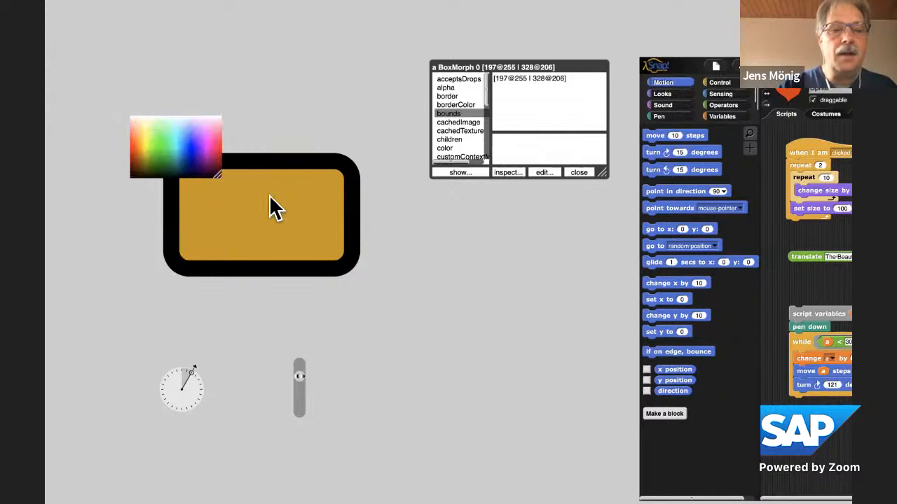
pyautogui.rightClick(175, 147)
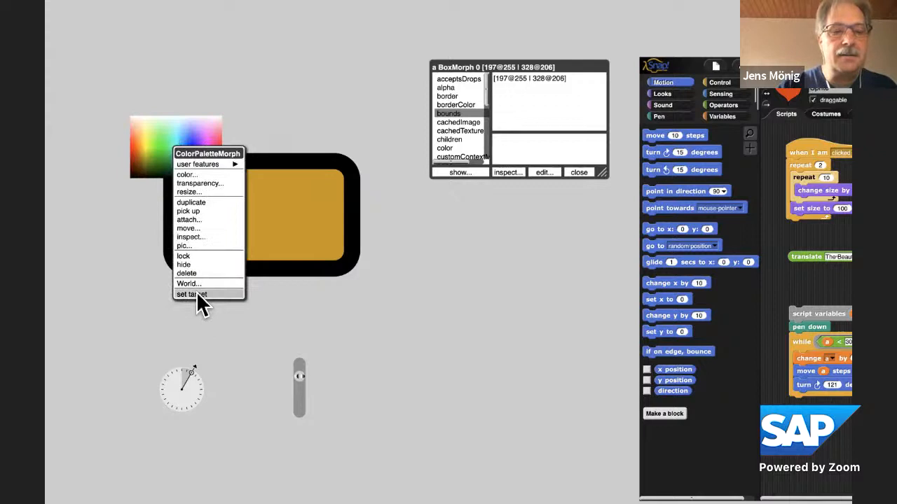
pyautogui.click(191, 294)
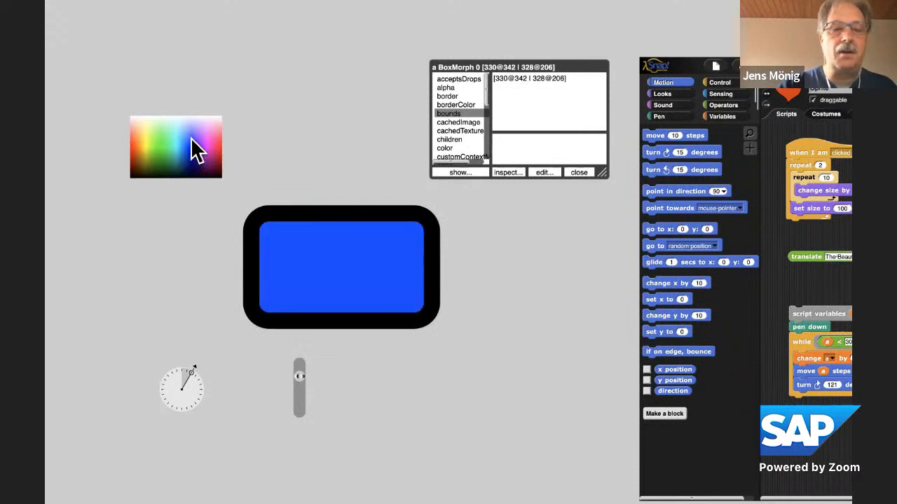
# Pick a light blue fill for the box from the palette and nudge the box right
pyautogui.moveTo(339, 266); pyautogui.dragTo(266, 273)
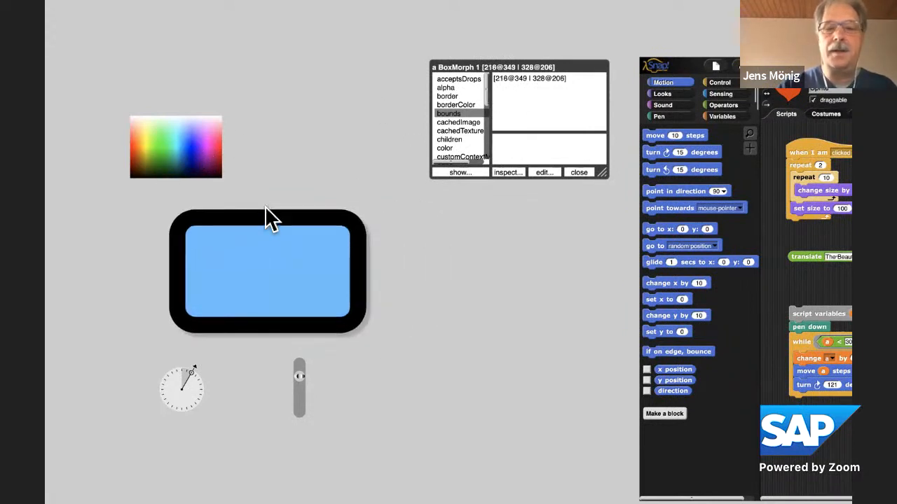
pyautogui.moveTo(266, 273); pyautogui.dragTo(295, 265)
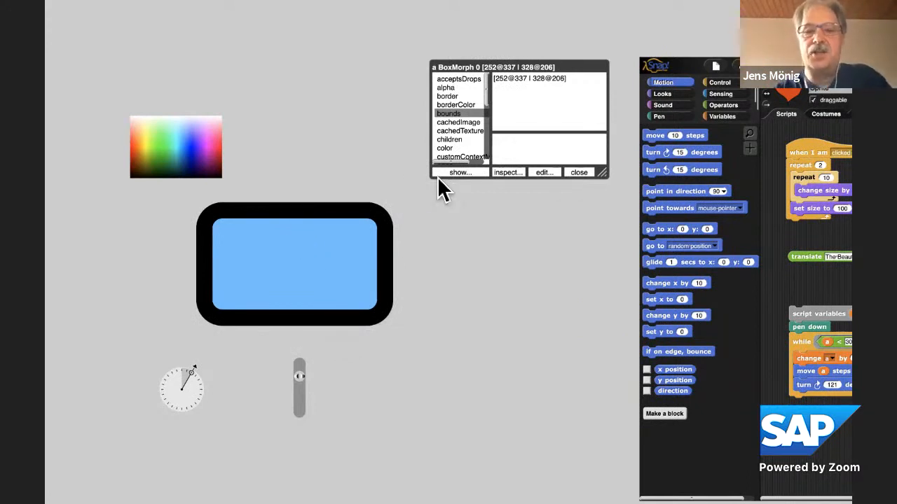
# Browse several BoxMorph properties in the inspector's list
pyautogui.click(459, 171)
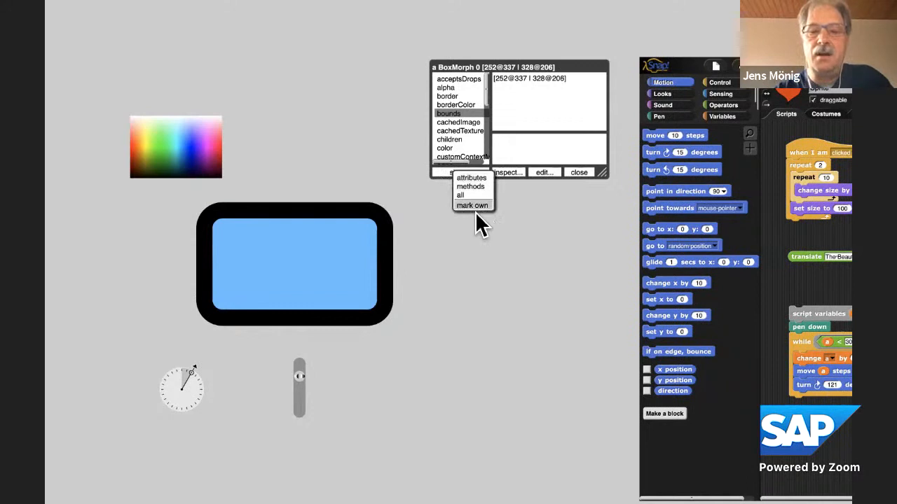
pyautogui.click(471, 186)
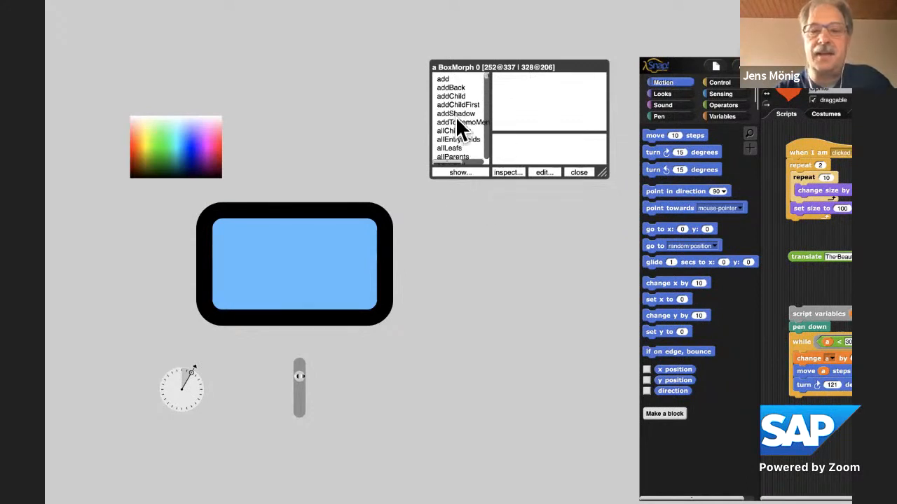
pyautogui.click(455, 114)
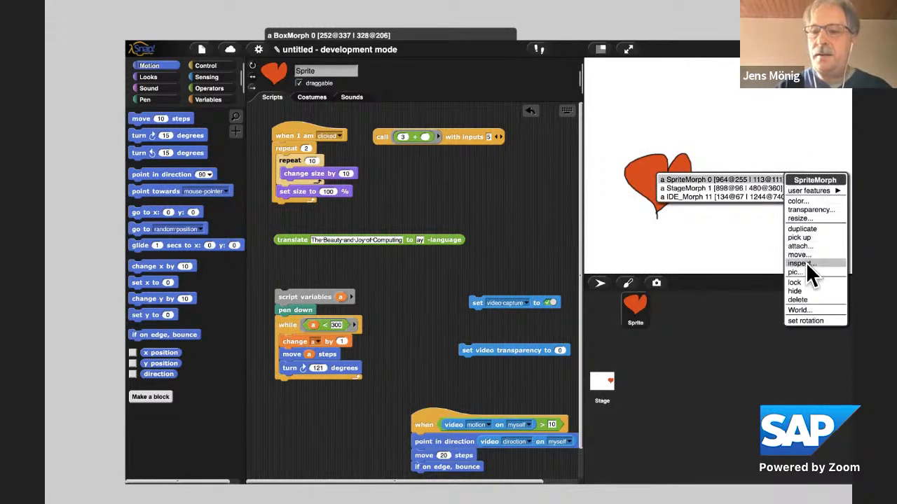
# Inspect the heart's SpriteMorph and view its blocks, isDown and isDraggable values
pyautogui.click(800, 263)
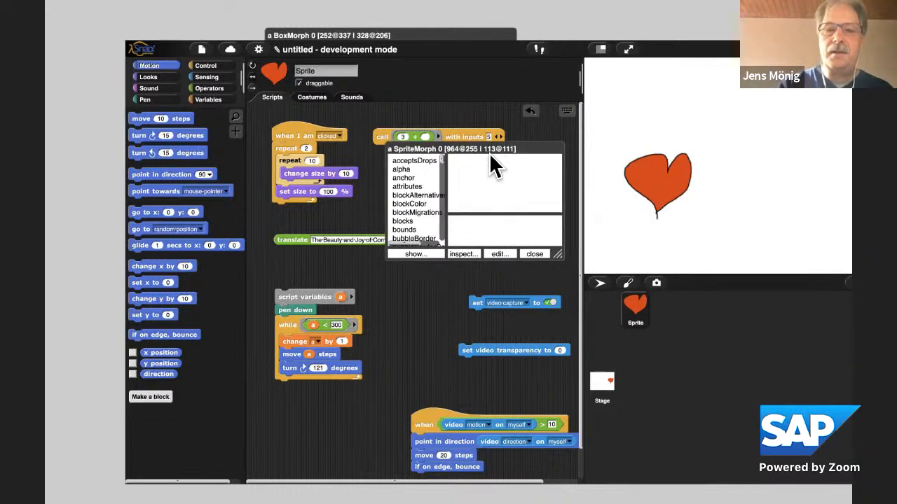
pyautogui.moveTo(589, 301)
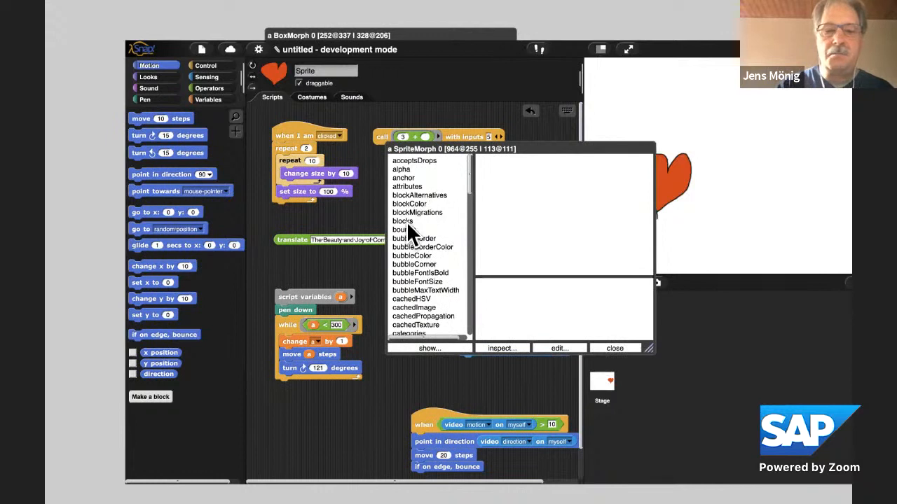
pyautogui.click(403, 221)
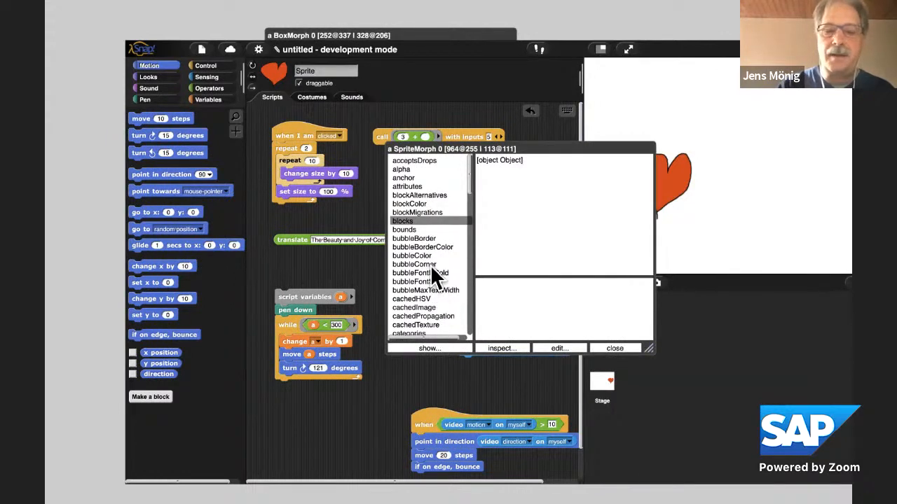
pyautogui.scroll(-3)
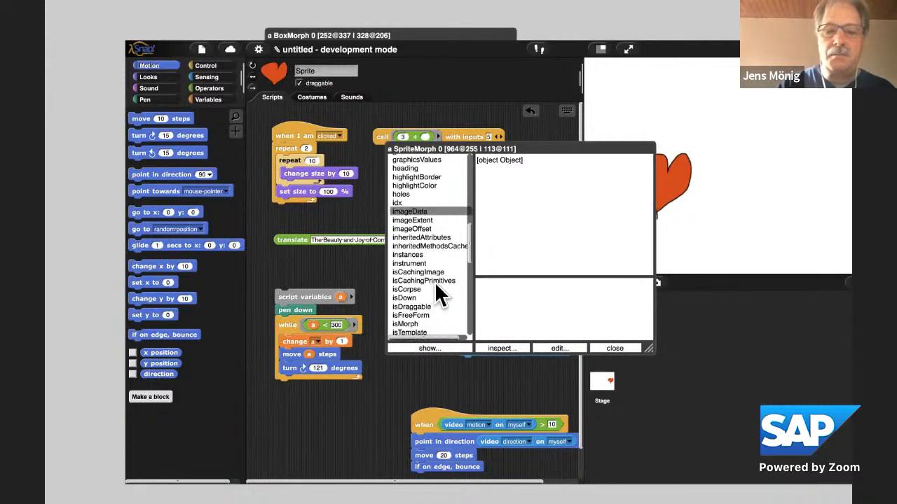
pyautogui.click(403, 297)
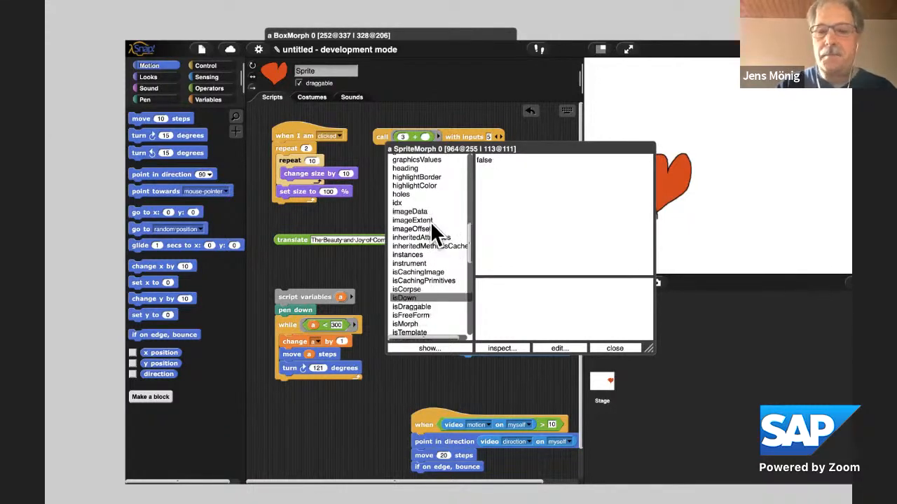
pyautogui.moveTo(392, 182)
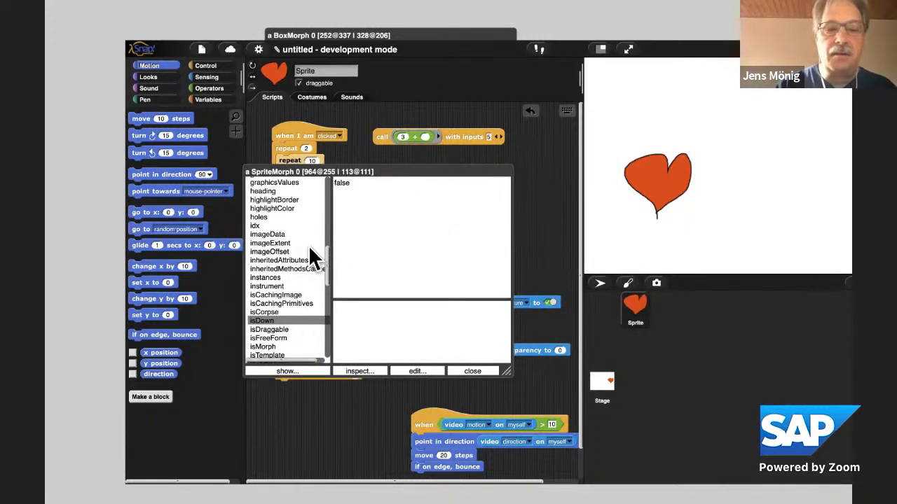
pyautogui.scroll(-3)
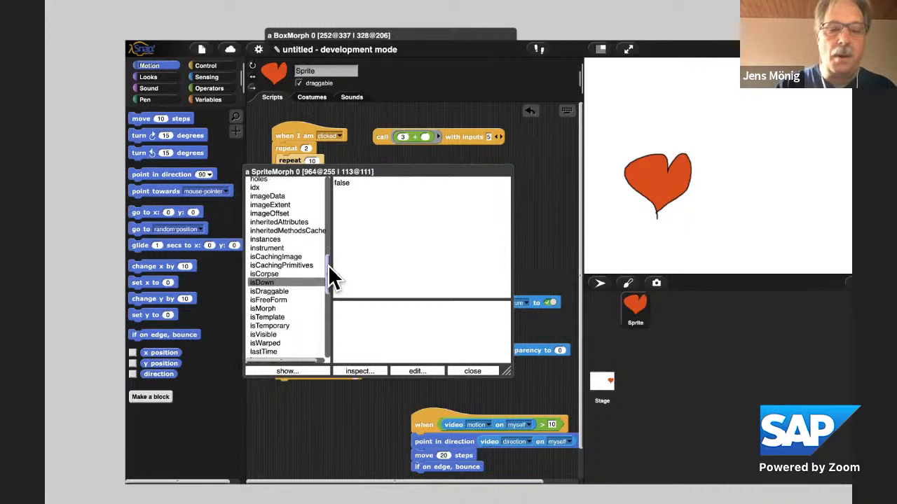
pyautogui.moveTo(283, 301)
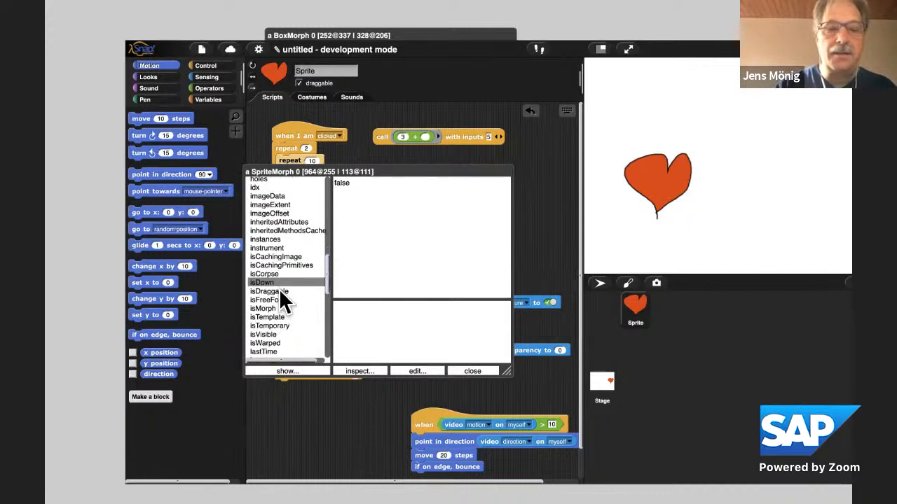
pyautogui.click(269, 290)
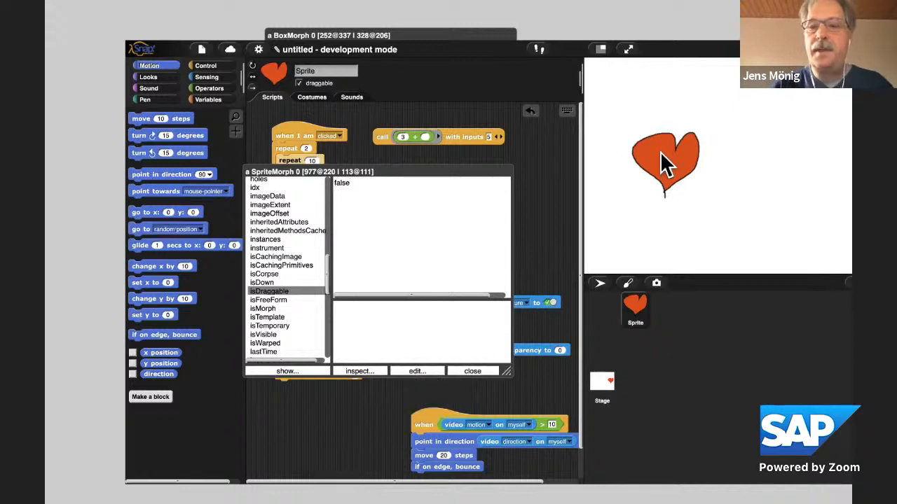
pyautogui.moveTo(645, 140)
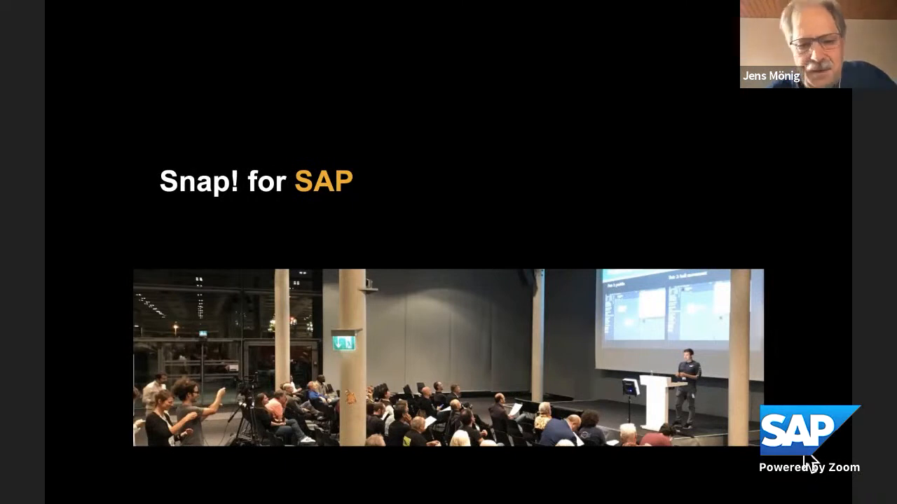
pyautogui.moveTo(592, 377)
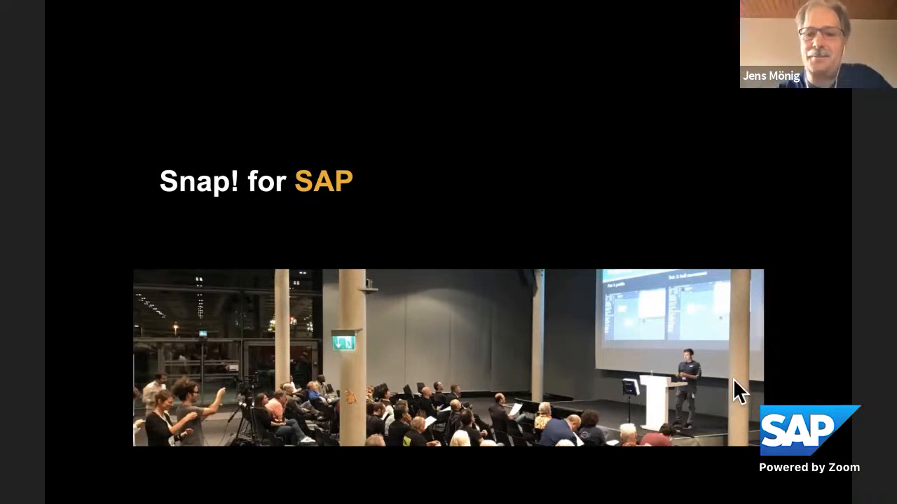
pyautogui.moveTo(824, 455)
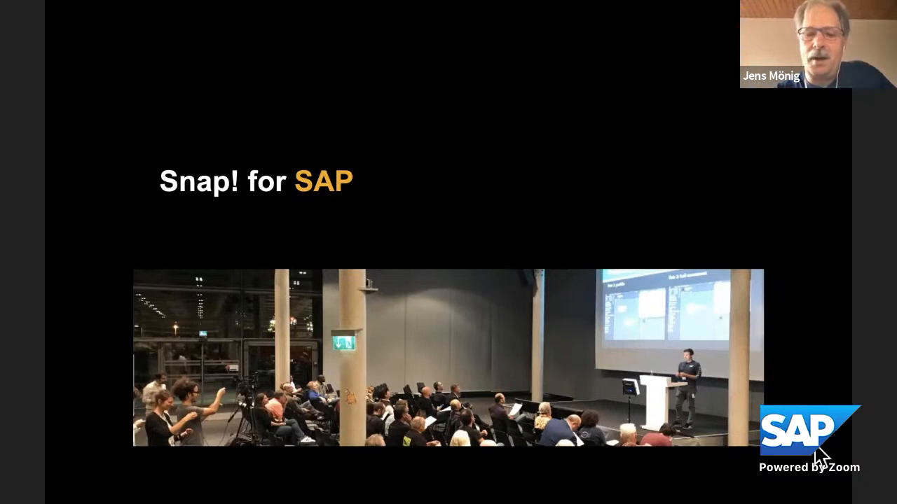
# Advance from the 'Snap! for SAP' title slide to 'How Snap! serves SAP'
pyautogui.press('Right')
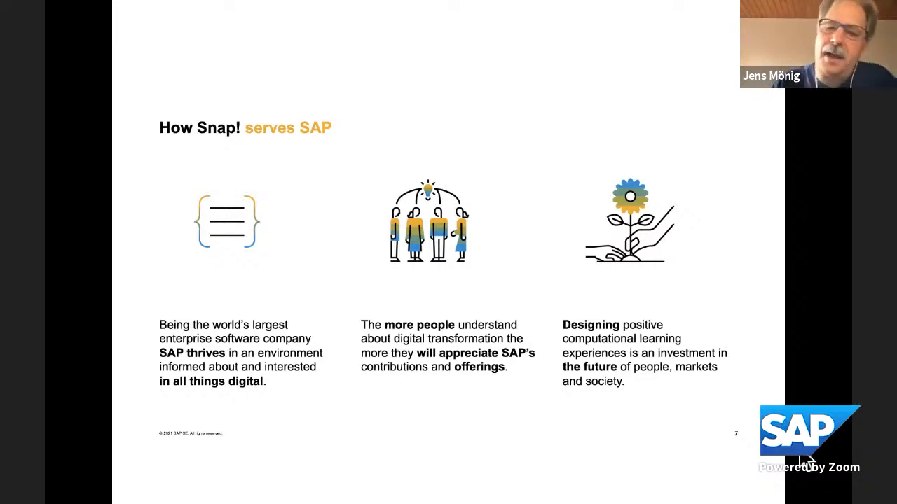
pyautogui.moveTo(645, 451)
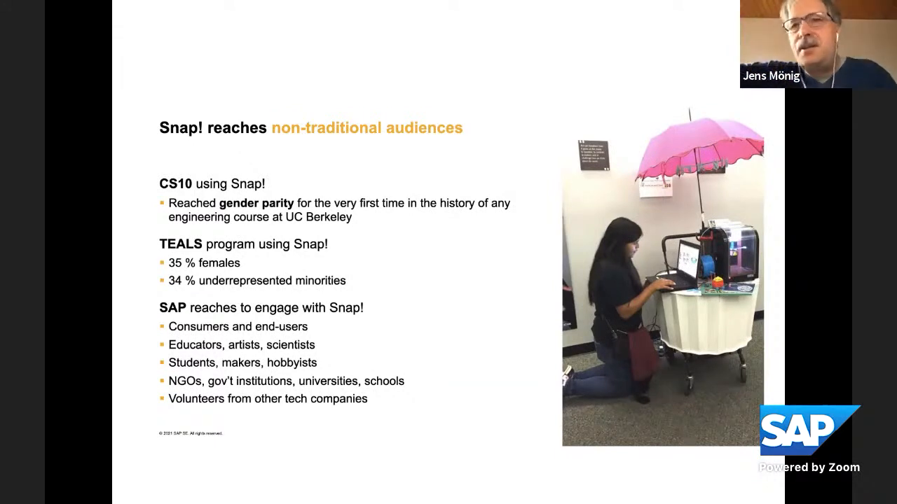
# Advance to the 'Snap! makes big ideas accessible' slide
pyautogui.press('Right')
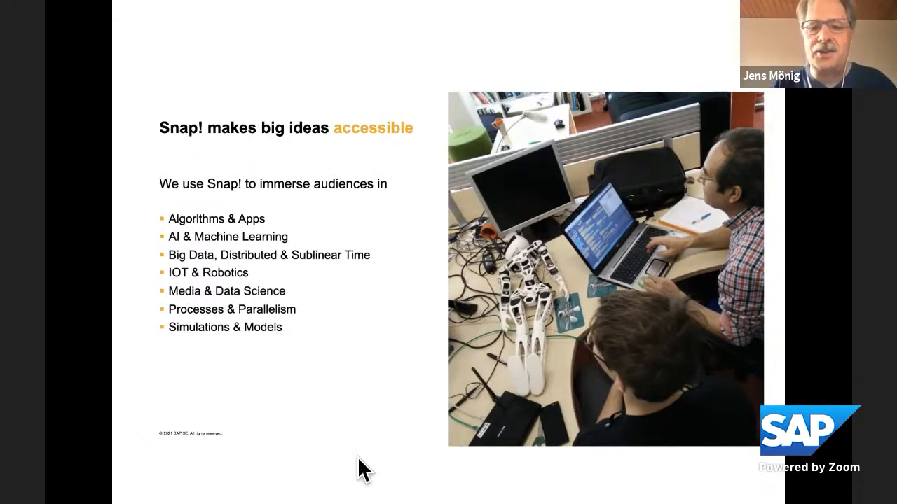
# Advance past the last slide, switch Snap! back to user mode and reopen the logo menu
pyautogui.press('Right')
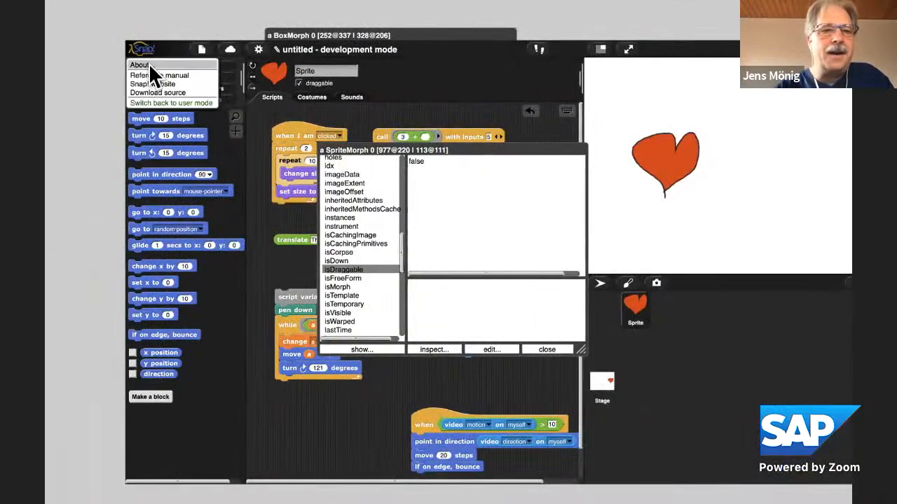
pyautogui.click(171, 104)
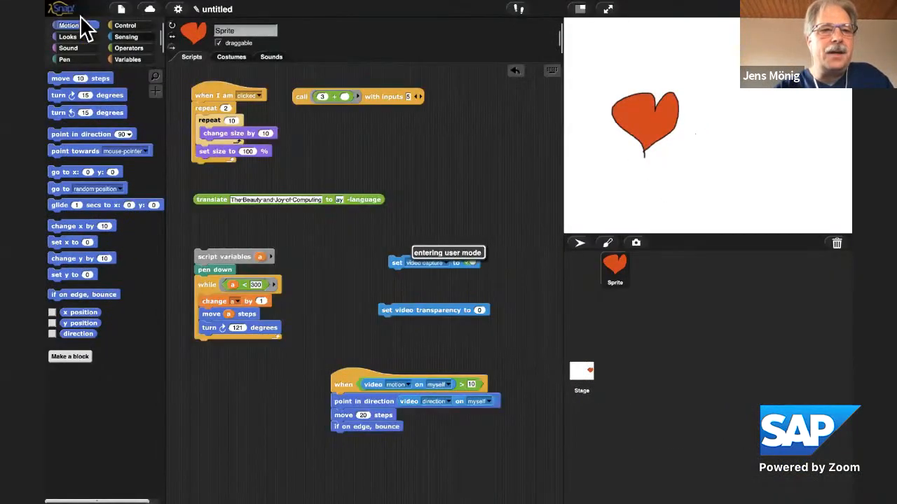
pyautogui.click(62, 8)
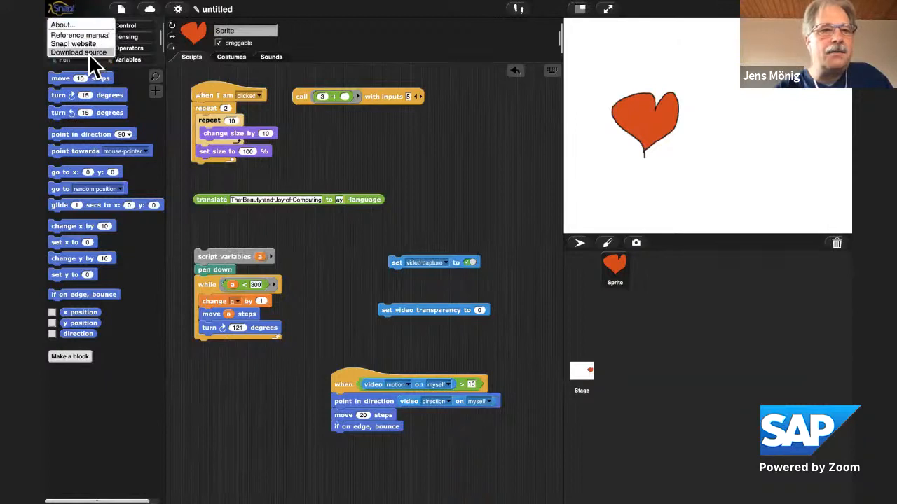